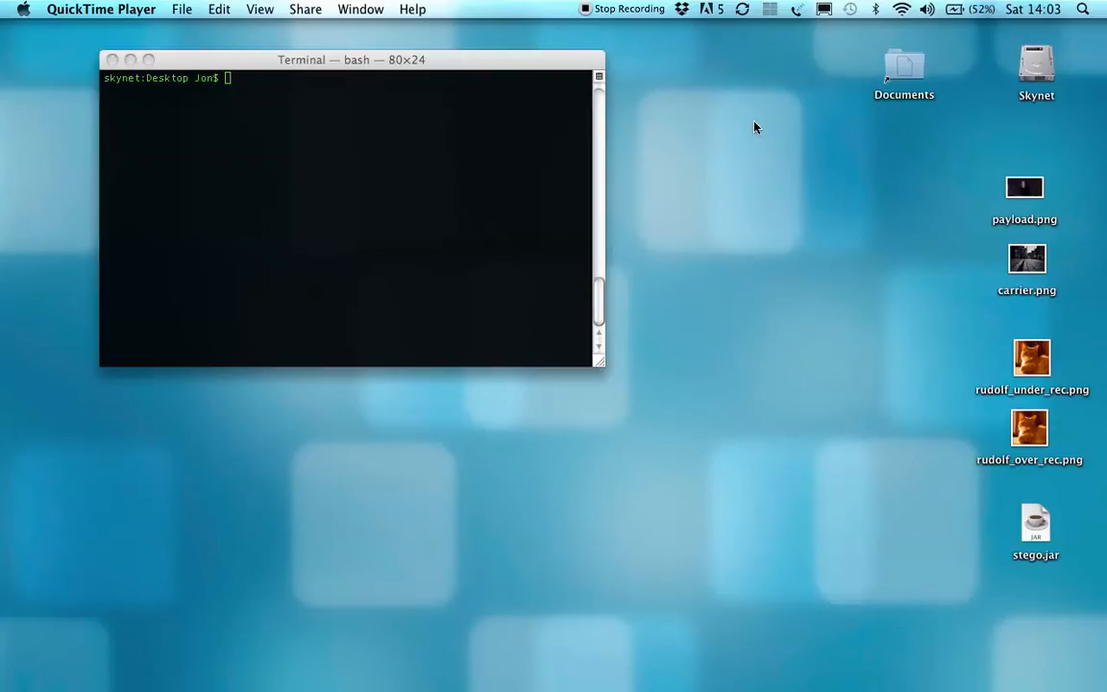
mouse_move(784, 210)
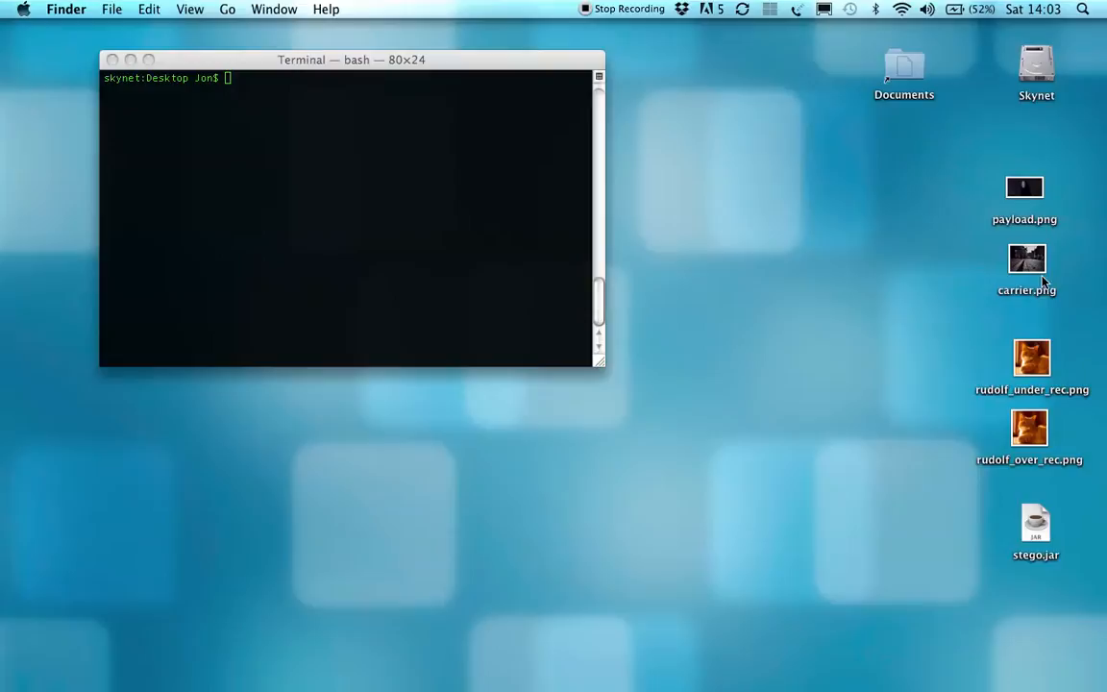
View carrier.png and payload.png side by side in Preview, then close them
double_click(1027, 257)
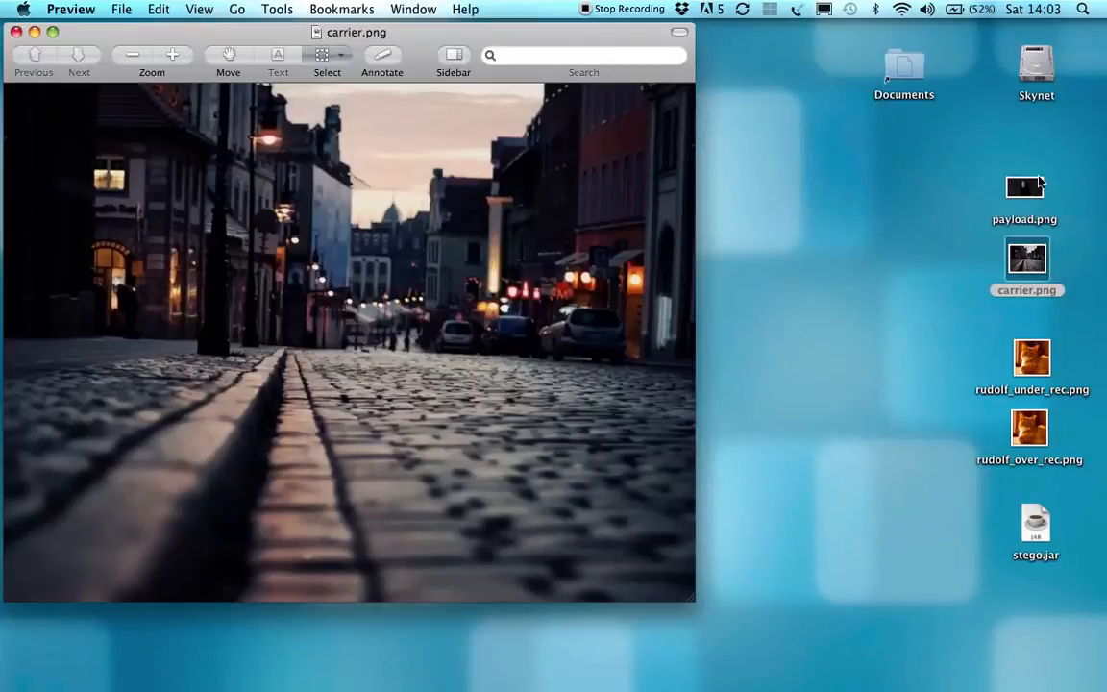
double_click(1024, 189)
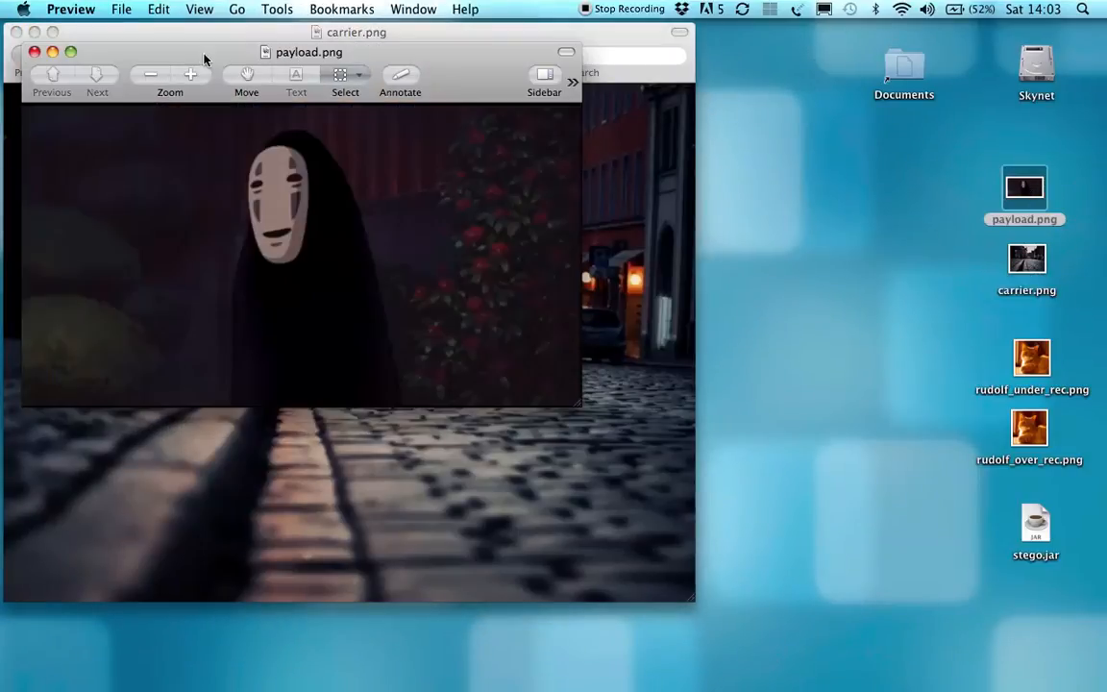
left_click_drag(308, 52, 788, 58)
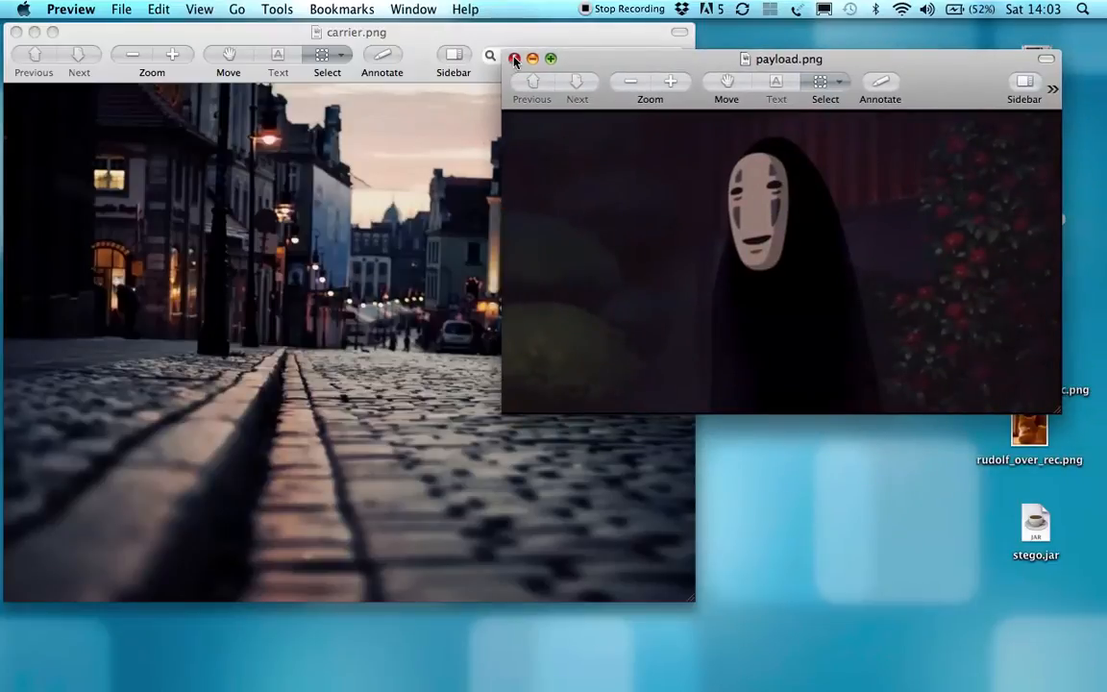
mouse_move(537, 157)
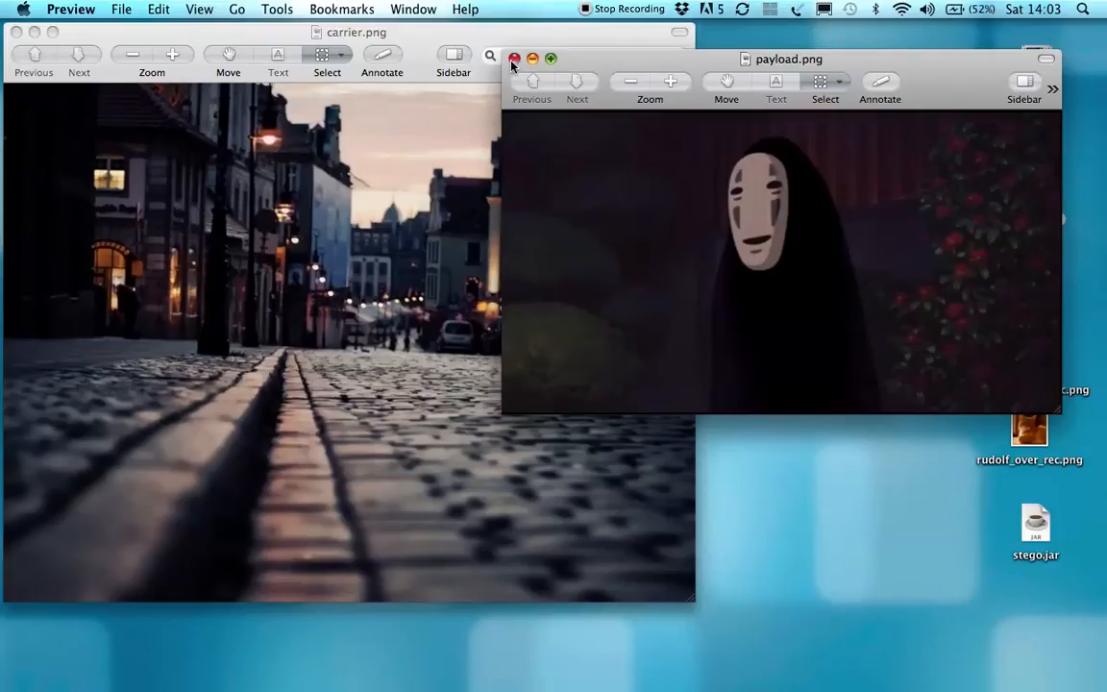
left_click(515, 58)
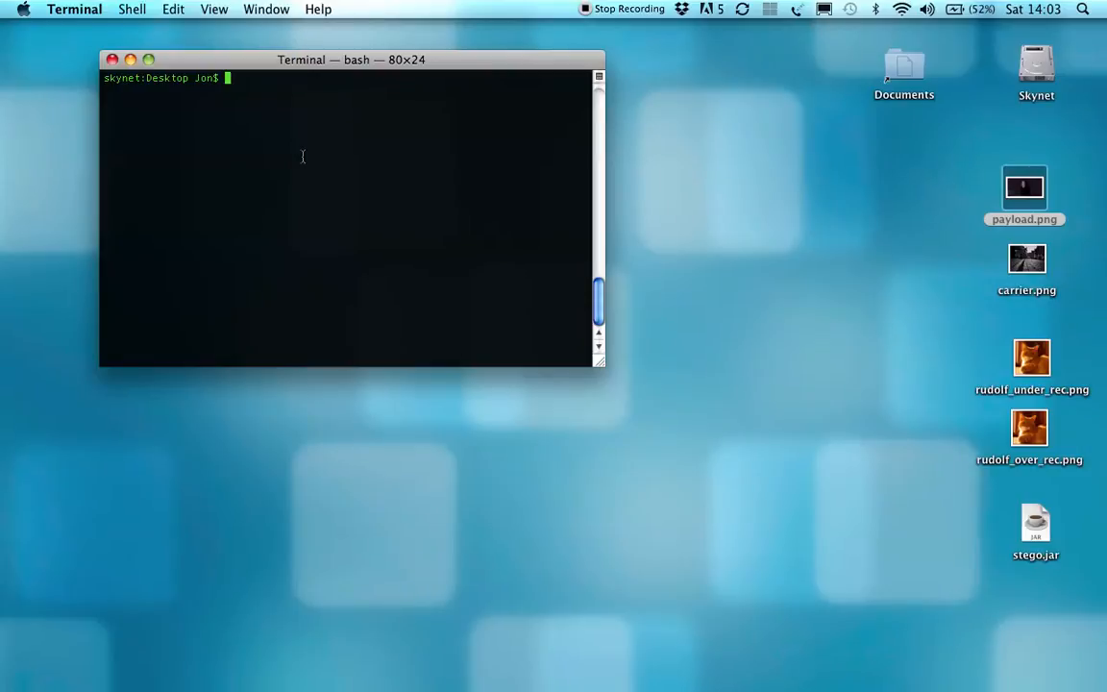
Encode payload.png into carrier.png with java -jar stego.jar -b -e, producing bpcsOutput.png
type("java")
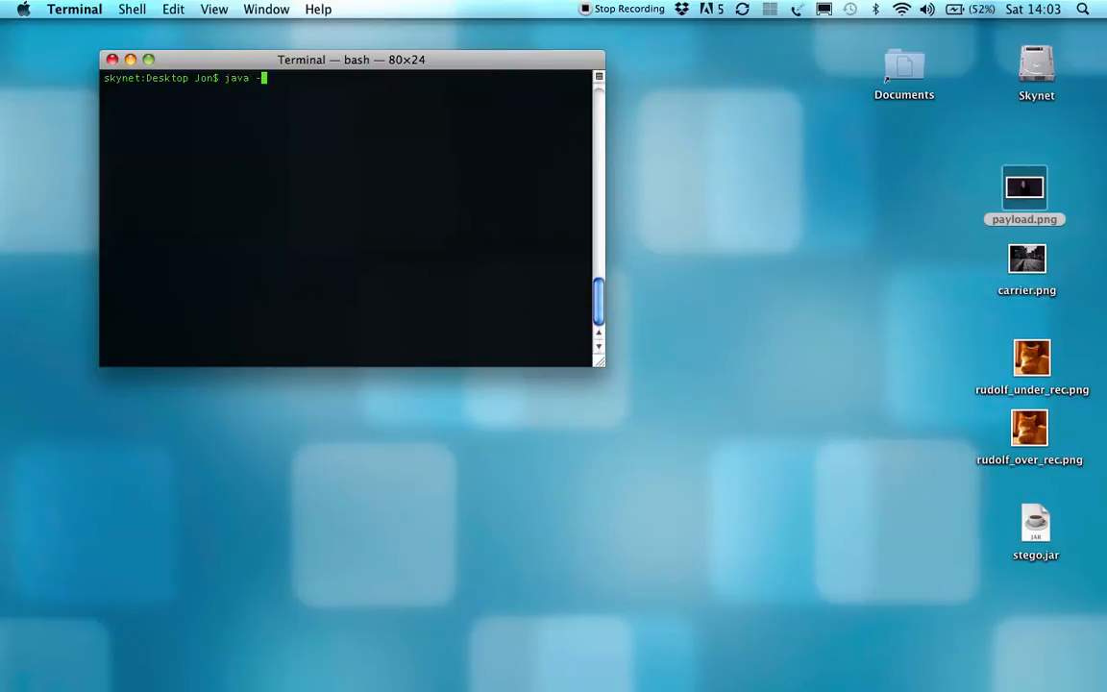
type("-jar stego.jar")
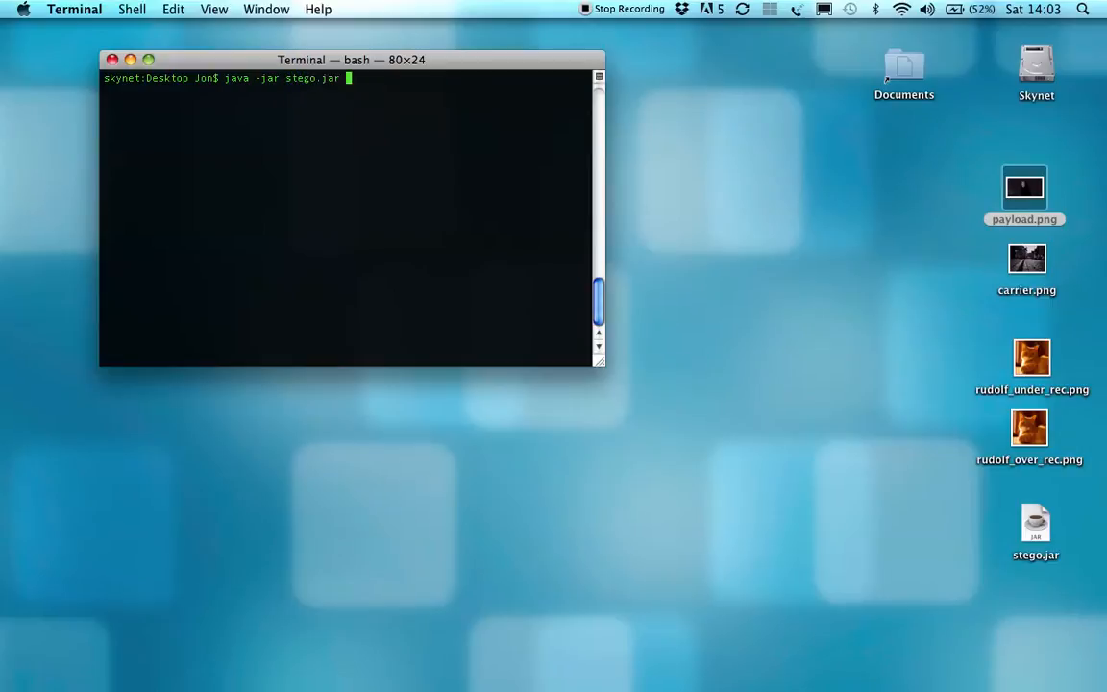
type("-")
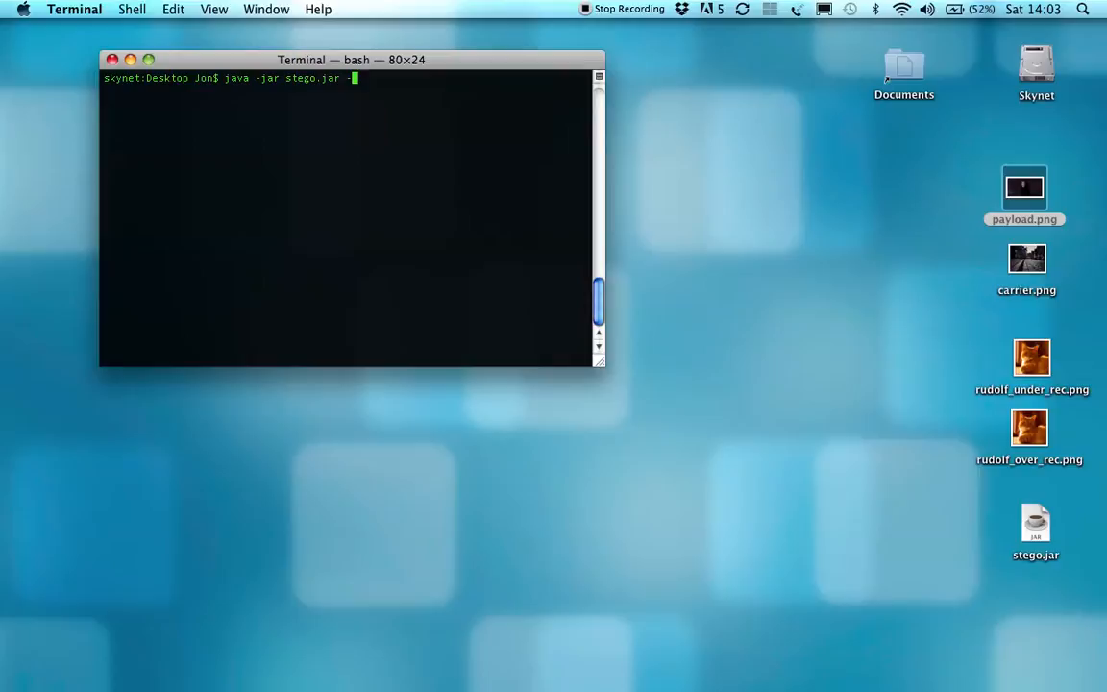
type("b")
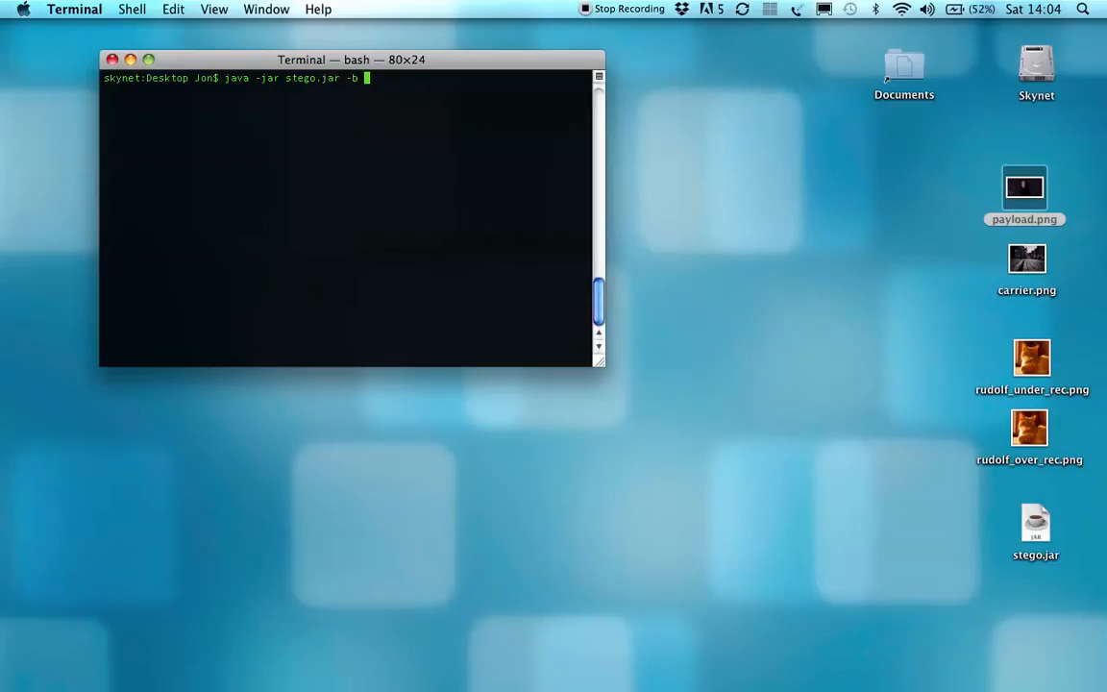
type("-e")
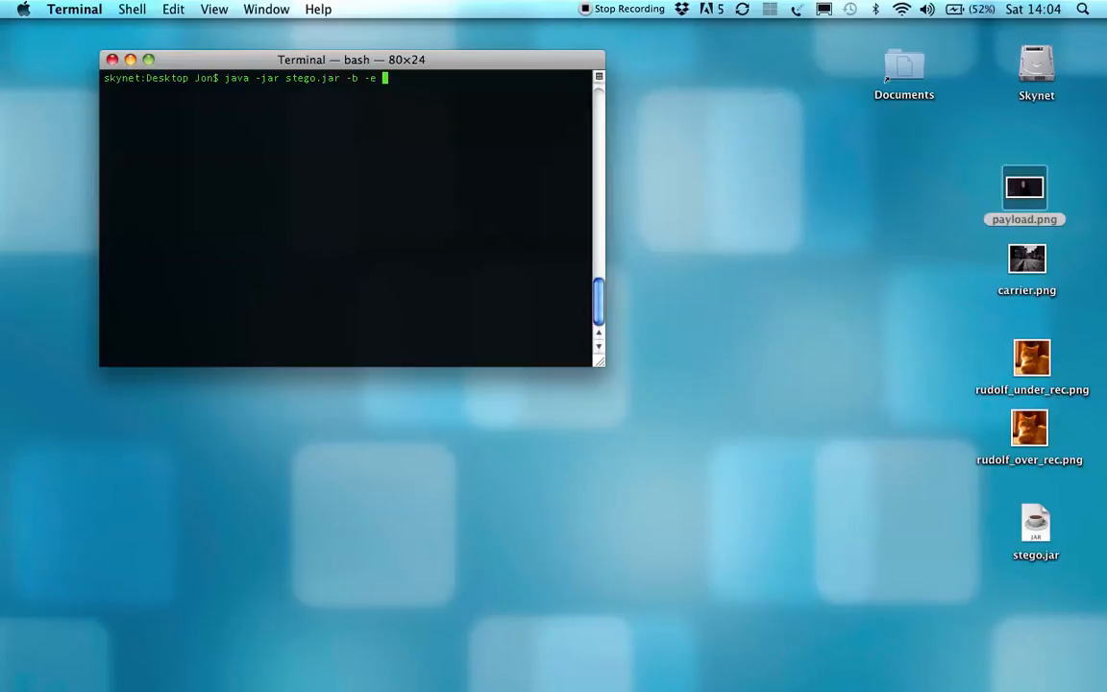
type("carrier.png")
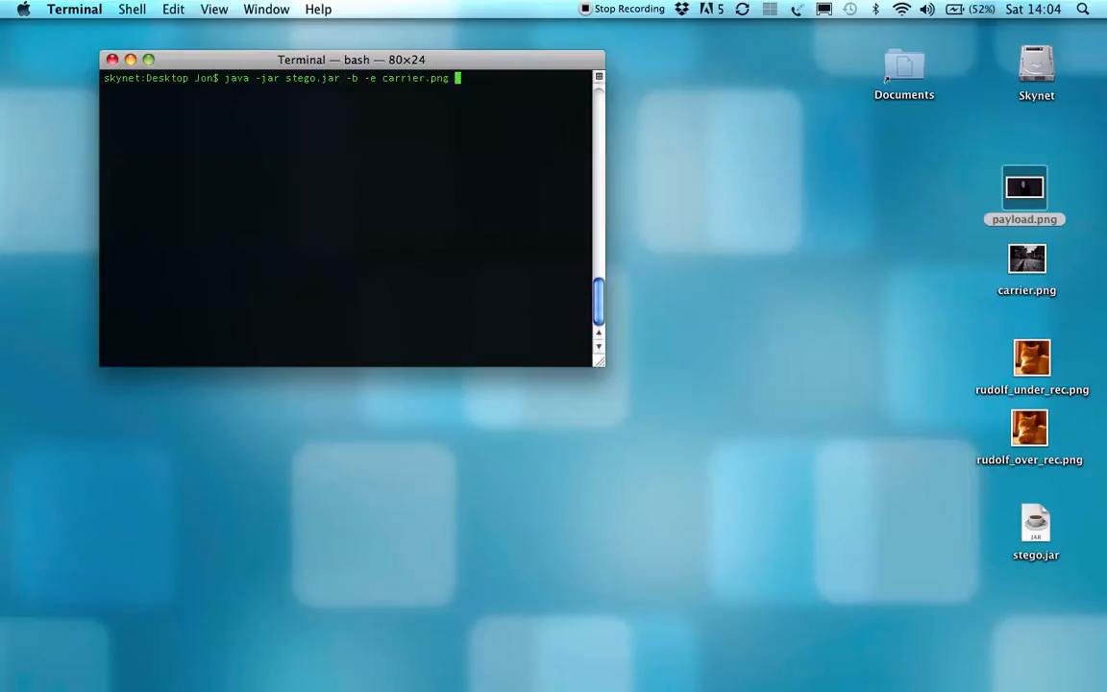
key("Return")
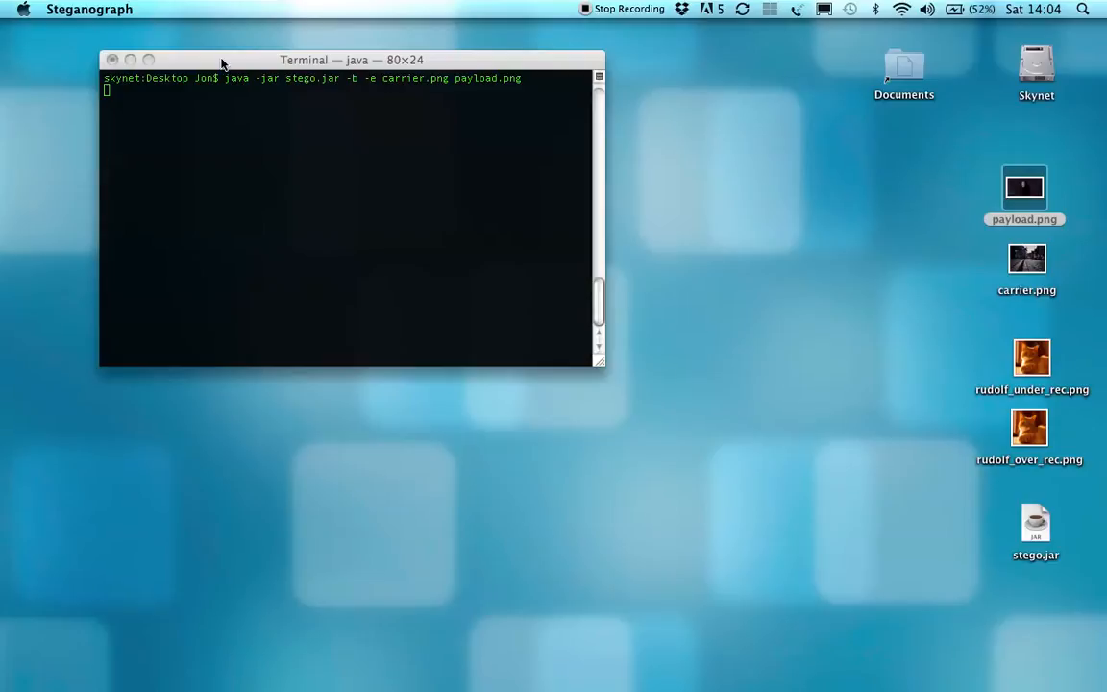
key("Return")
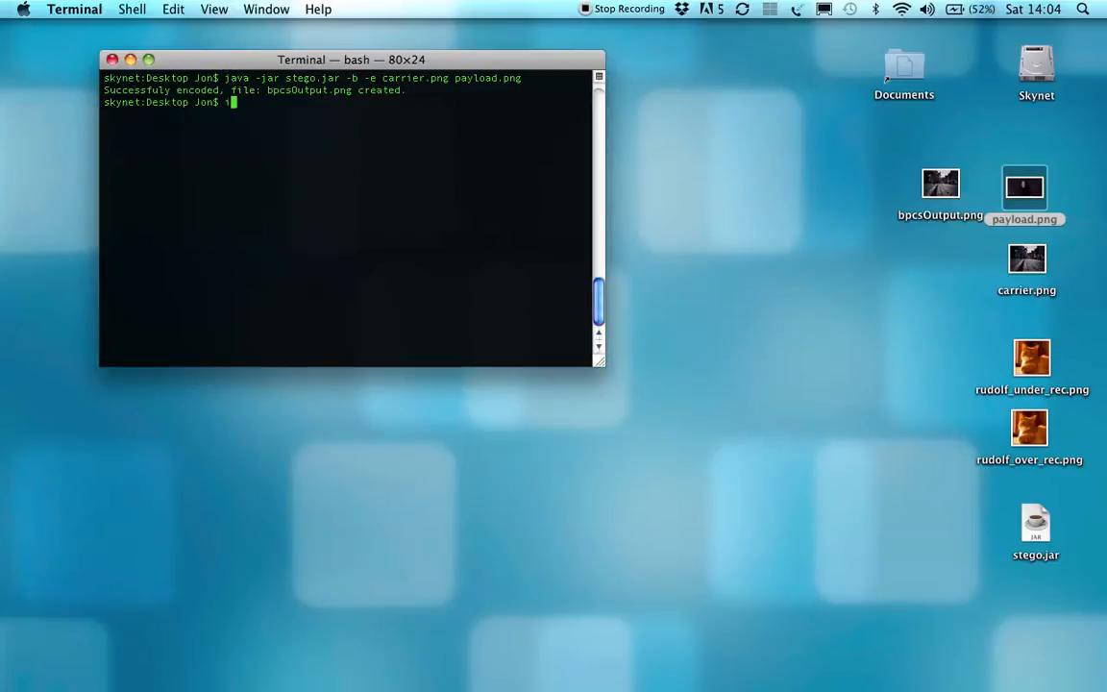
type("open")
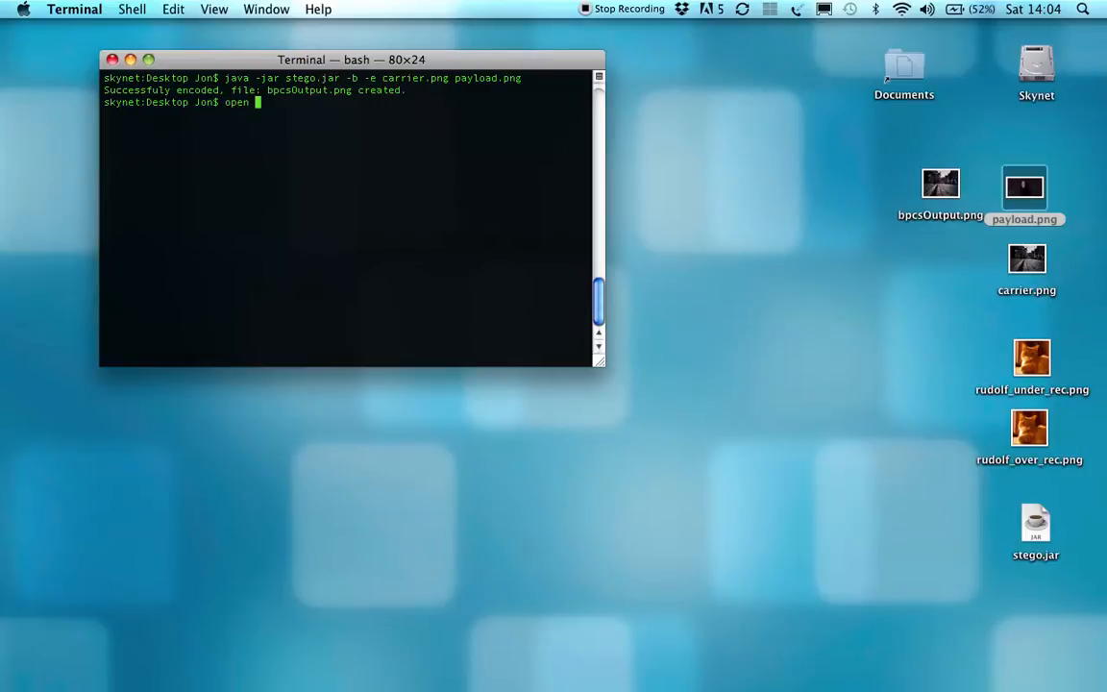
type("carrier.png")
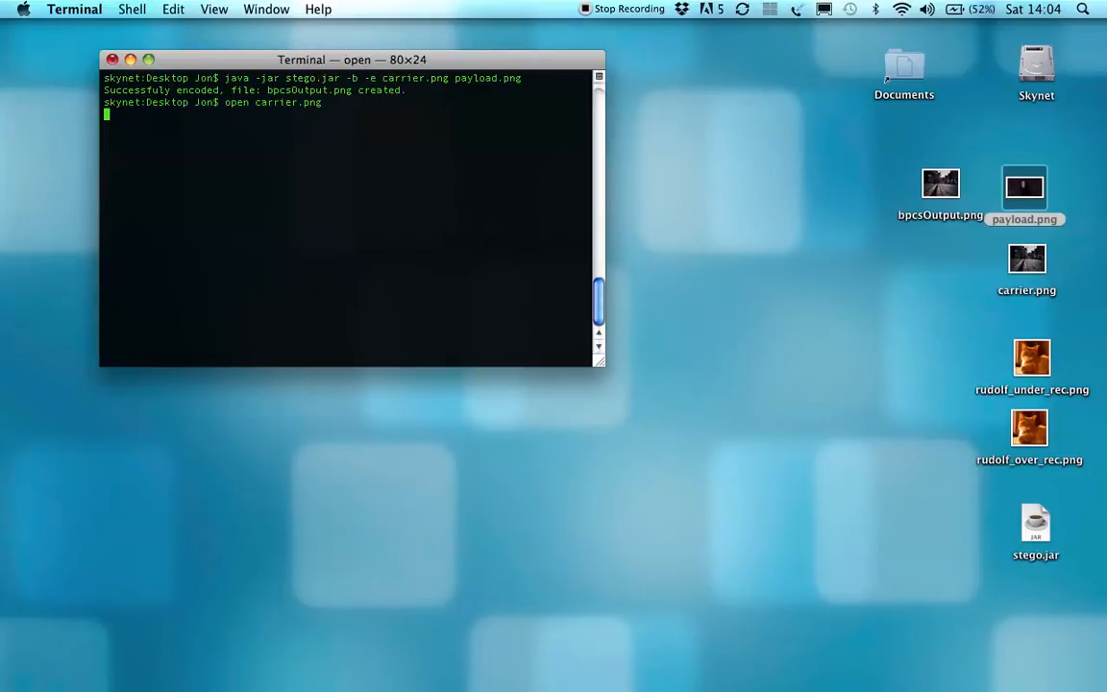
key("Return")
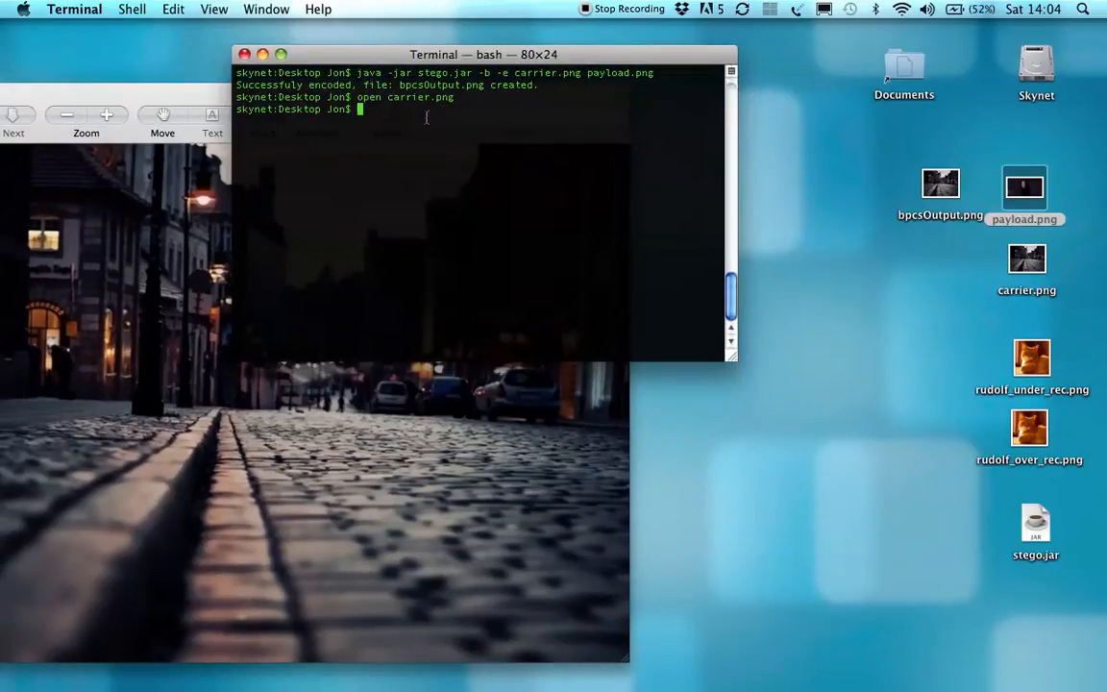
type("open")
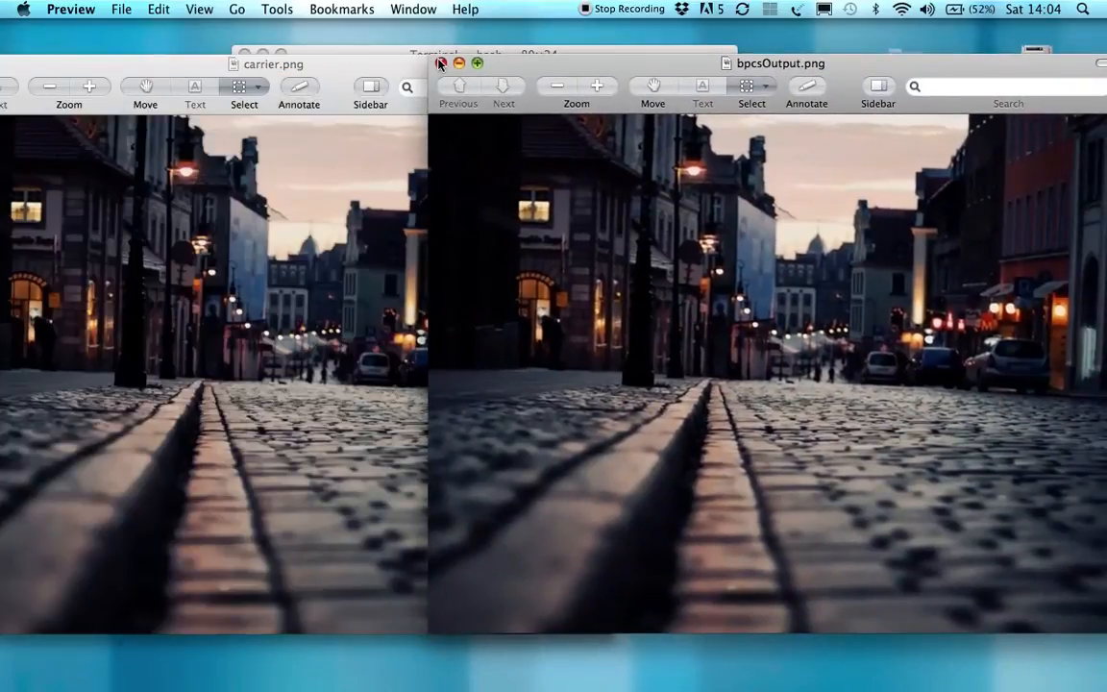
left_click(443, 63)
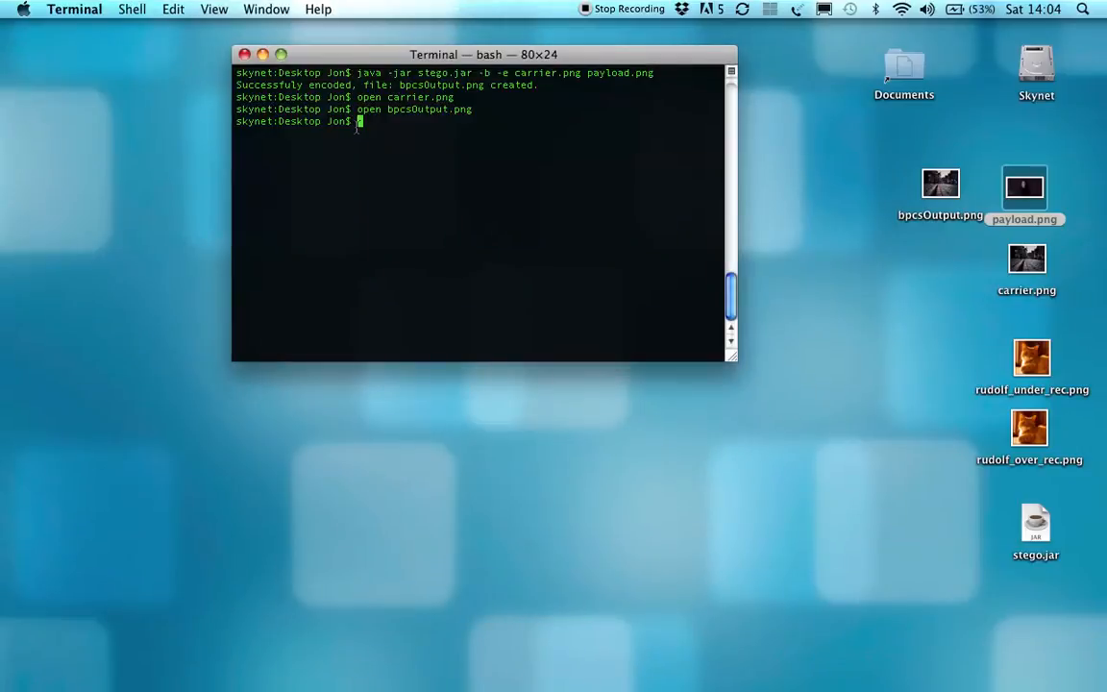
Decode bpcsOutput.png with stego.jar -b -d, extracting the hidden payload to extracted.png
type("java -jar stego.jar -b -e carrier.png payload.png")
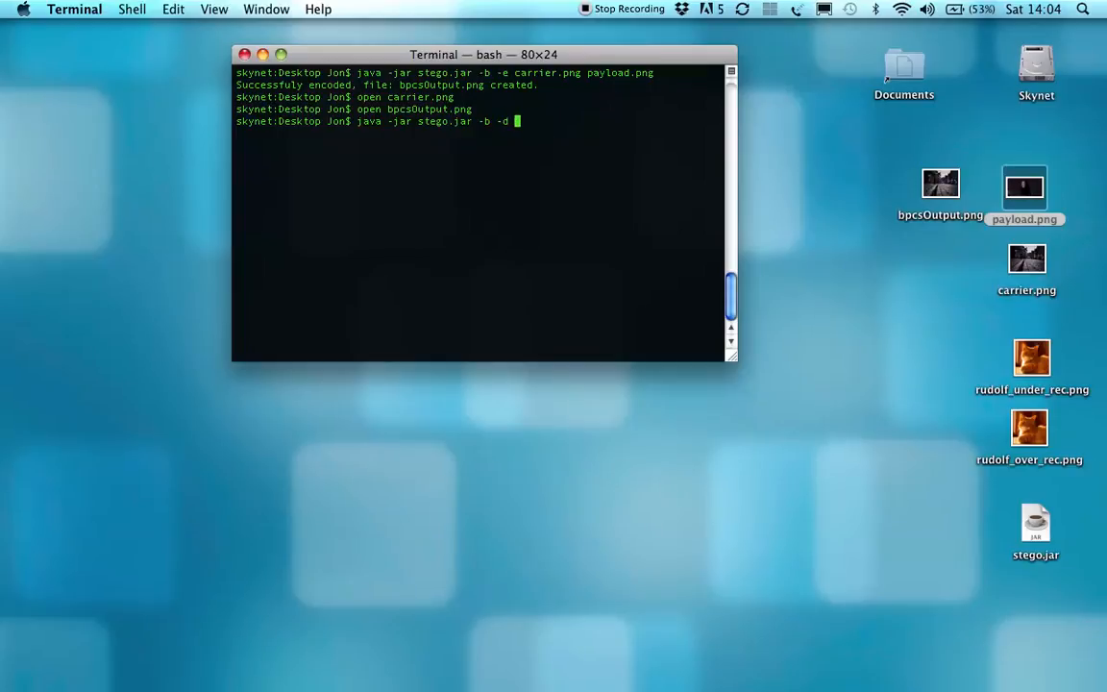
type("b")
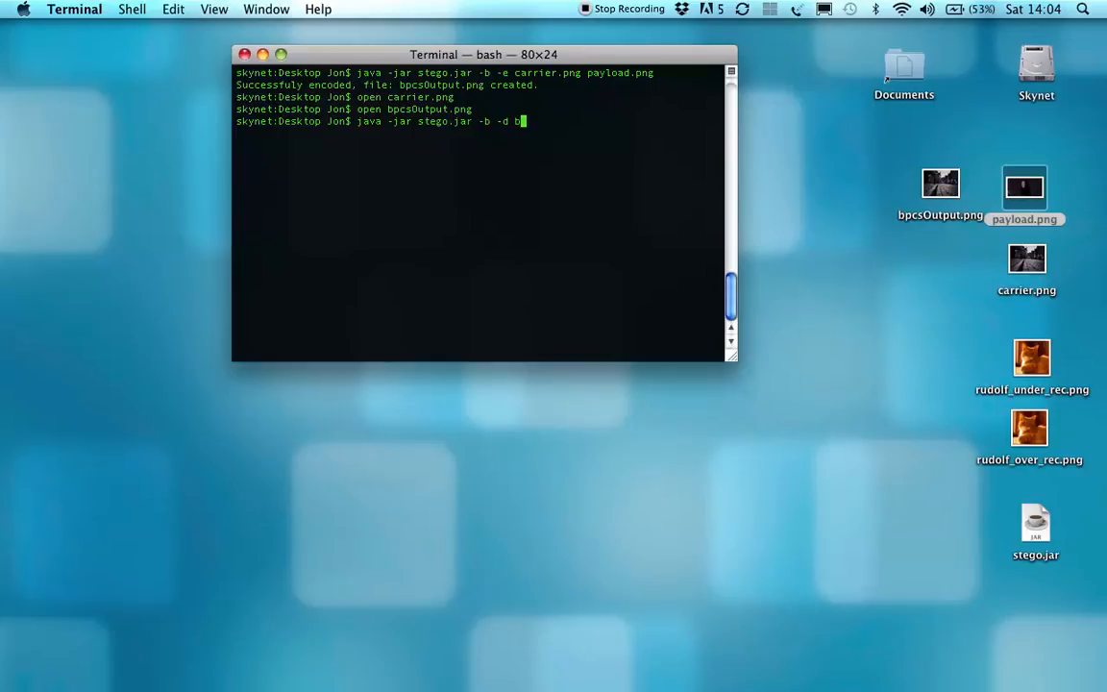
type("pcsOutput.png")
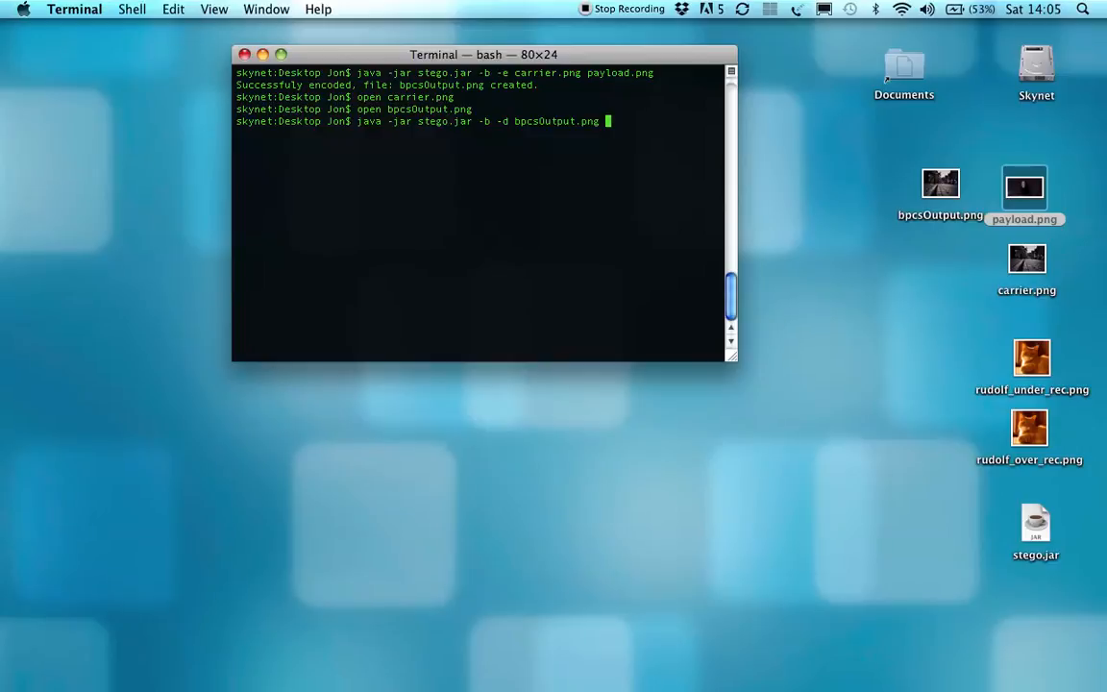
key("Return")
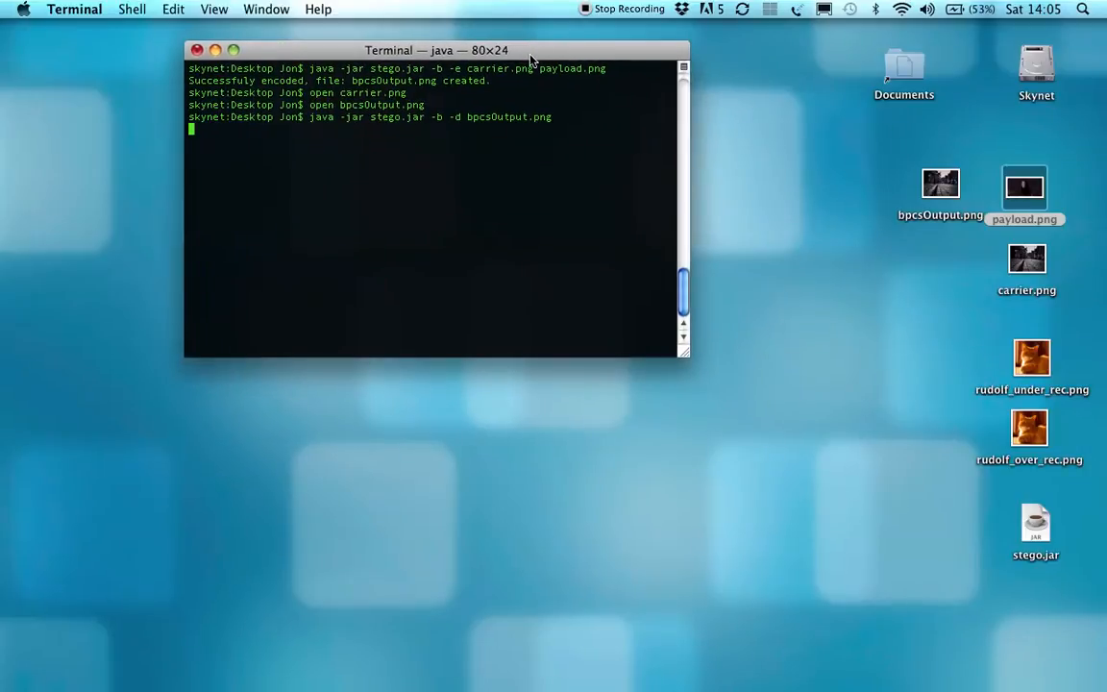
key("Return")
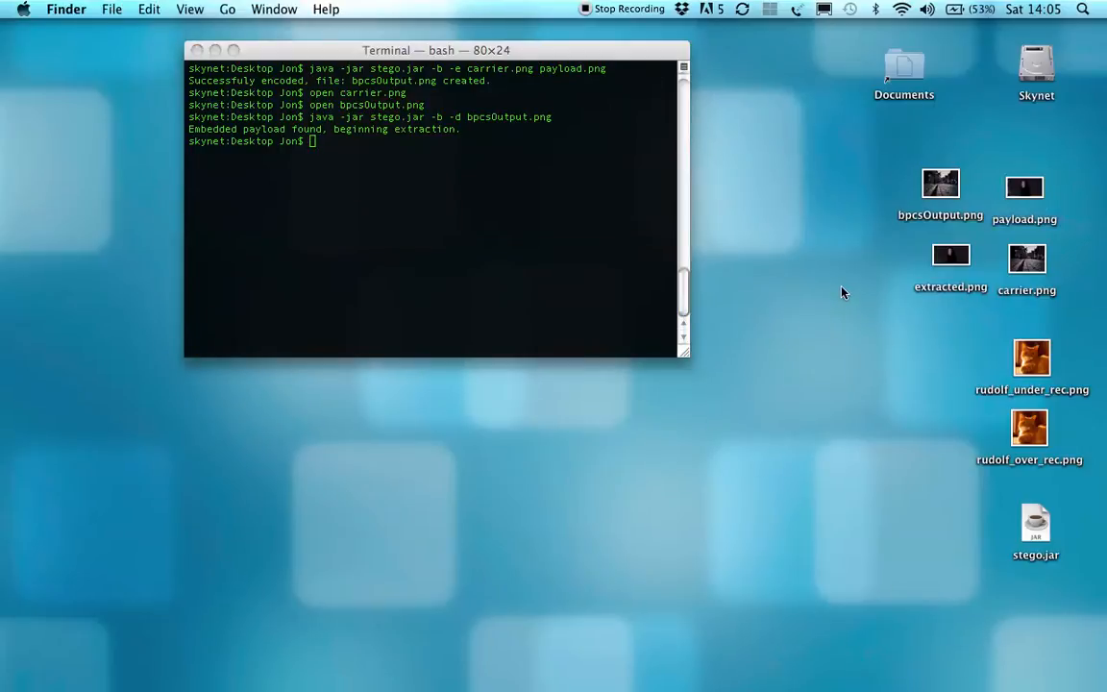
mouse_move(1012, 196)
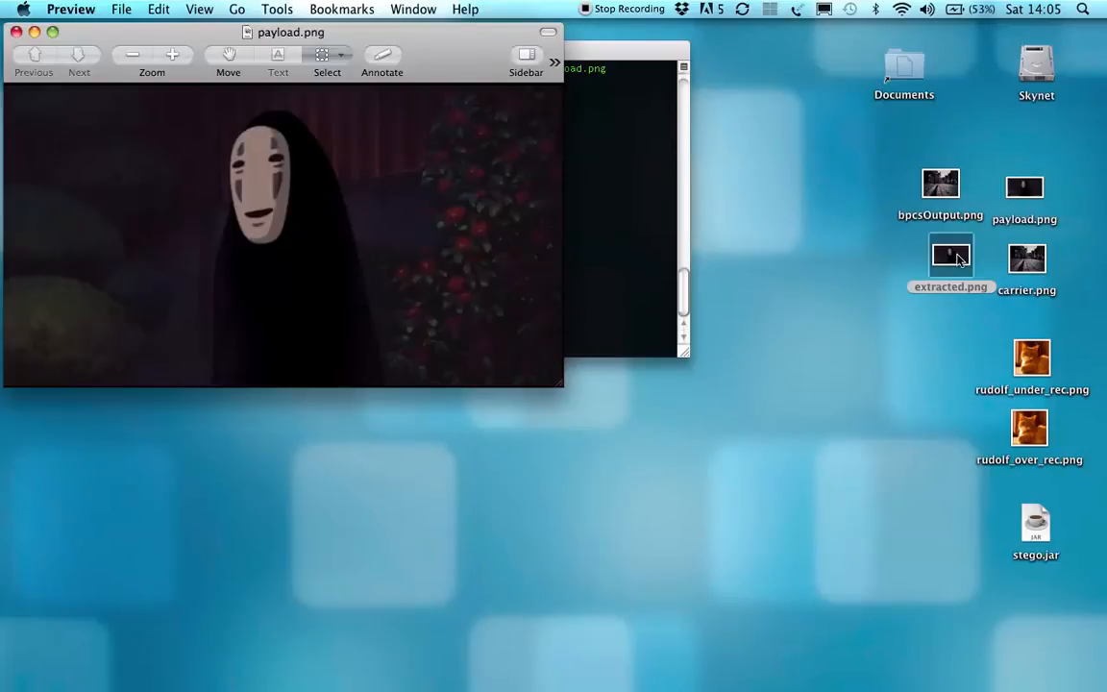
Compare extracted.png with payload.png in Preview, then close both previews
double_click(950, 257)
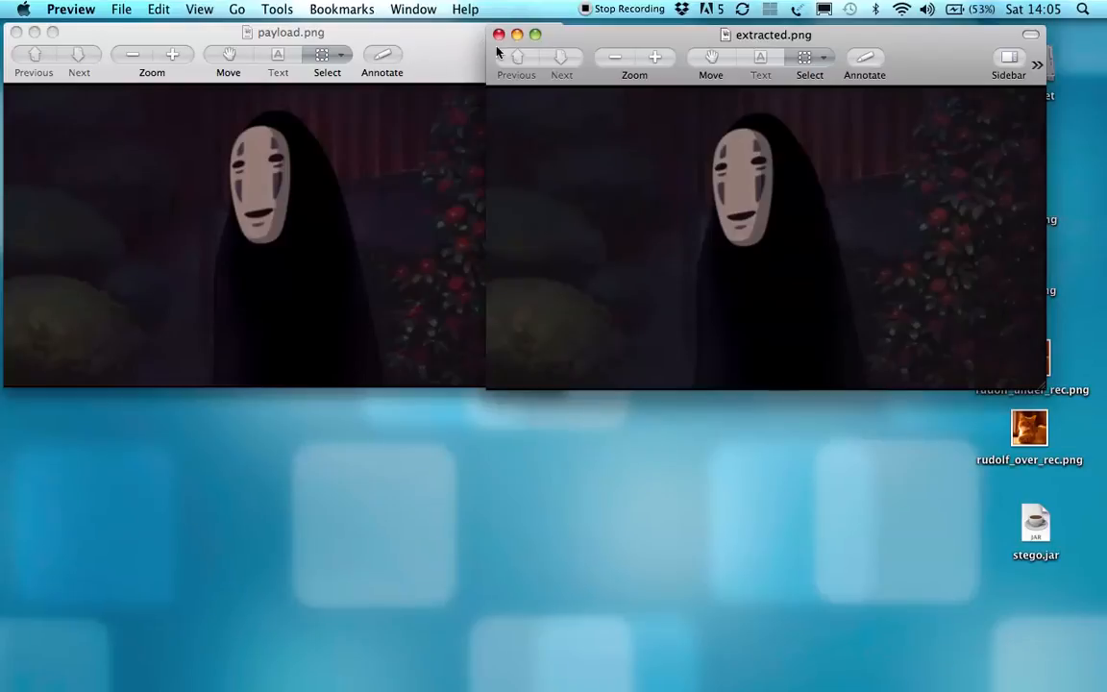
left_click(500, 35)
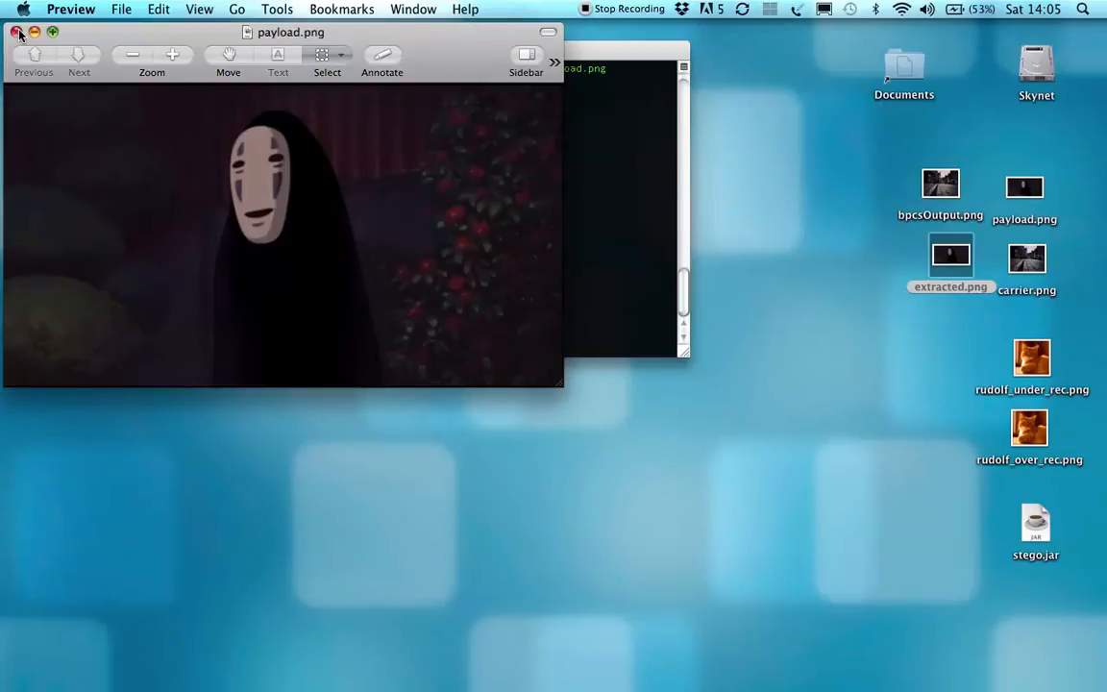
left_click(16, 31)
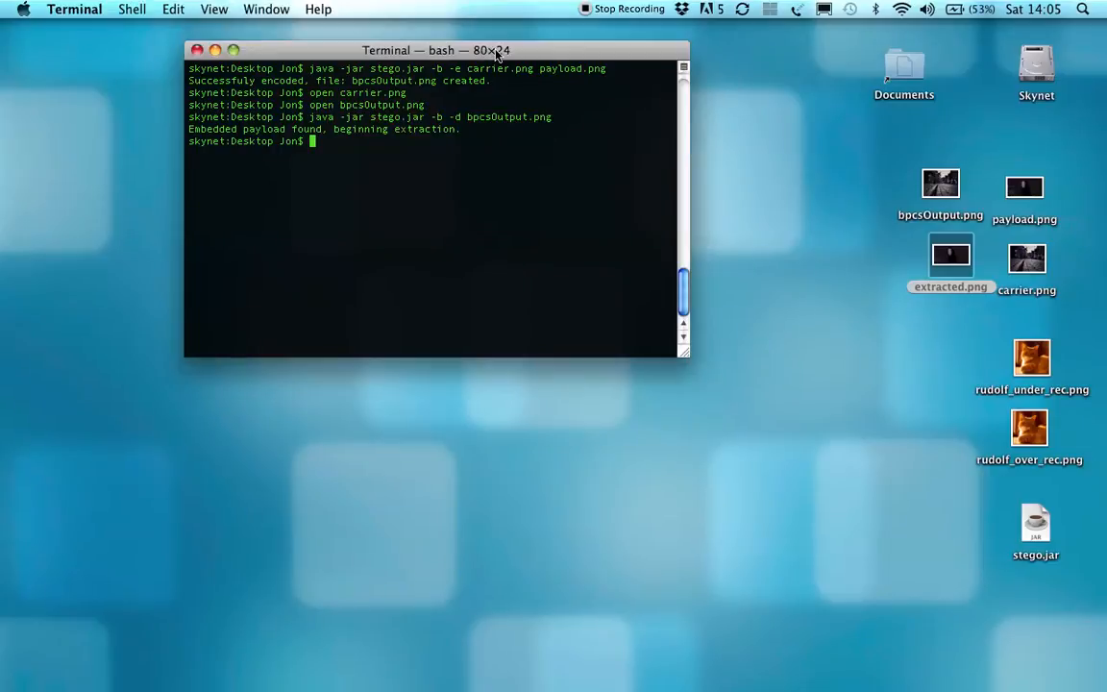
Decode rudolf_over_rec.png with stego.jar -b -d, which reports no embedded payload
left_click_drag(433, 50, 412, 54)
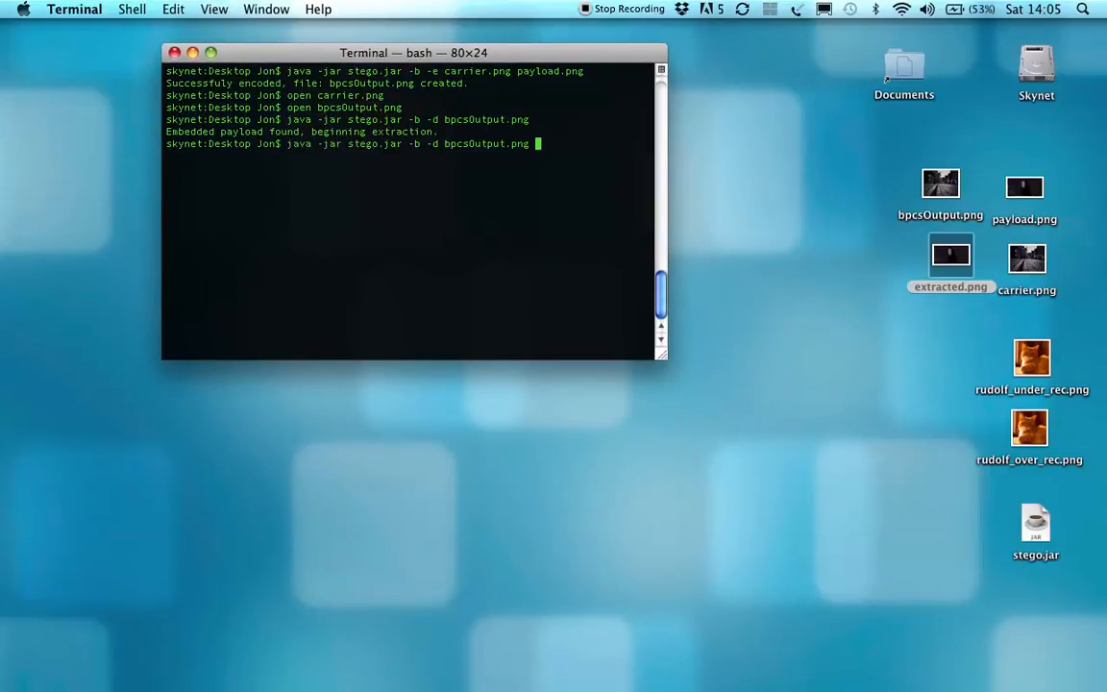
type("java -jar stego.jar -b -e carrier.png payload.png")
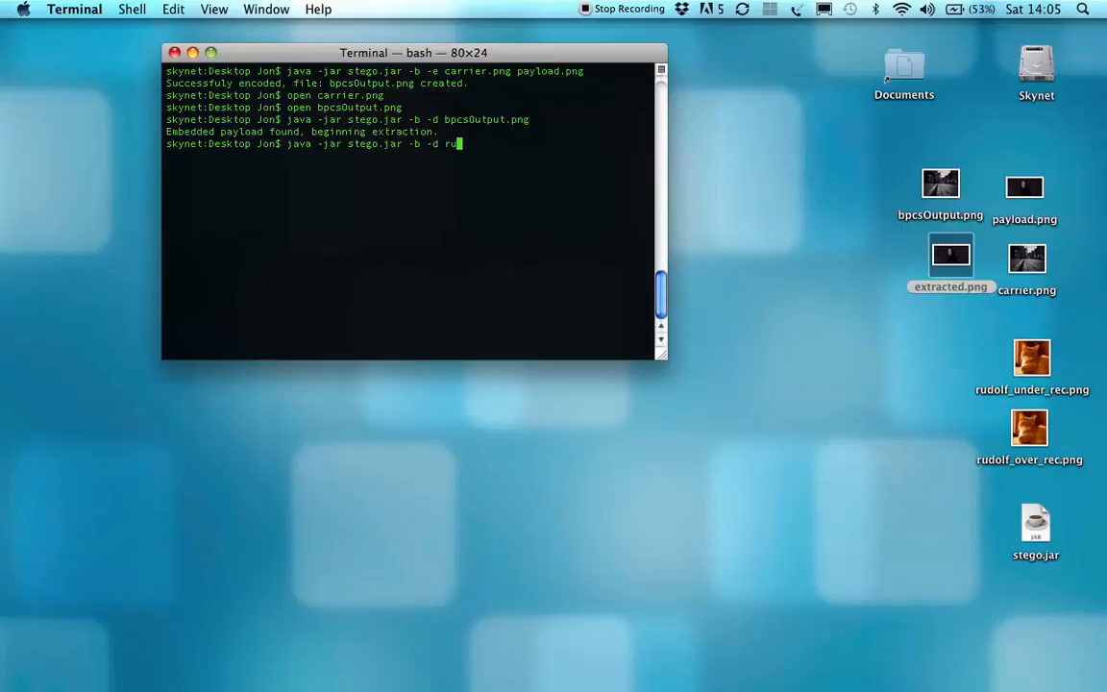
type("dolf_o")
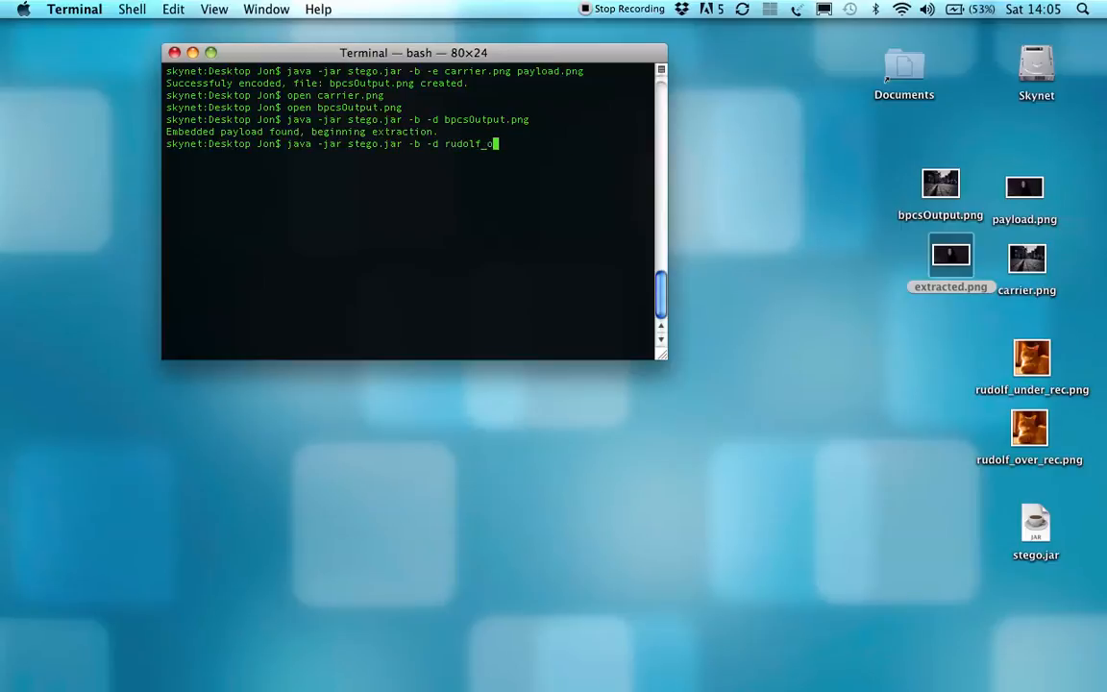
key("Return")
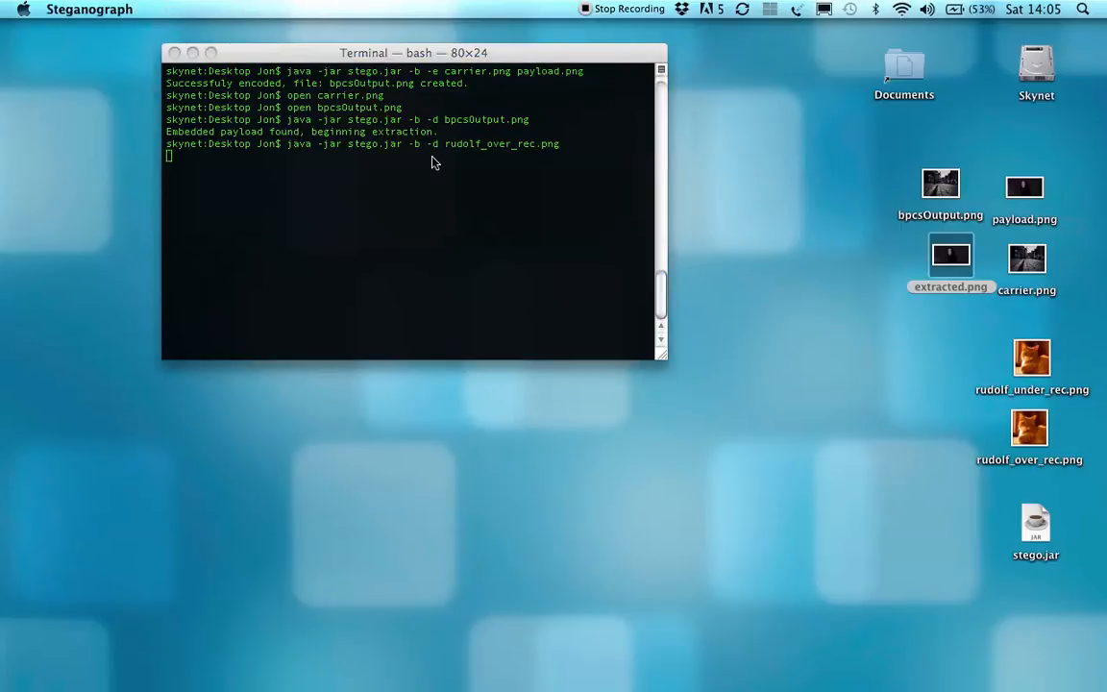
key("Return")
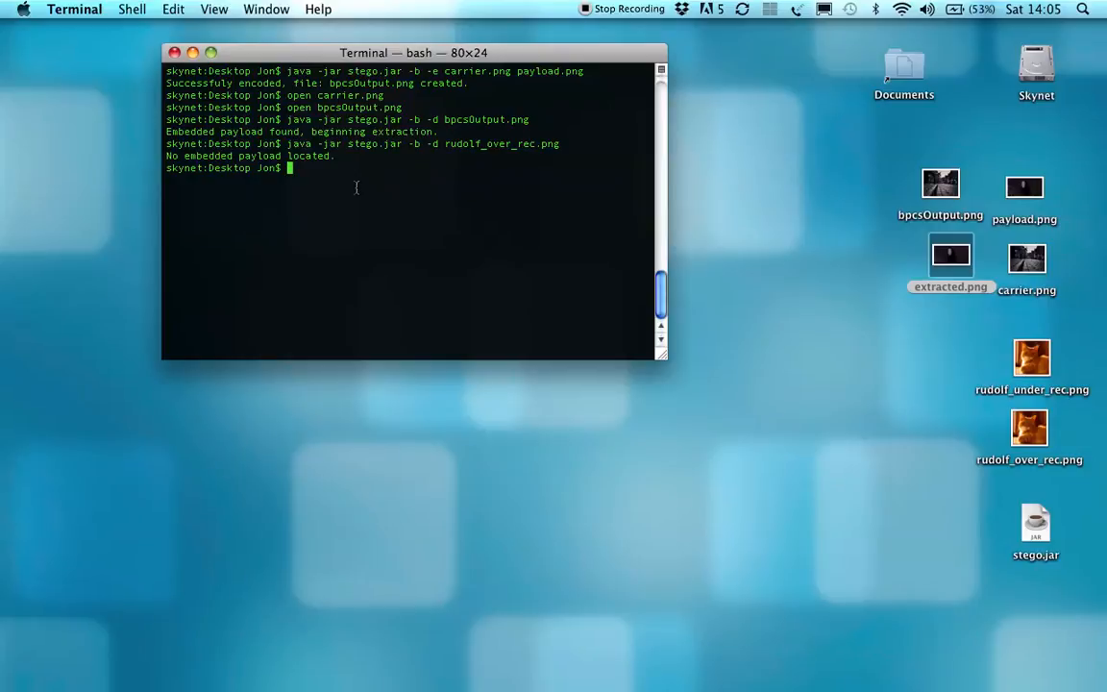
Begin recalling the stego command to change it into the -m capacity check
type("java -jar stego.jar -b -d bpcsOutput.png")
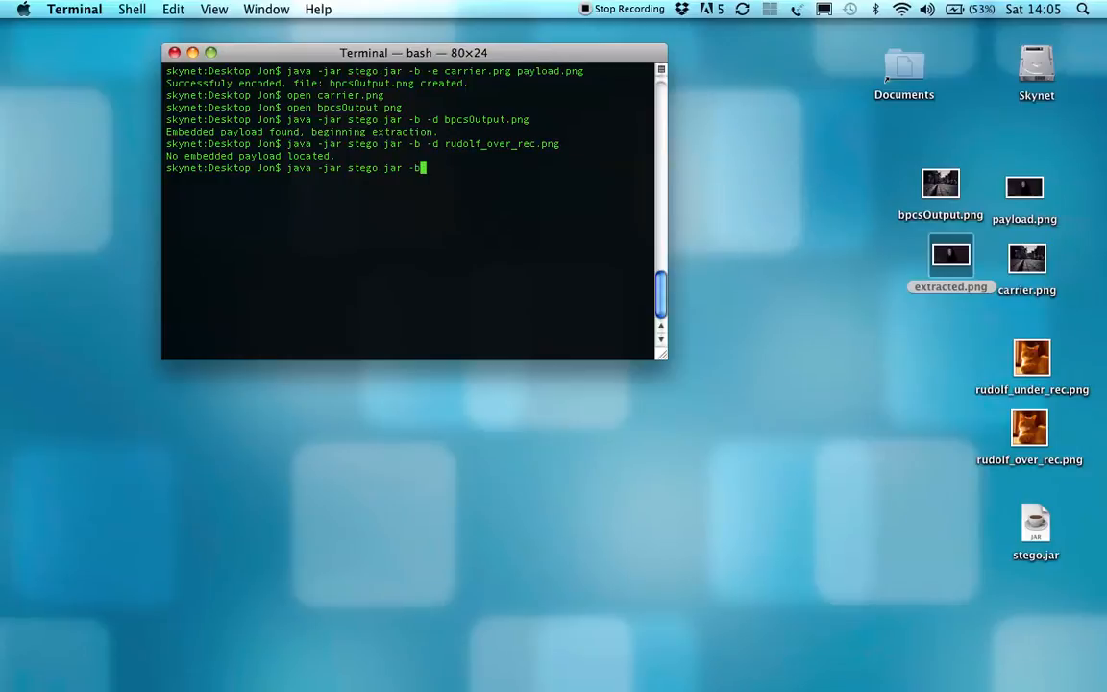
type("m")
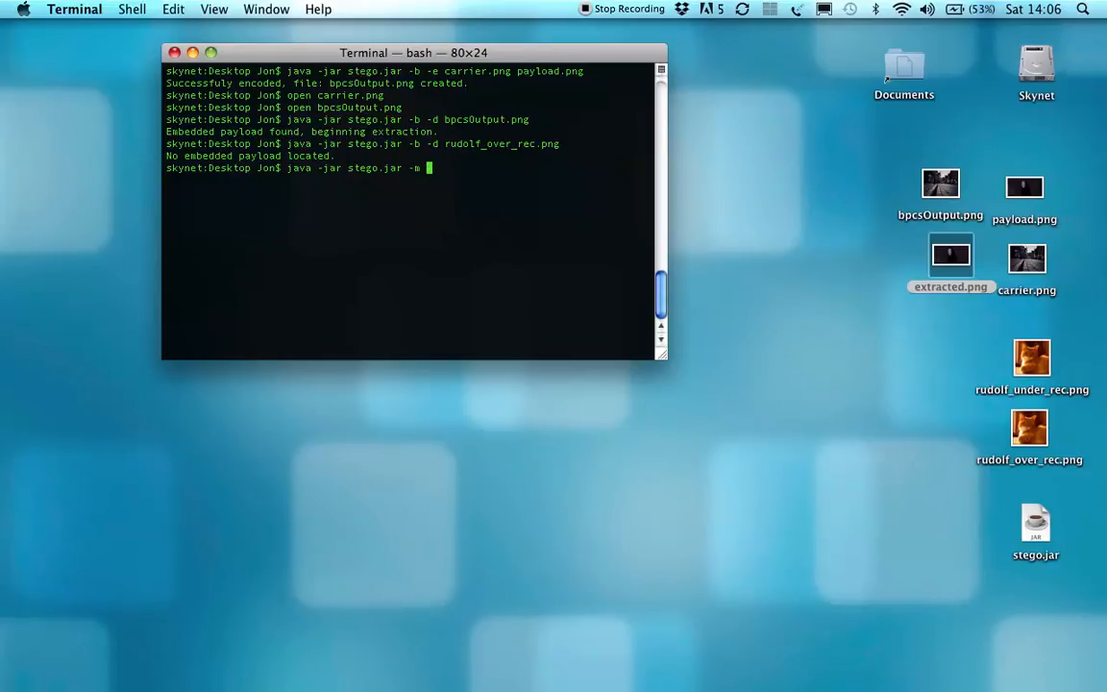
Run the stego.jar -m capacity check on carrier.png, reporting 381kb total and 367kb recommended
type("city")
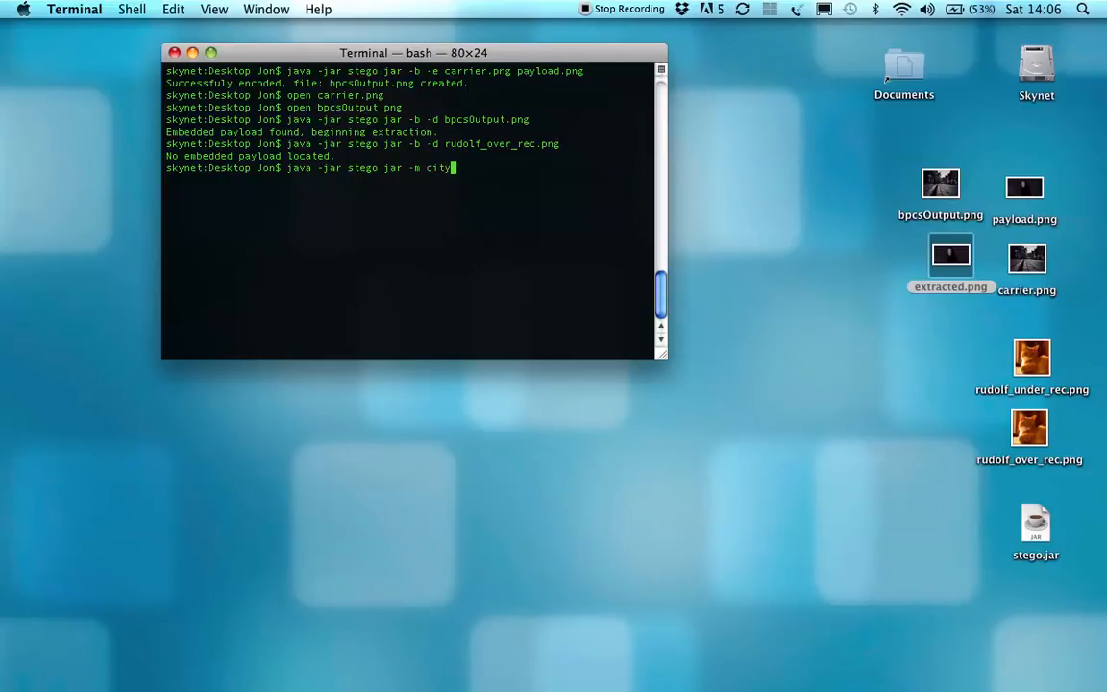
type("carrier.png")
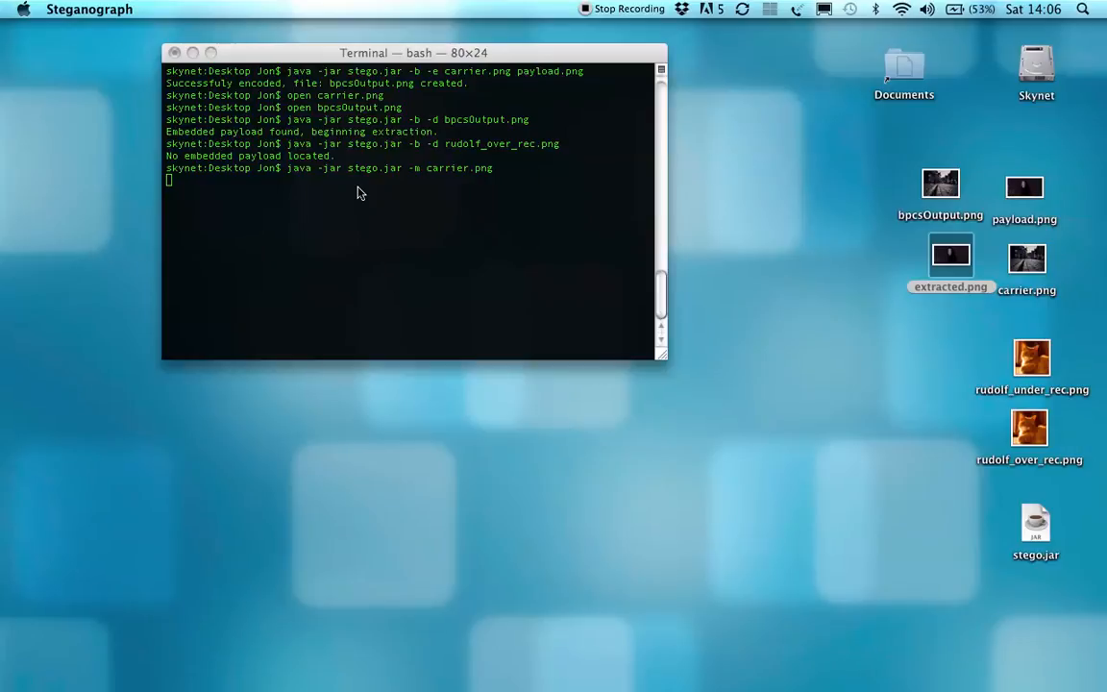
key("Return")
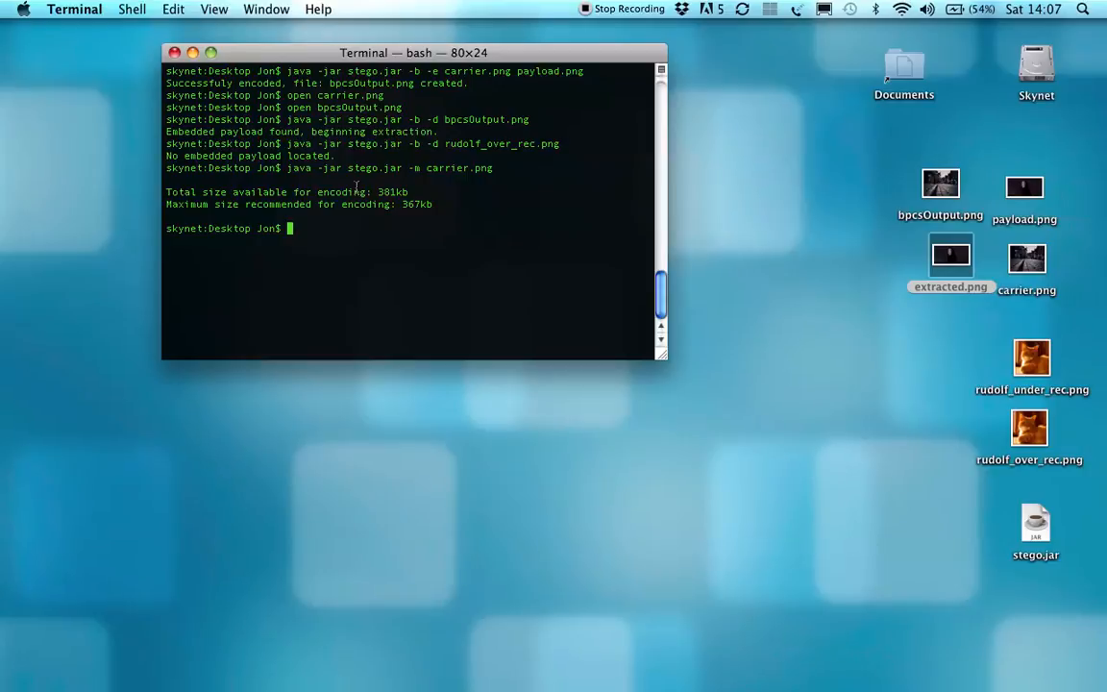
List the desktop files in detail with ls -l
type("ls -l")
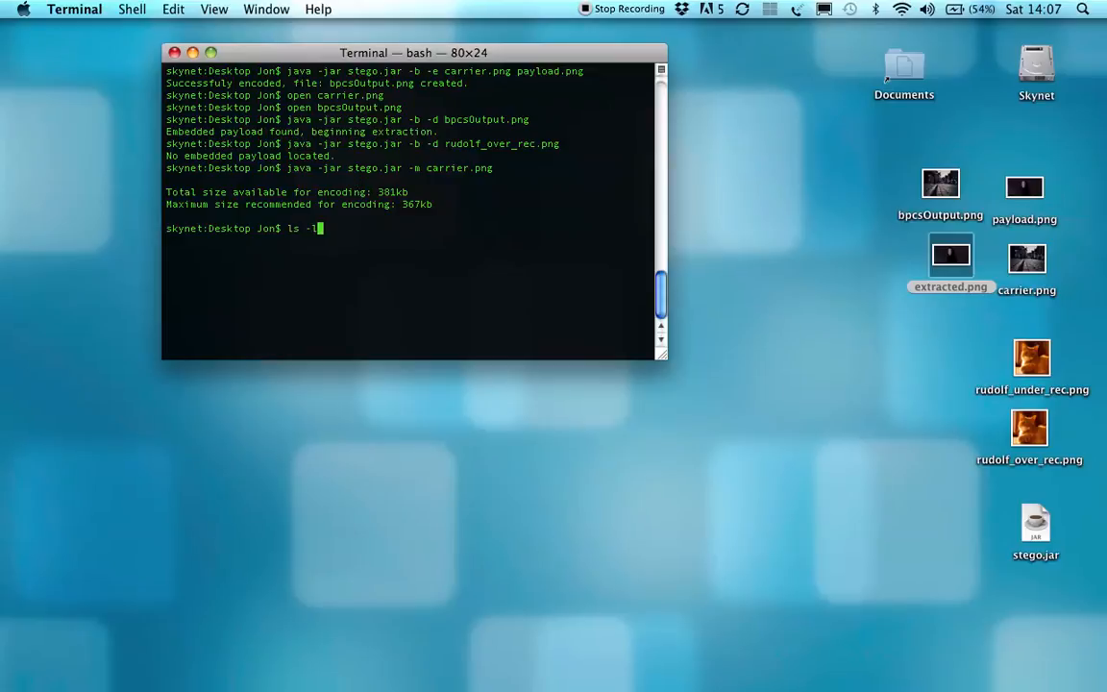
key("Return")
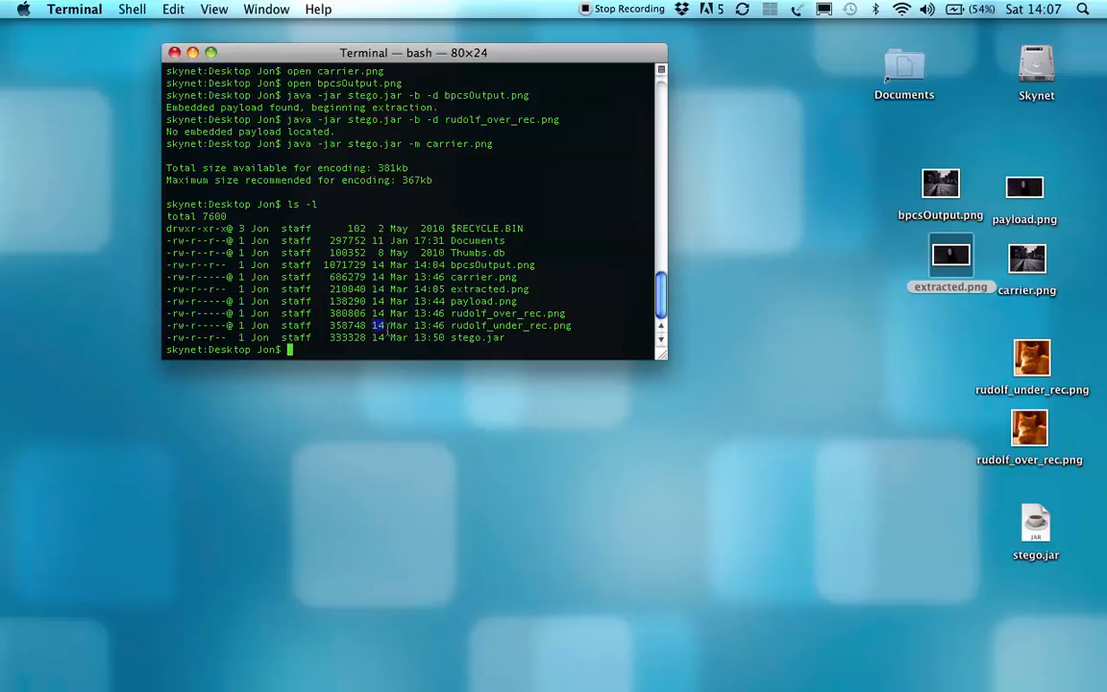
Encode rudolf_over_rec.png into carrier.png, auto-renaming the duplicate output to bpcsOutput1.png
type("java -jar stego.jar -b -d rudolf_over_rec.png")
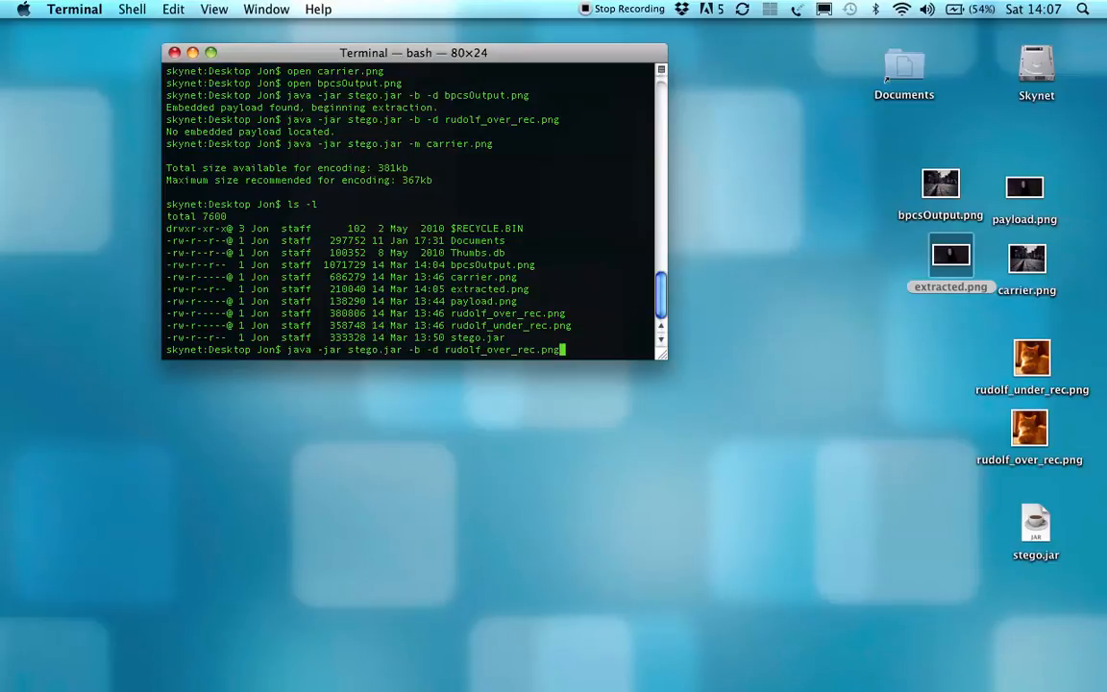
key("BackSpace")
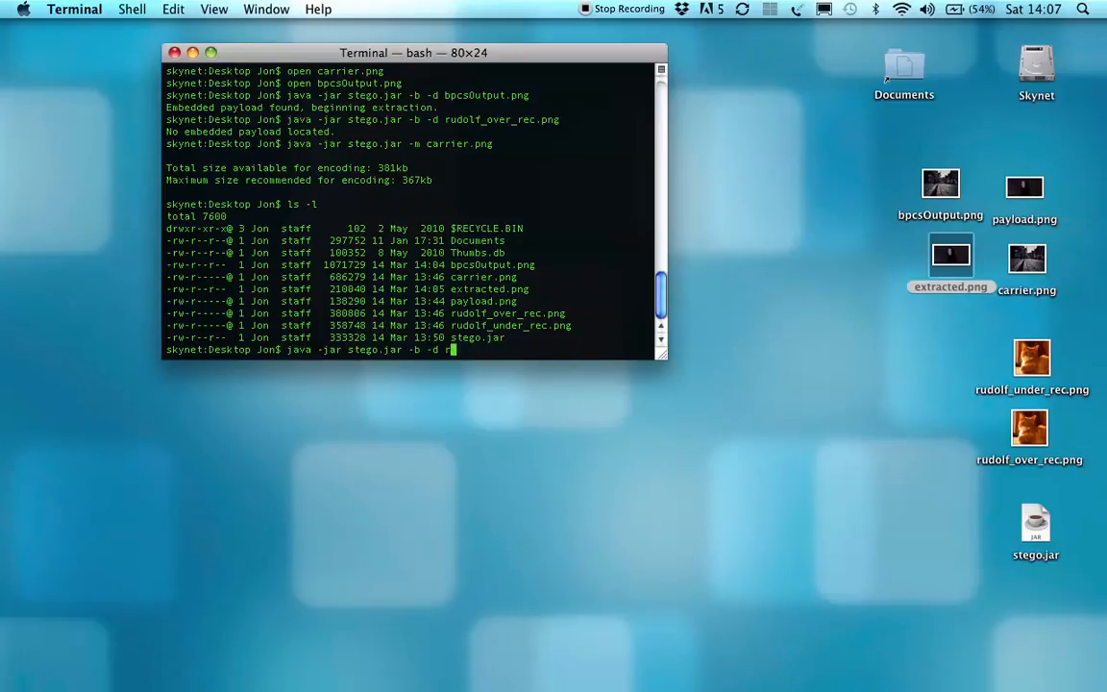
type("-e")
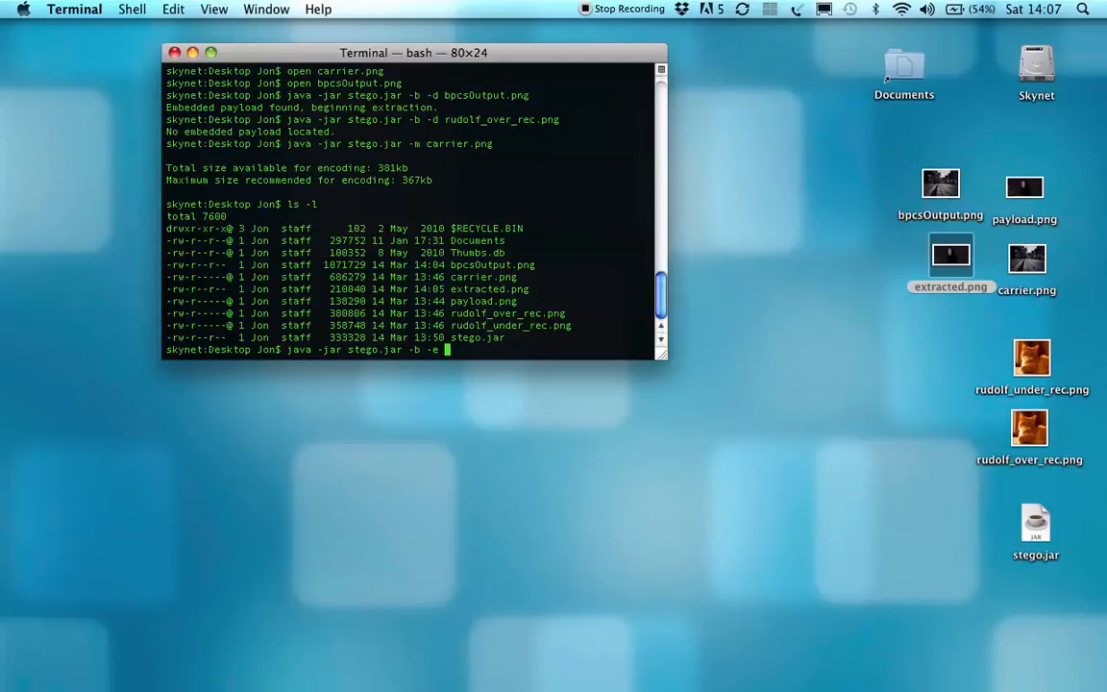
type("ca")
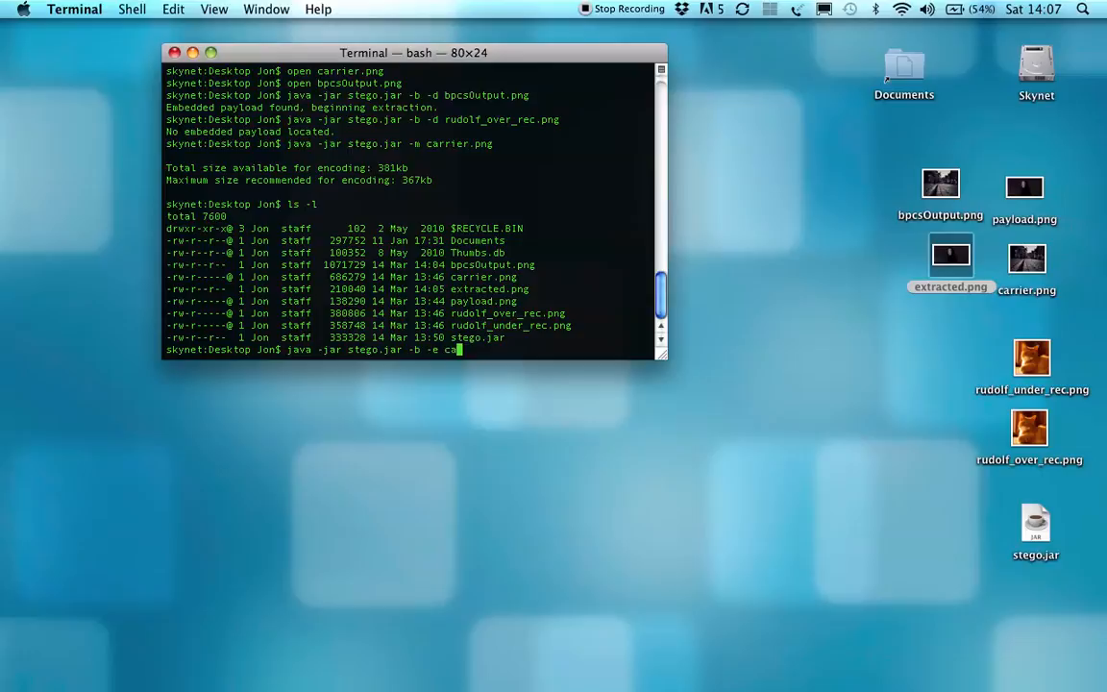
type("rrier.png")
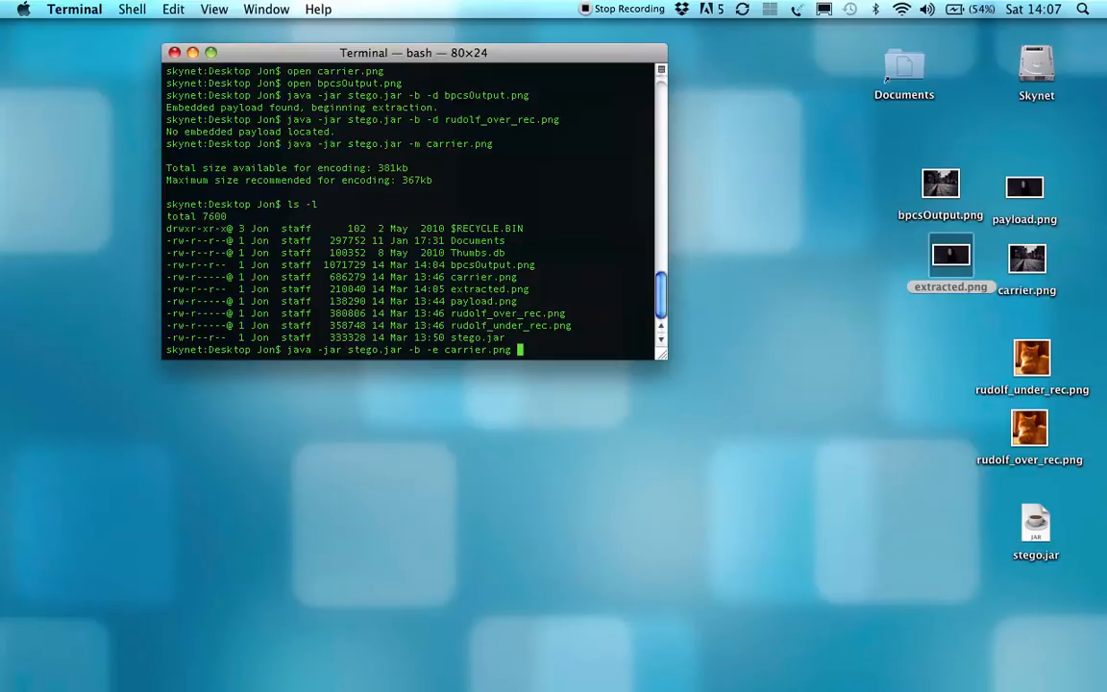
type("rudolf_over_rec.png")
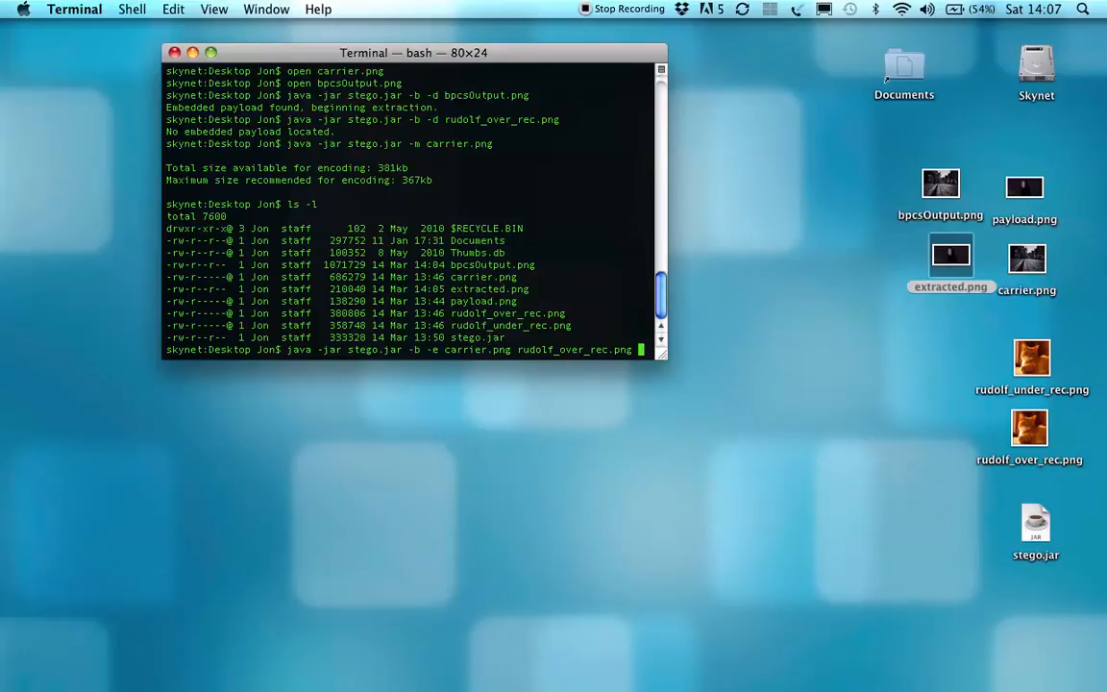
key("Return")
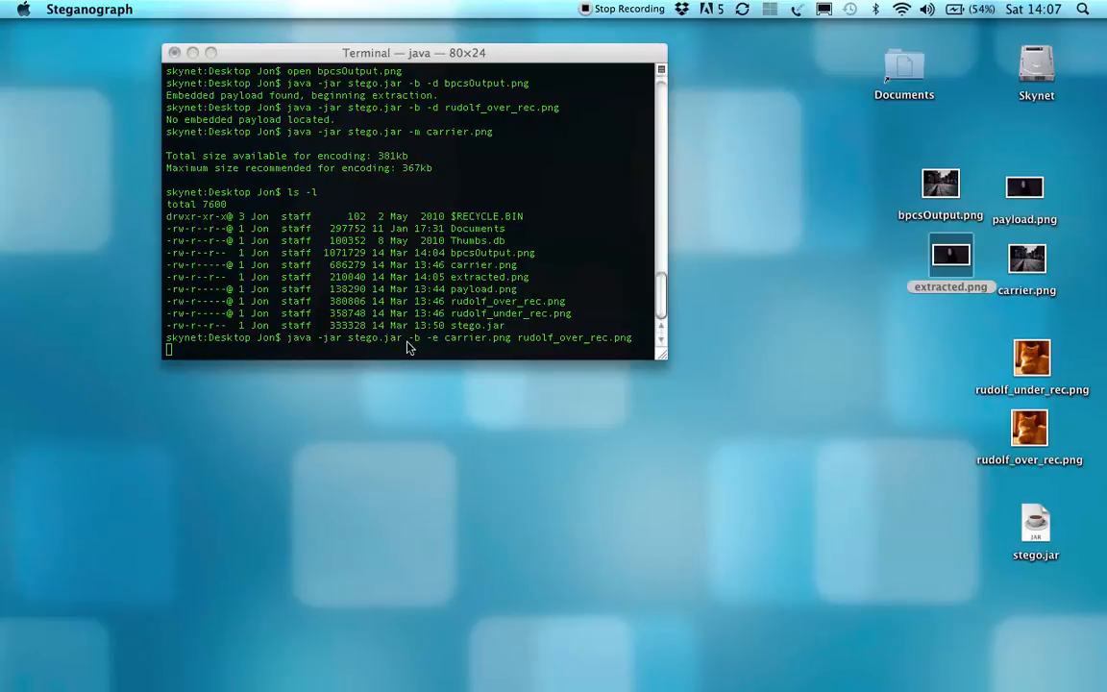
mouse_move(425, 348)
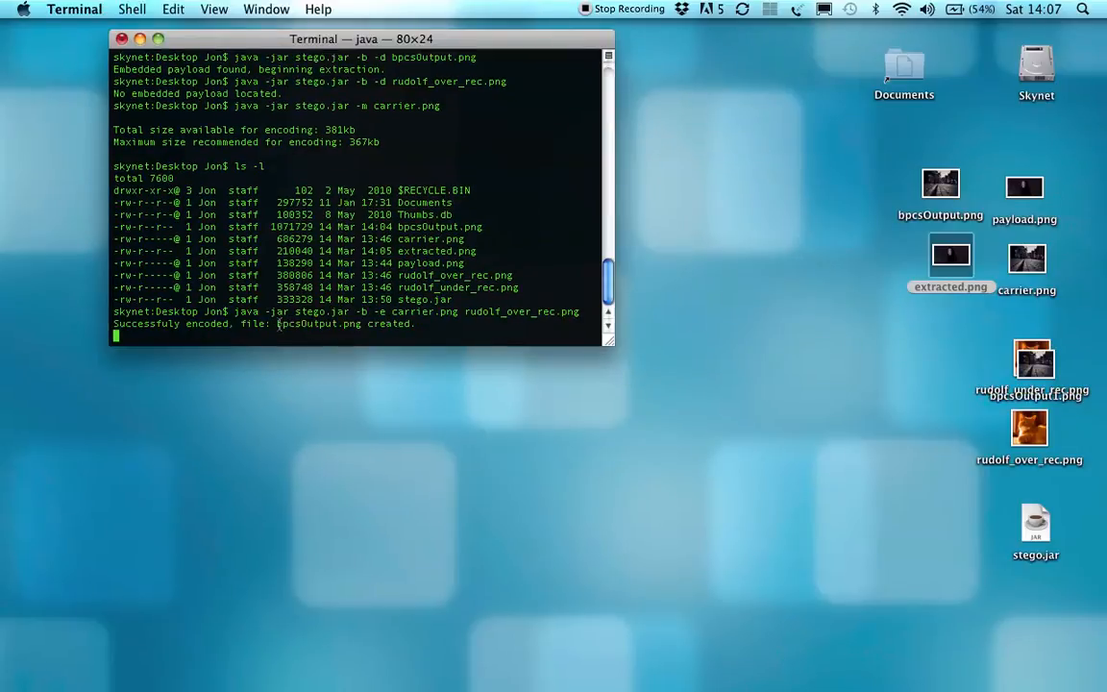
key("Return")
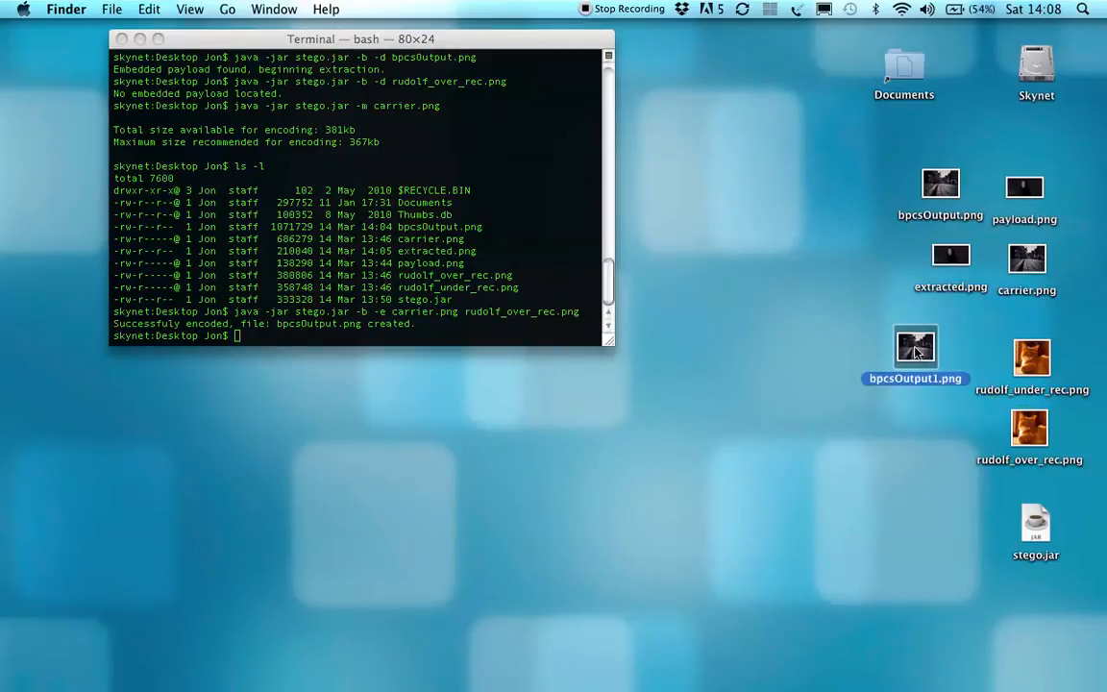
left_click(1025, 185)
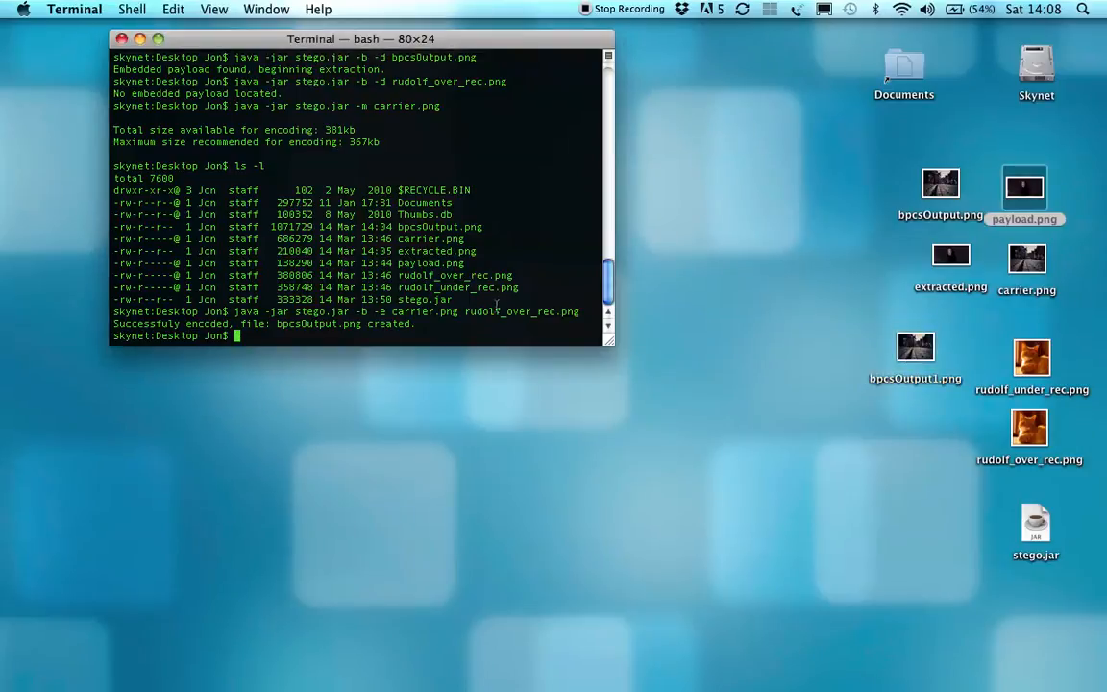
View bpcsOutput1.png, the cobblestone street scene, with the open command
type("open bpc")
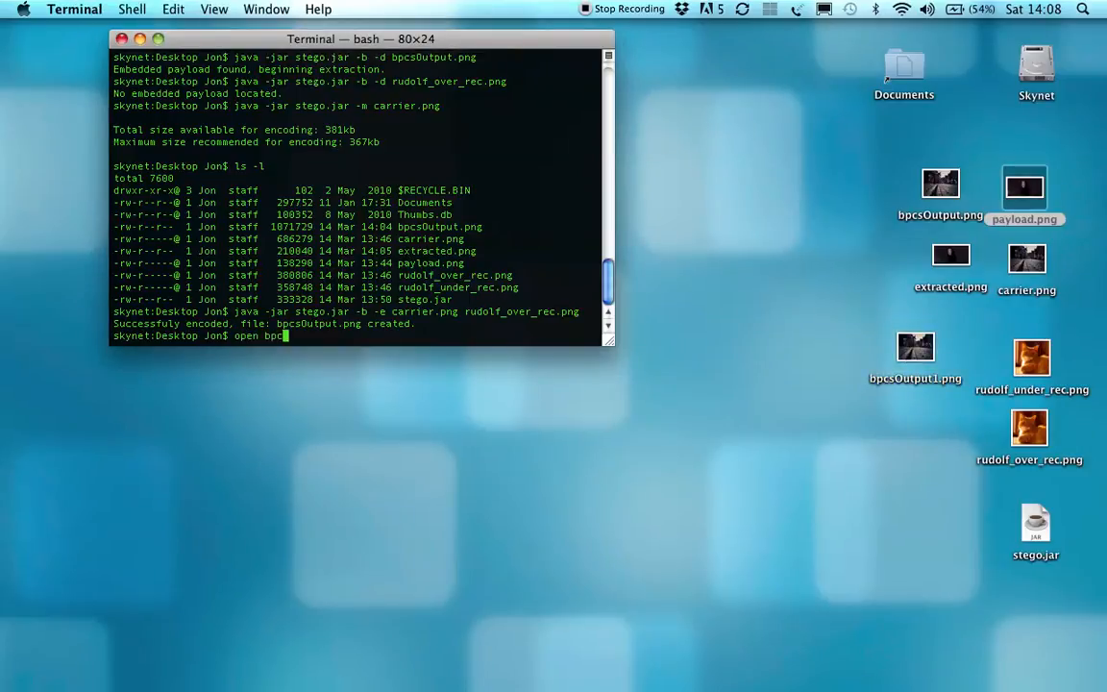
type("Output1.png")
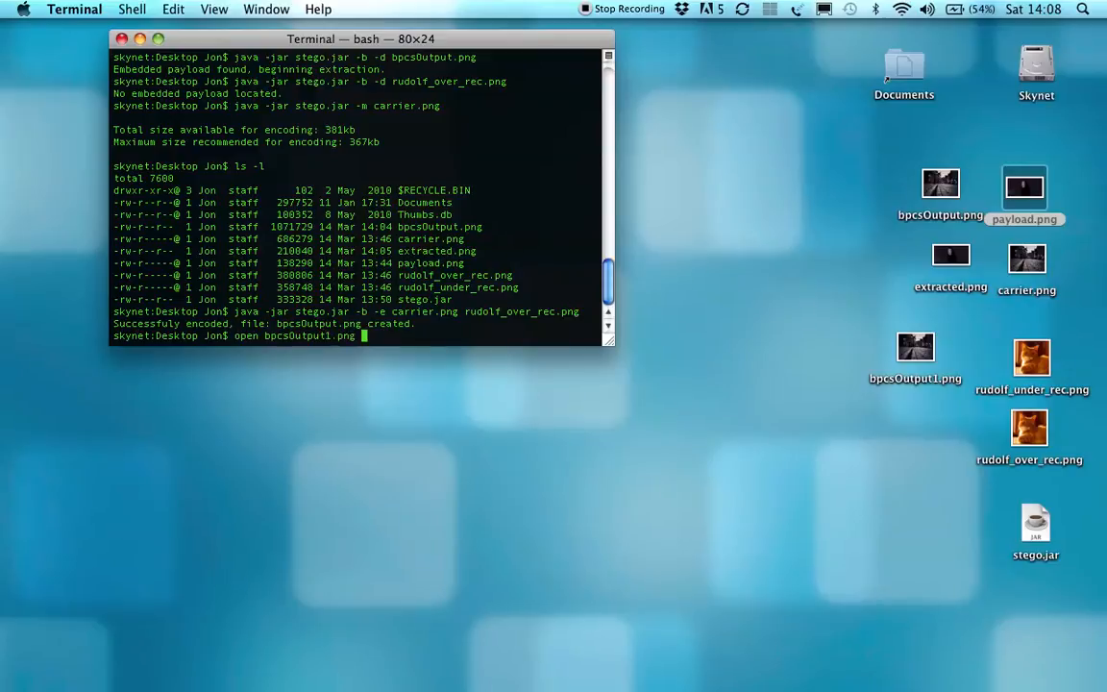
key("Return")
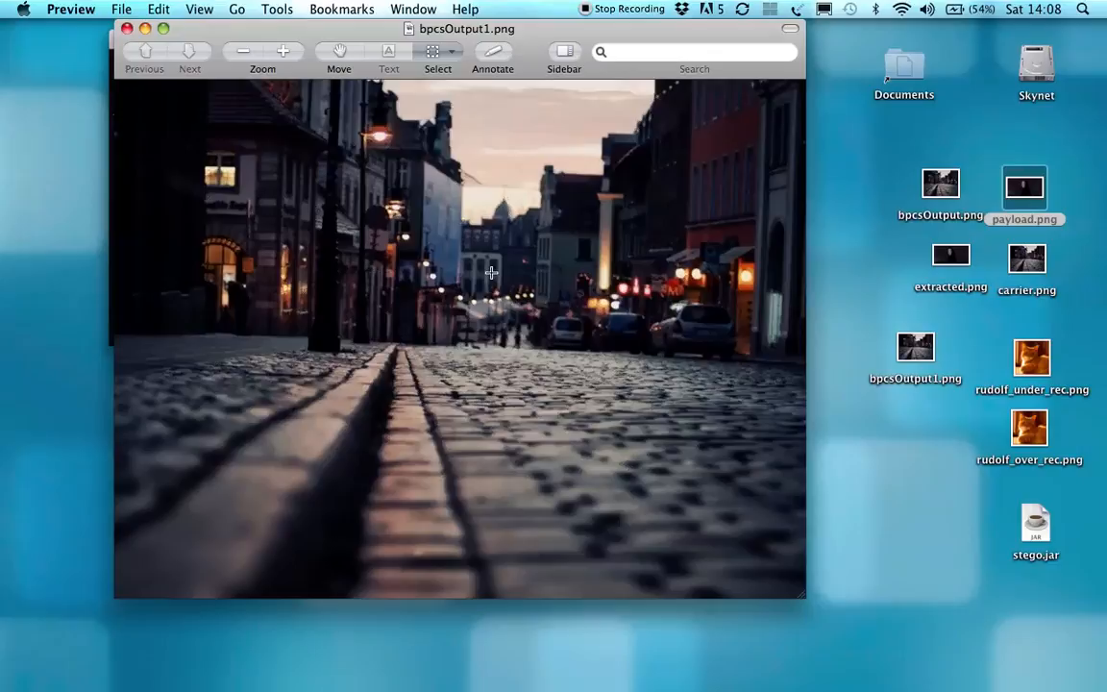
mouse_move(382, 296)
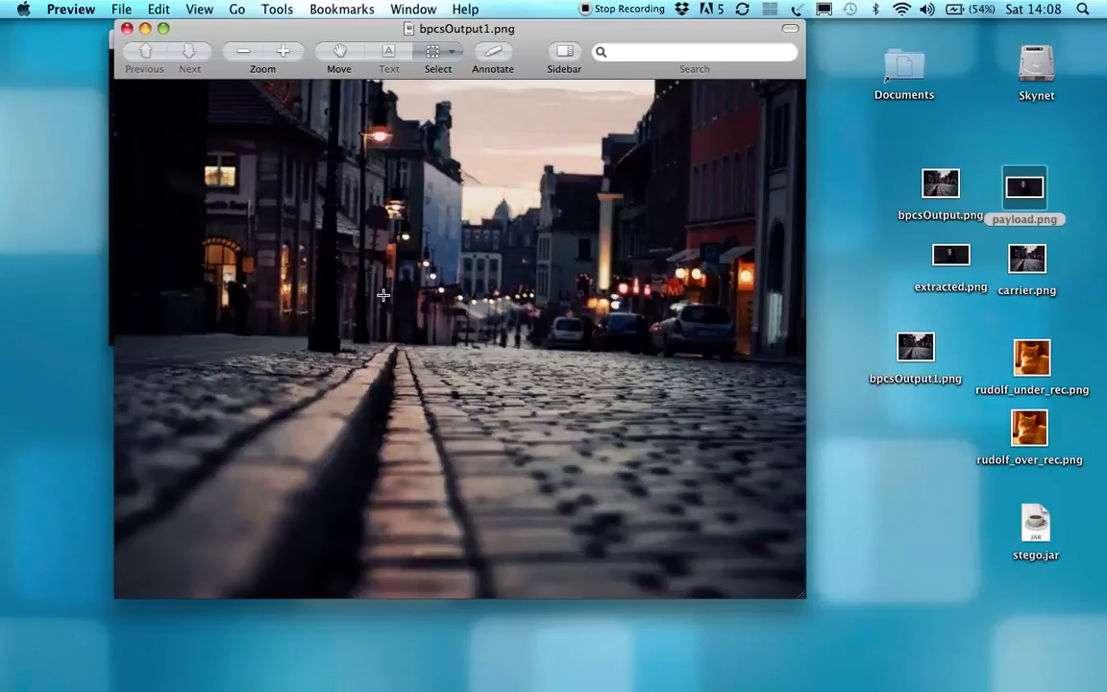
mouse_move(517, 273)
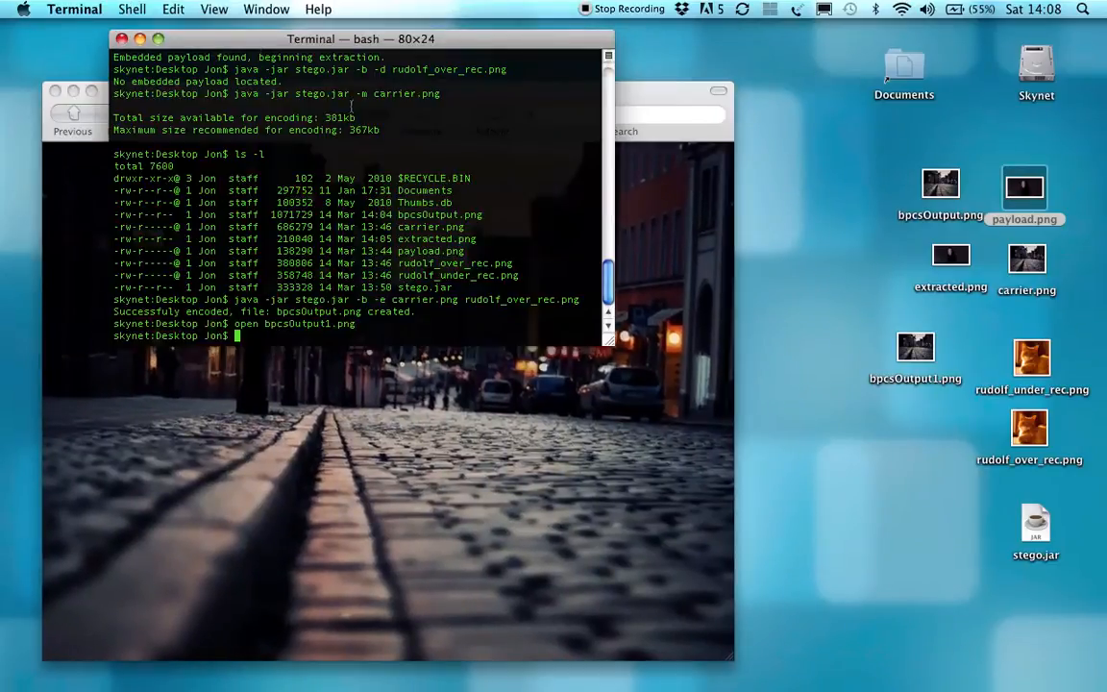
Encode rudolf_under_rec.png into carrier.png, producing bpcsOutput2.png, briefly viewing the cat photo
type("java -jar stego.jar -b -e carrier.png rudolf_over_rec.png")
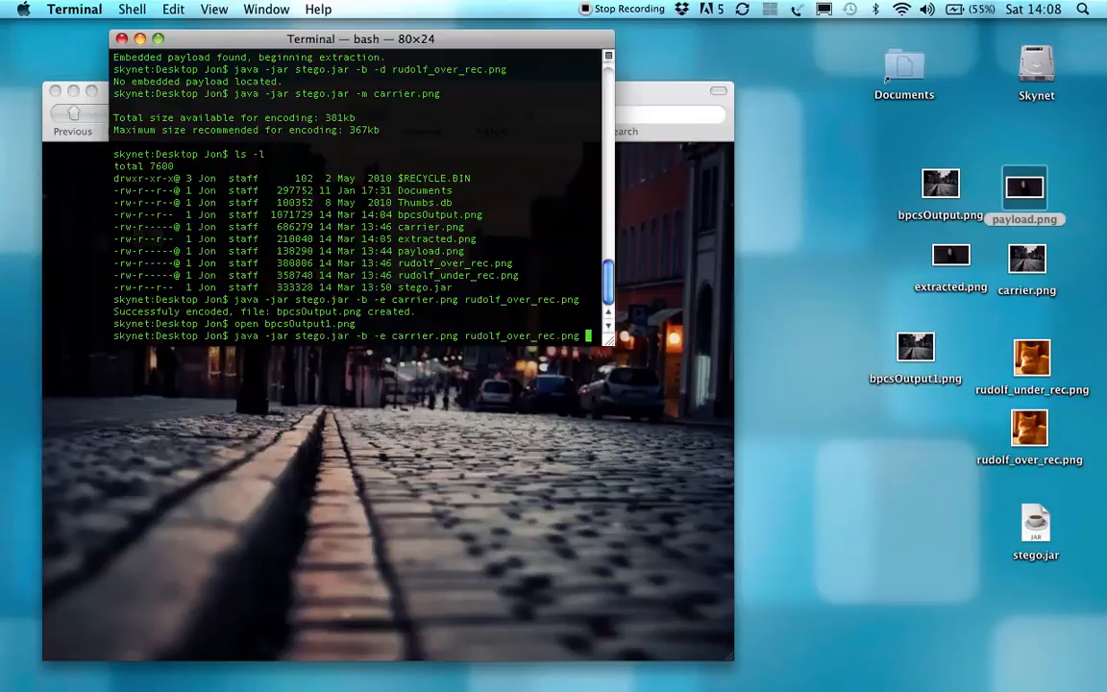
type("rudolf_under")
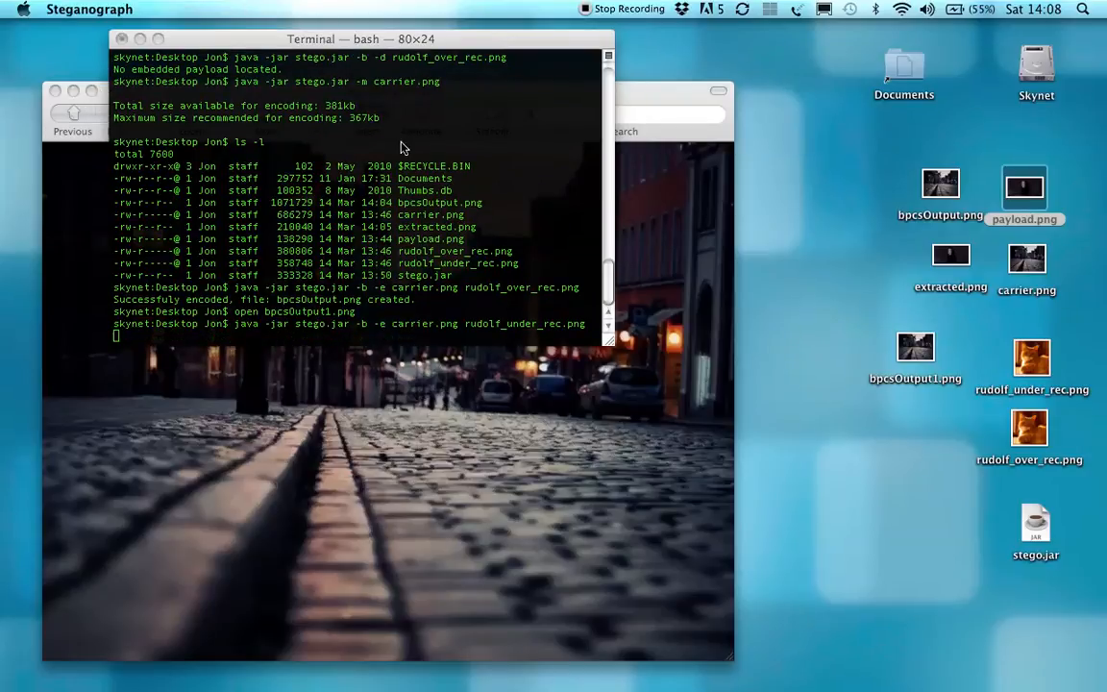
mouse_move(738, 300)
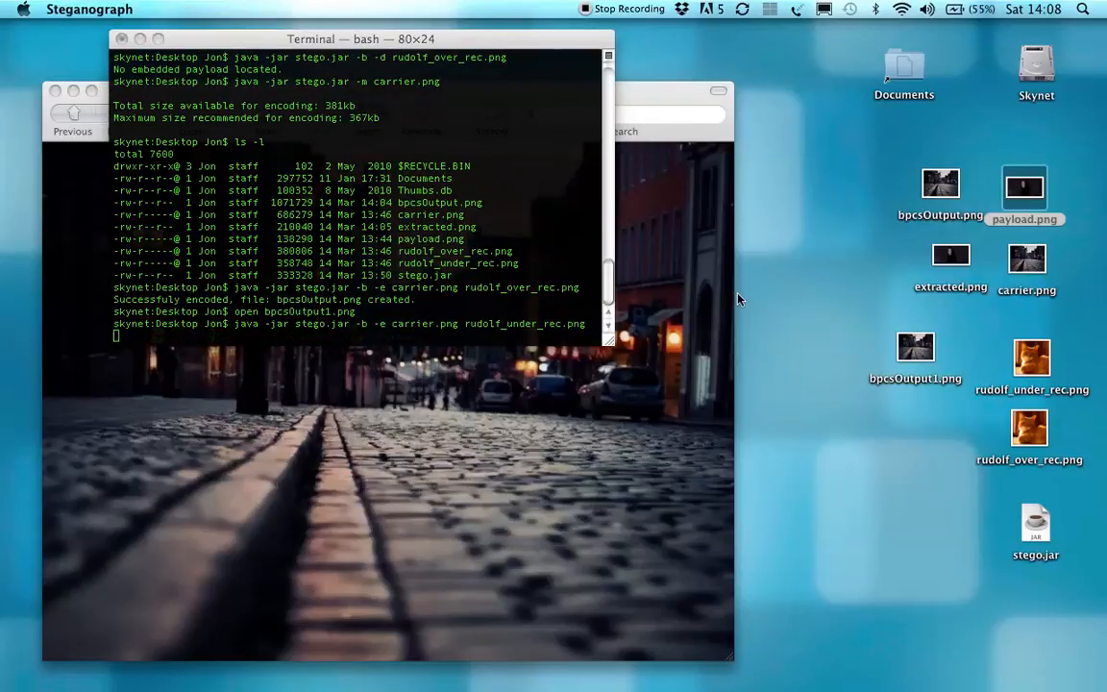
mouse_move(1038, 346)
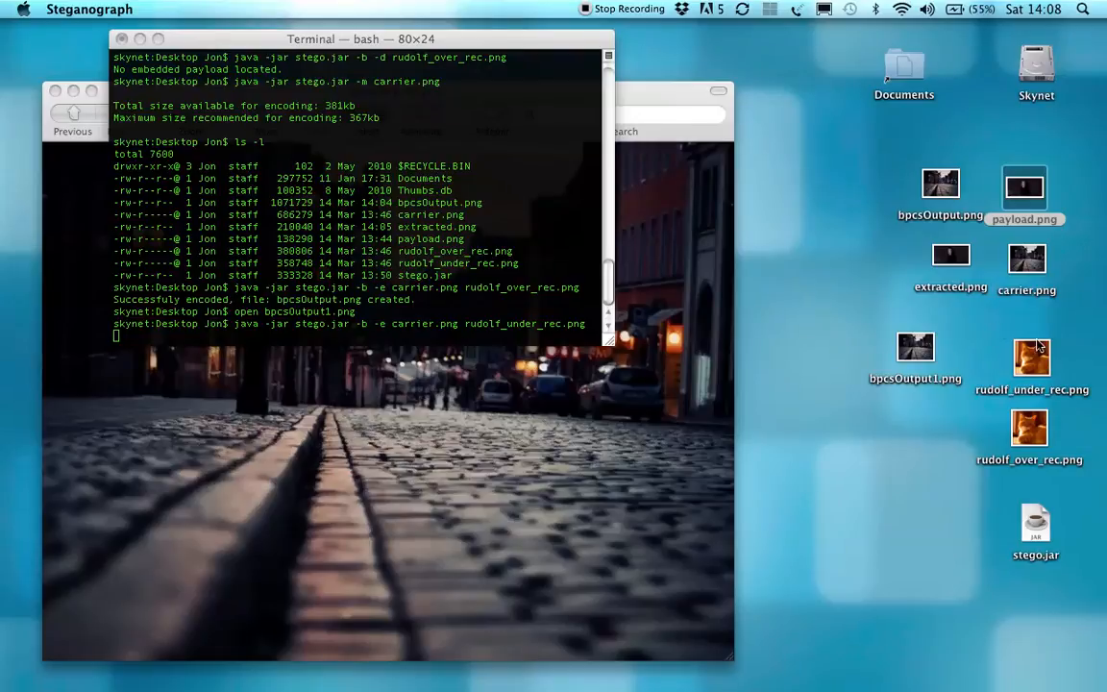
double_click(1032, 358)
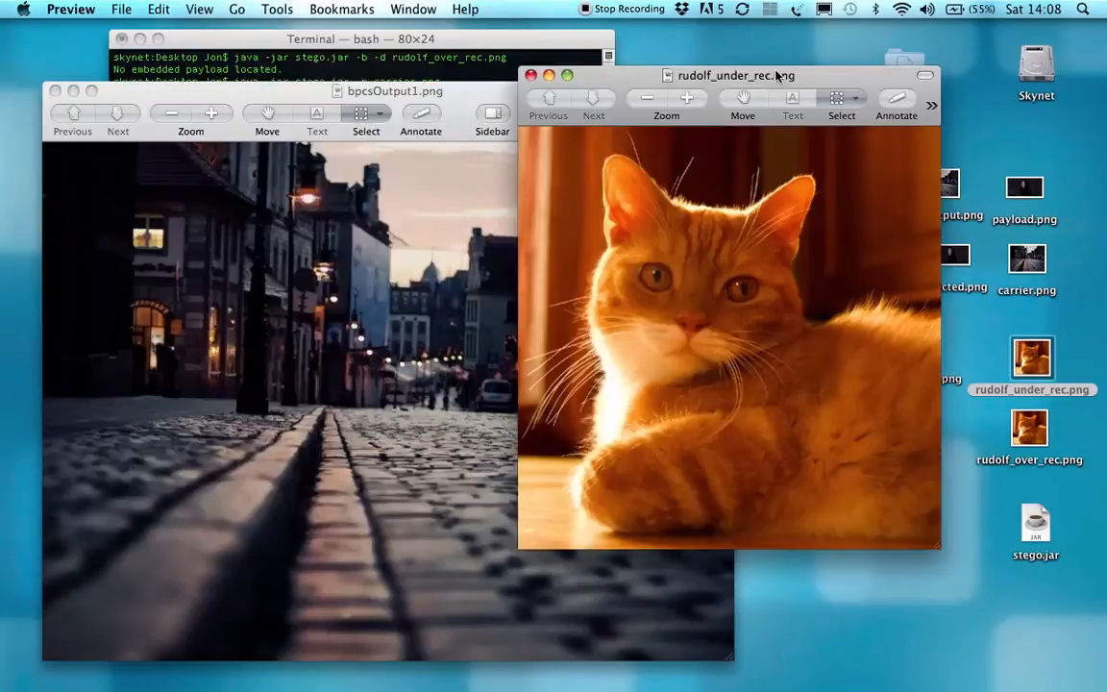
left_click(535, 75)
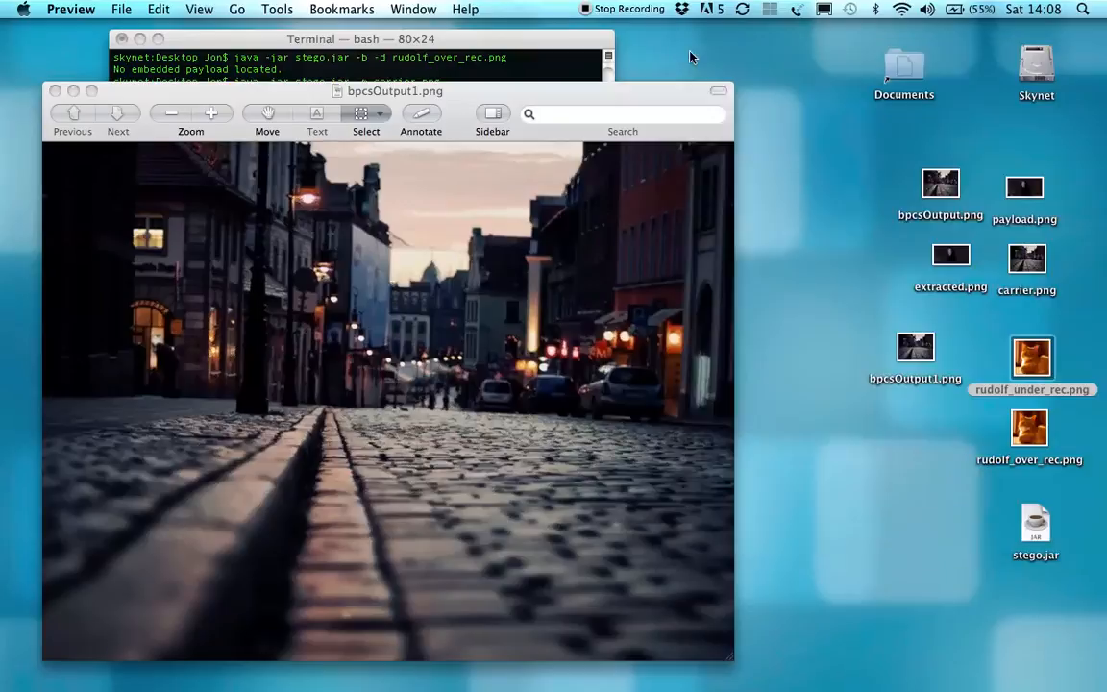
left_click(362, 58)
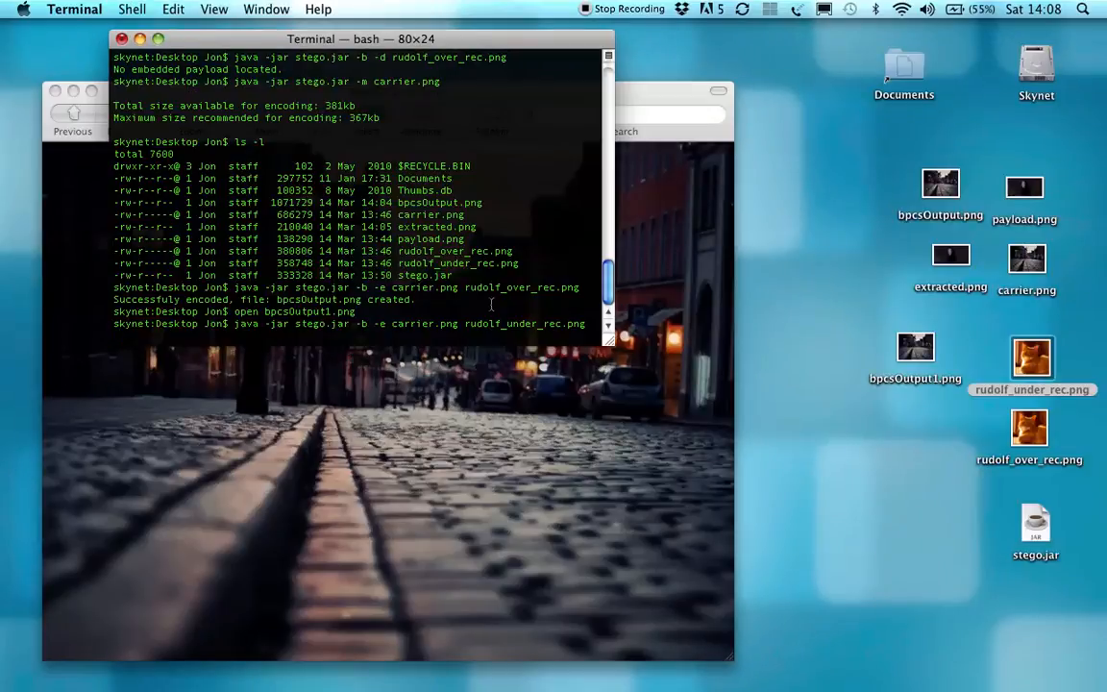
key("Return")
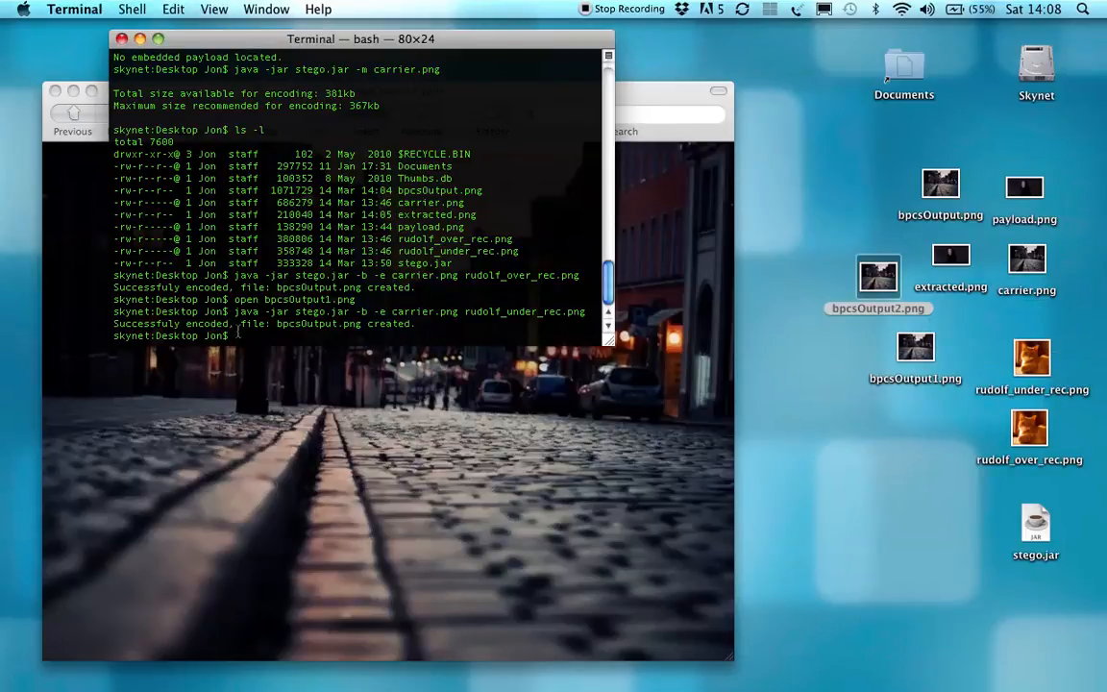
Compare bpcsOutput2.png with bpcsOutput1.png in Preview, then close the image window
type("open")
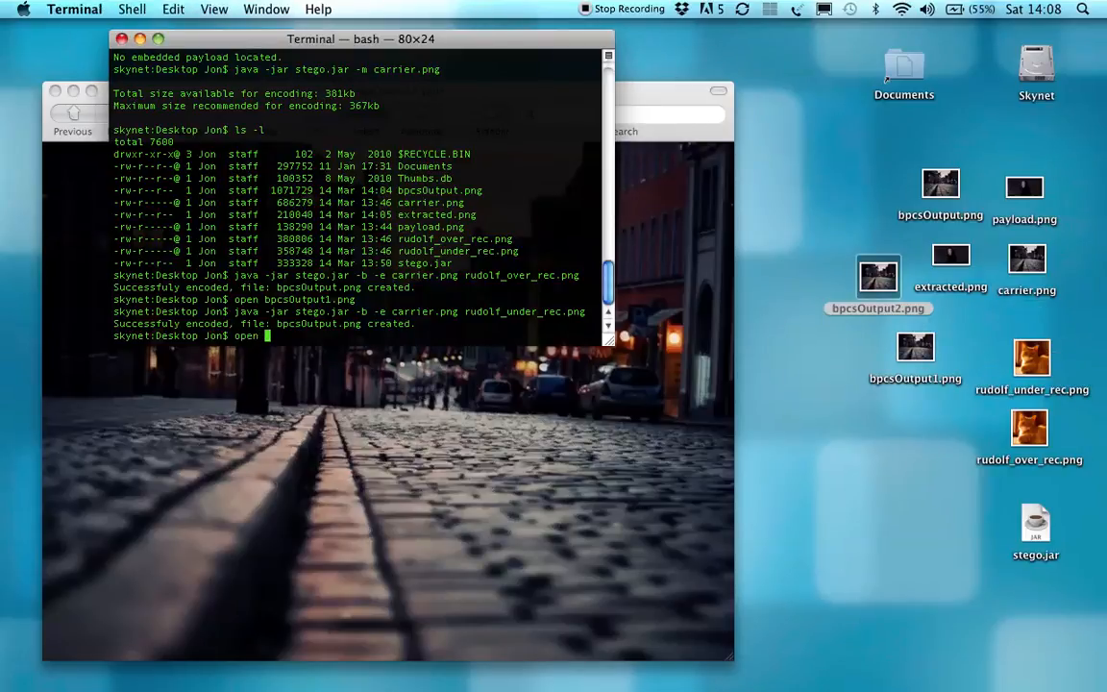
type("bpcsOutput")
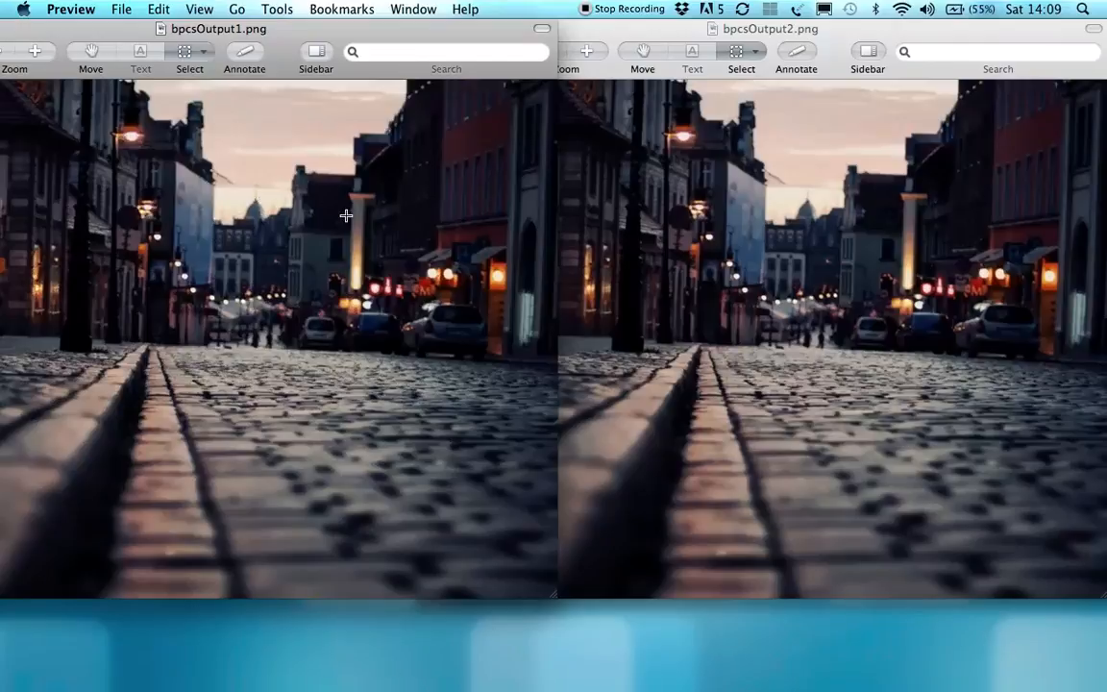
mouse_move(273, 340)
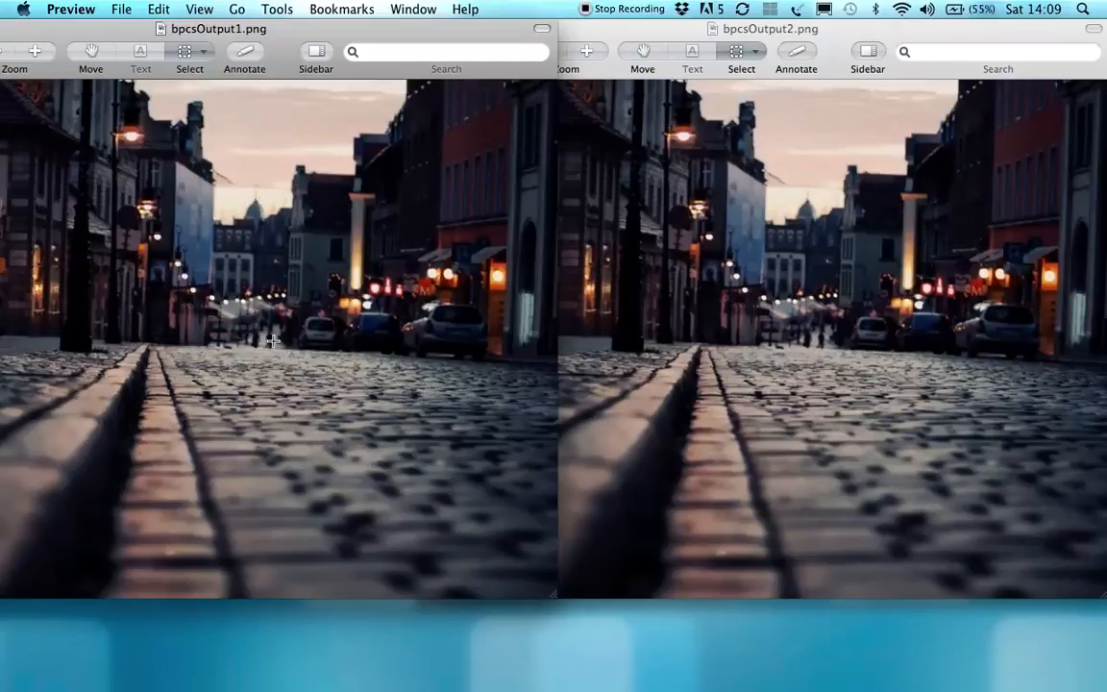
mouse_move(818, 325)
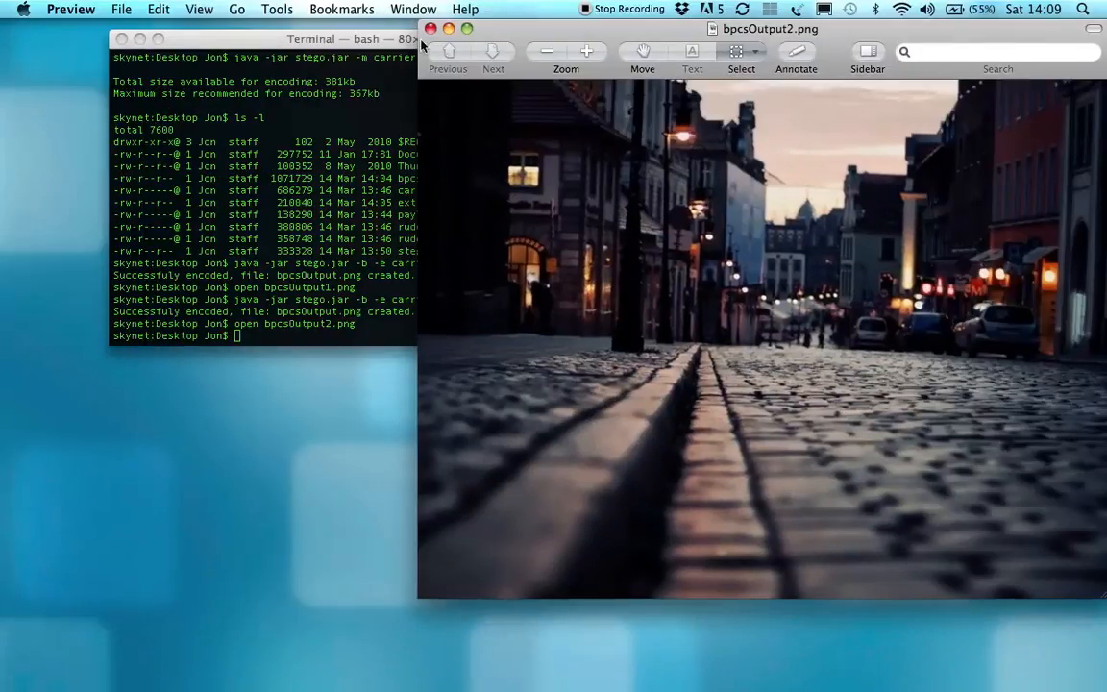
left_click(434, 28)
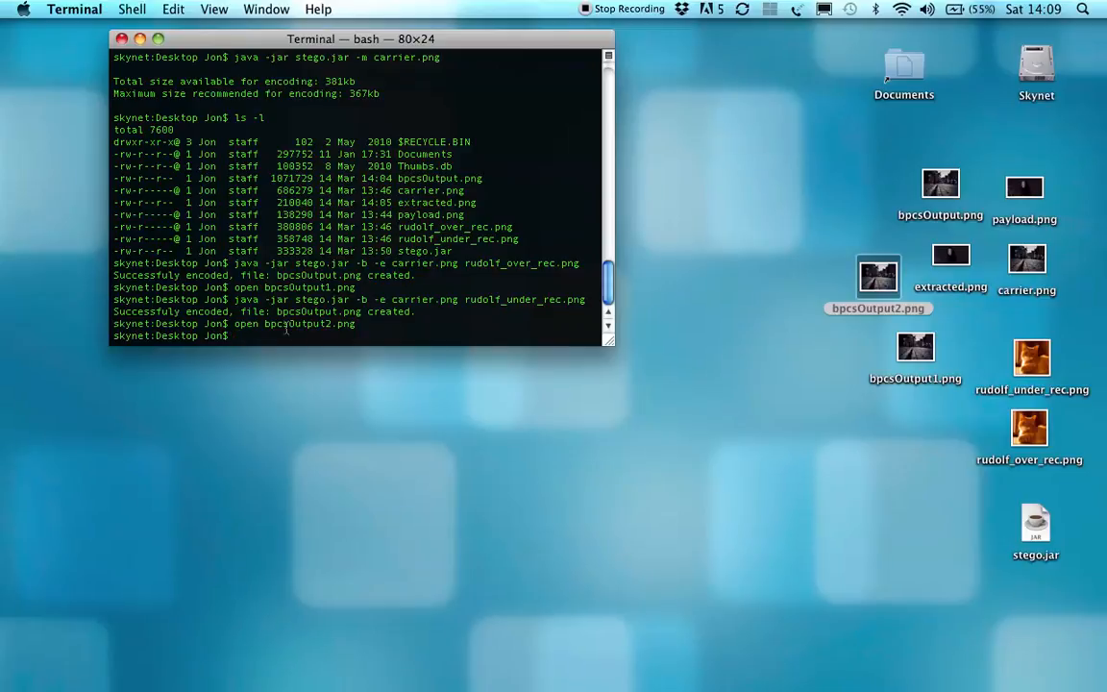
Run stego.jar to print the usage help listing LSB, BPCS, encode, decode and map flags
type("java -jar stego.jar -b -e carrier.png rudolf_under_rec.png")
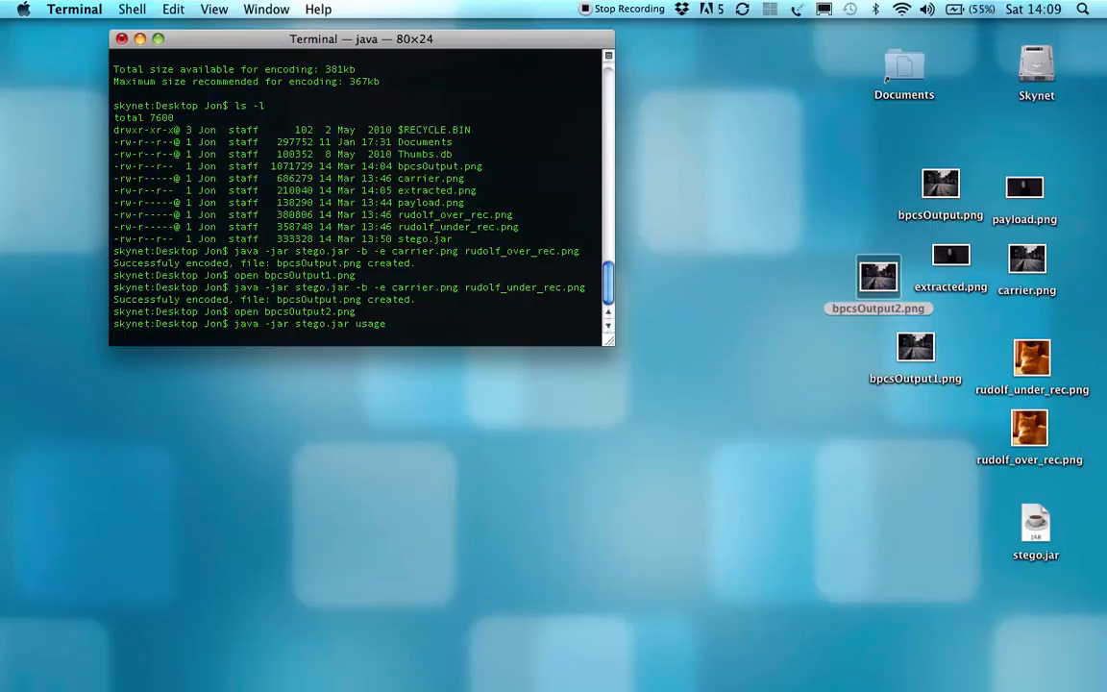
key("Return")
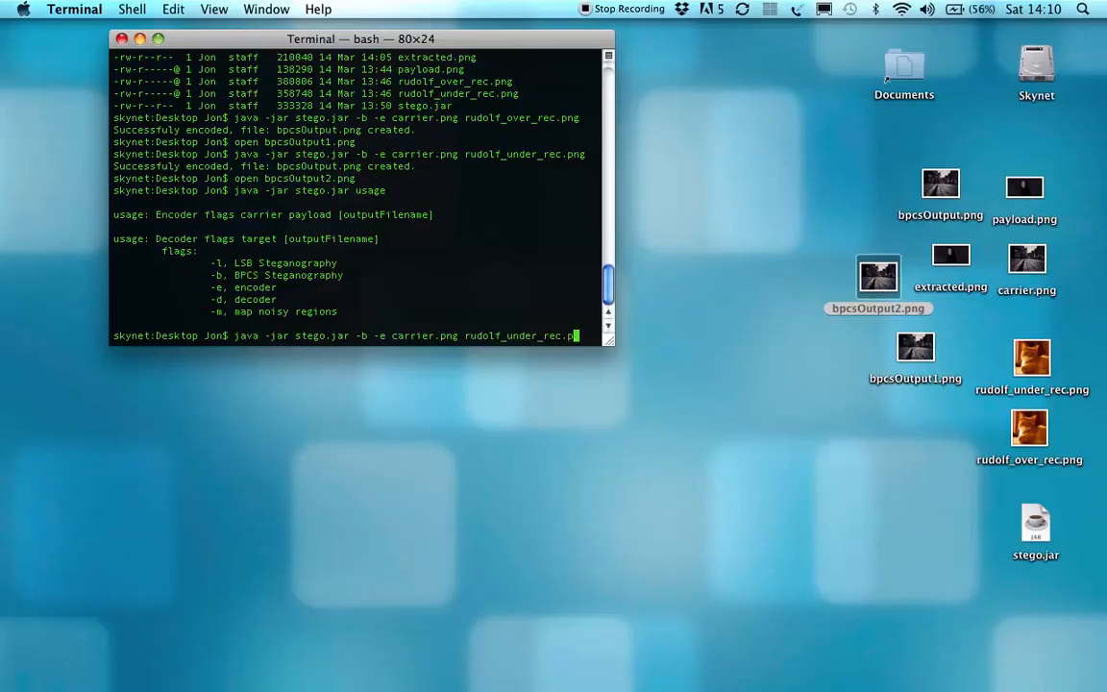
Recall the previous BPCS command and trim it back to the bare java -jar stego.jar
key("backspace")
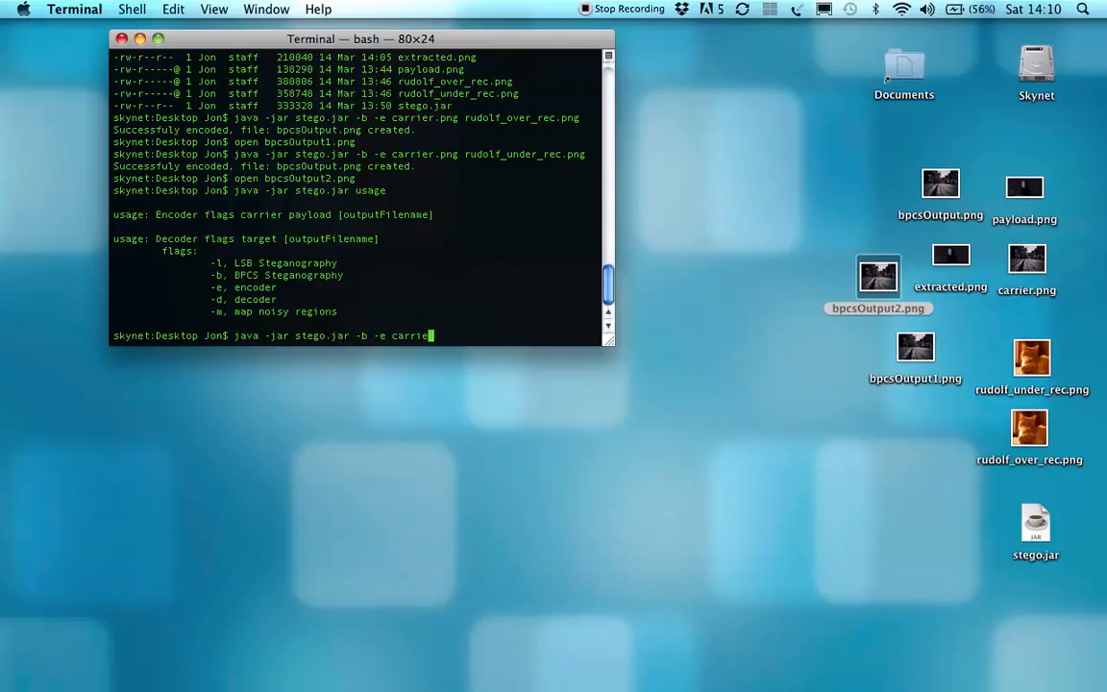
key("Backspace")
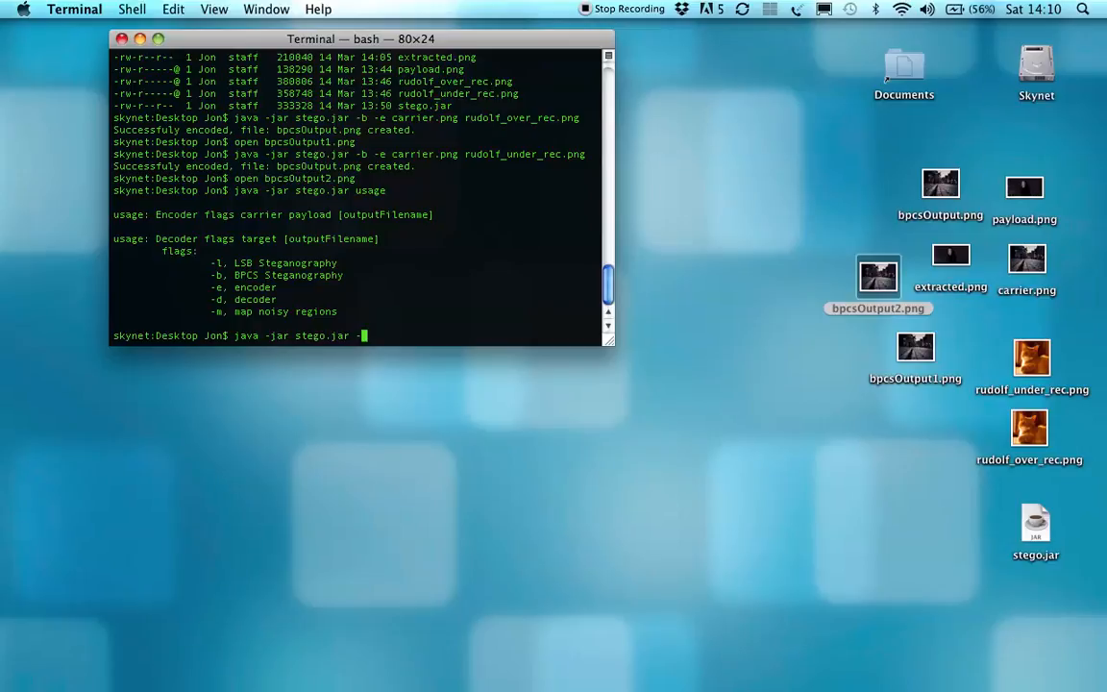
Run java -jar stego.jar -l -e carrier.png payload.png to LSB-encode the payload into lsbOutput.png
type("-l")
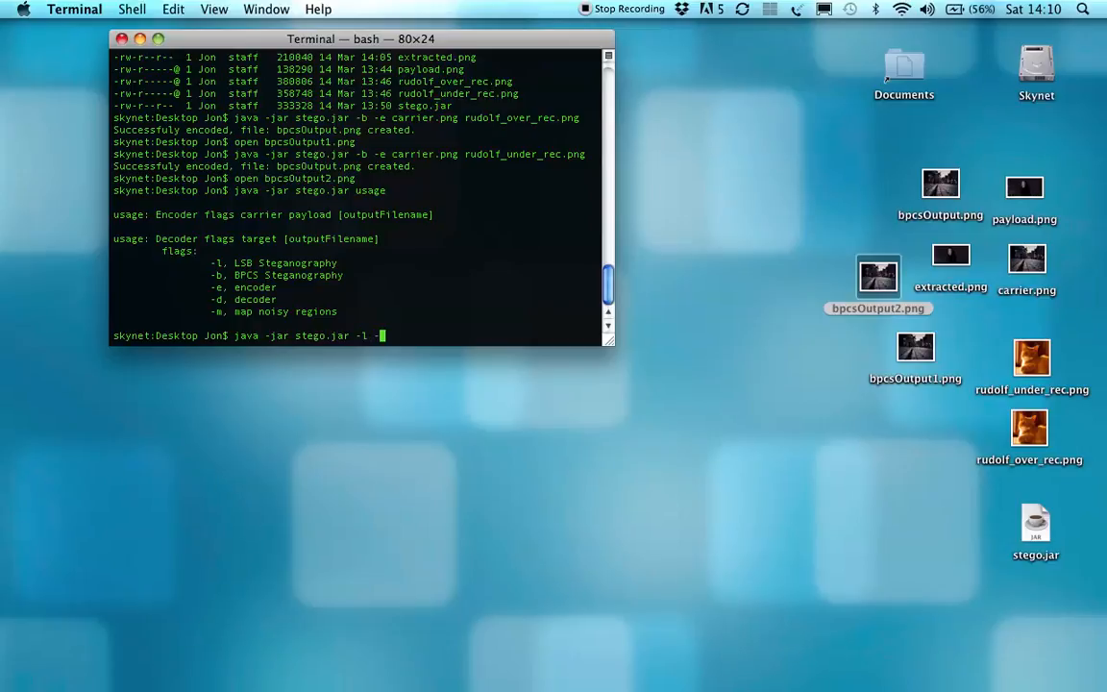
type("-e")
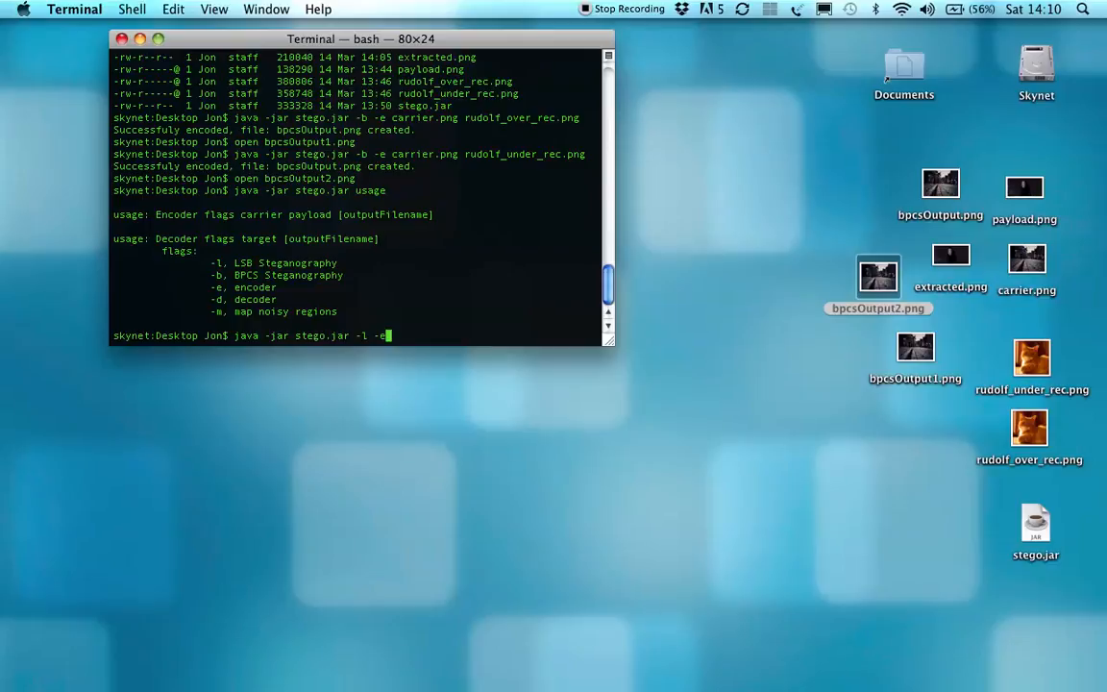
type("carr")
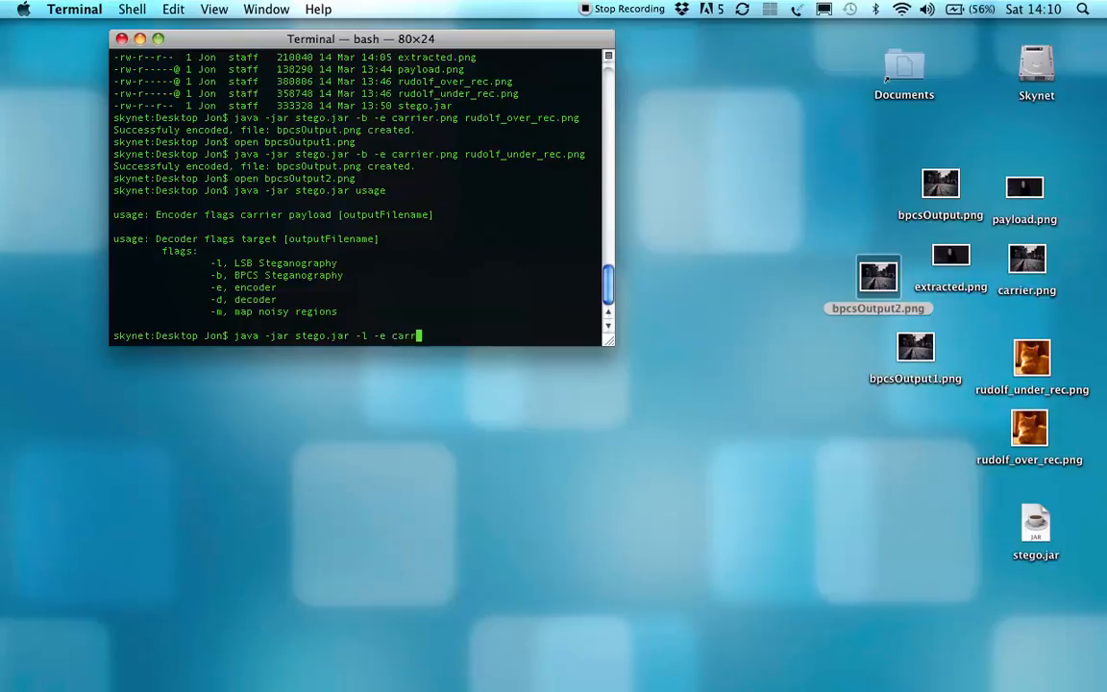
type("ier.png payload.png")
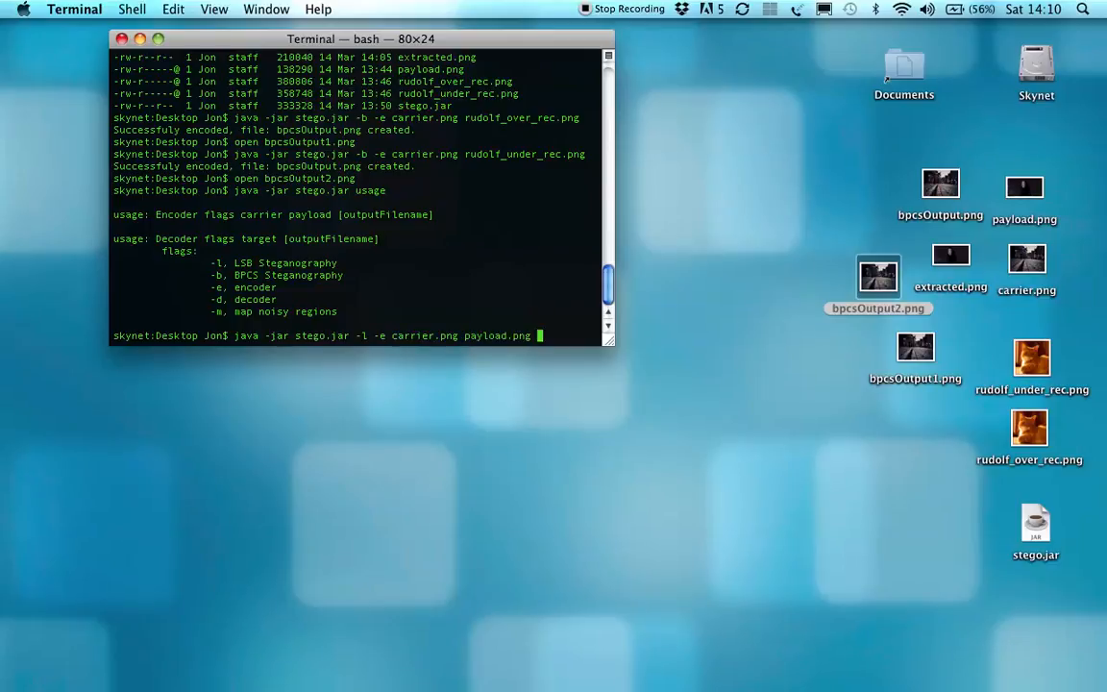
key("Return")
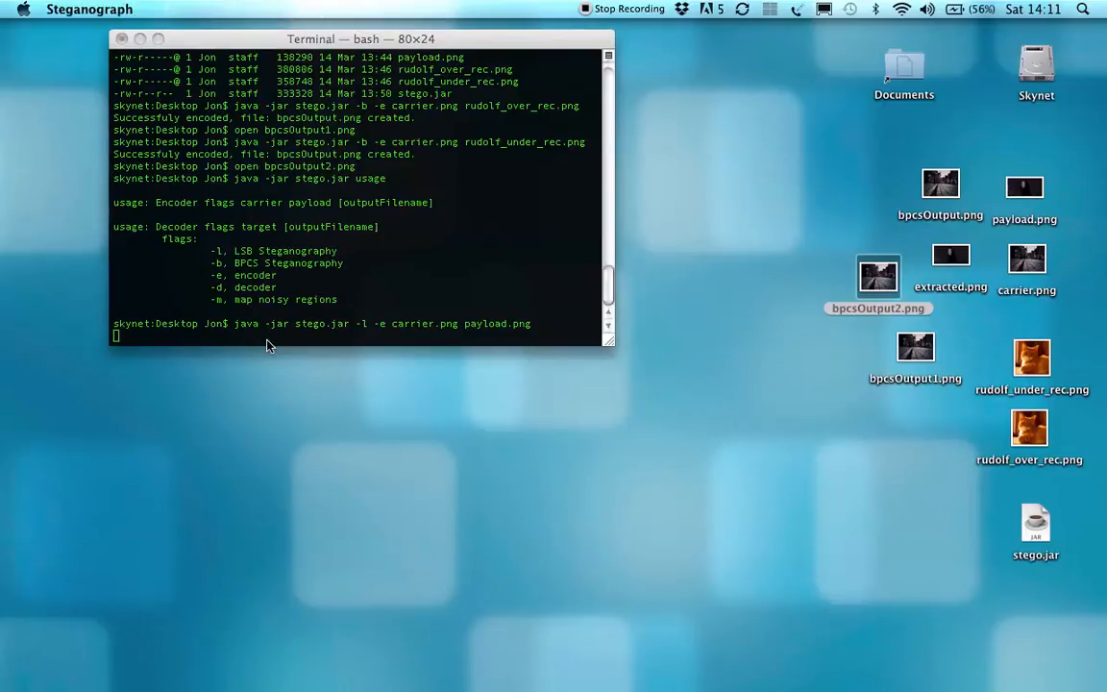
key("Return")
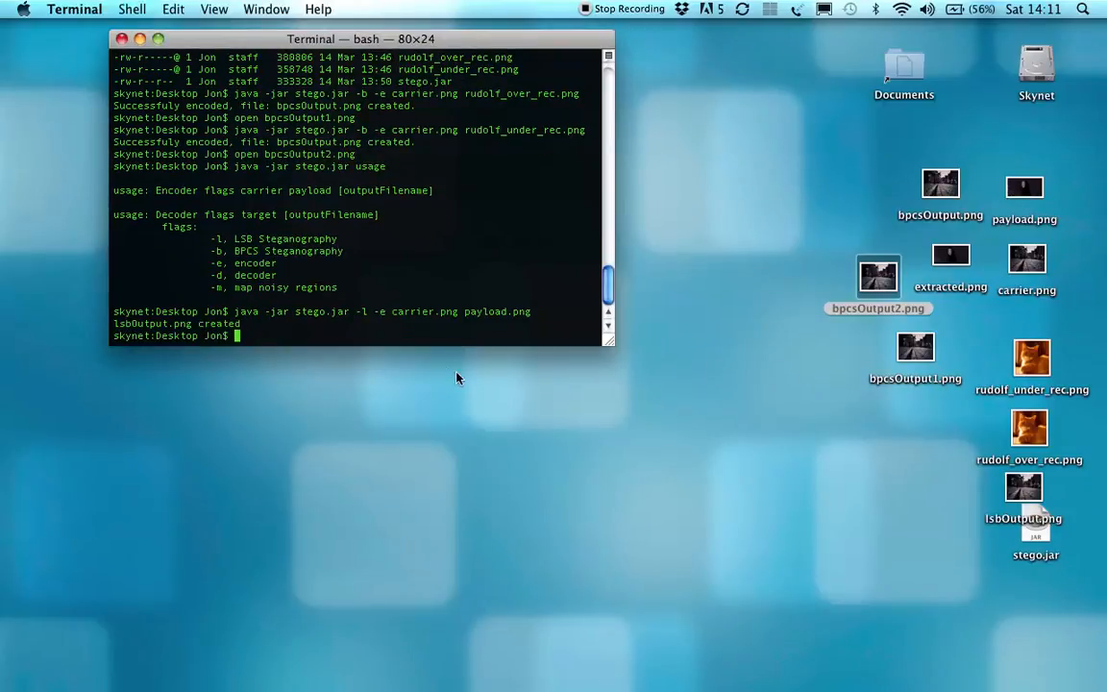
View the new lsbOutput.png in Preview, then return focus to Terminal
double_click(1023, 490)
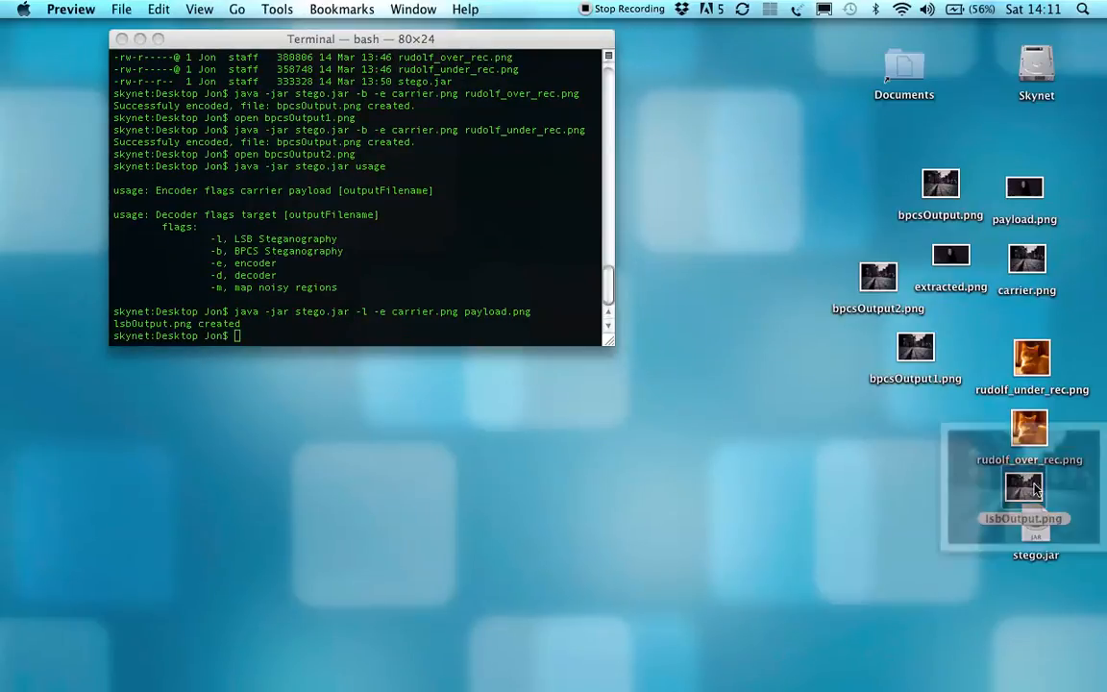
double_click(1023, 488)
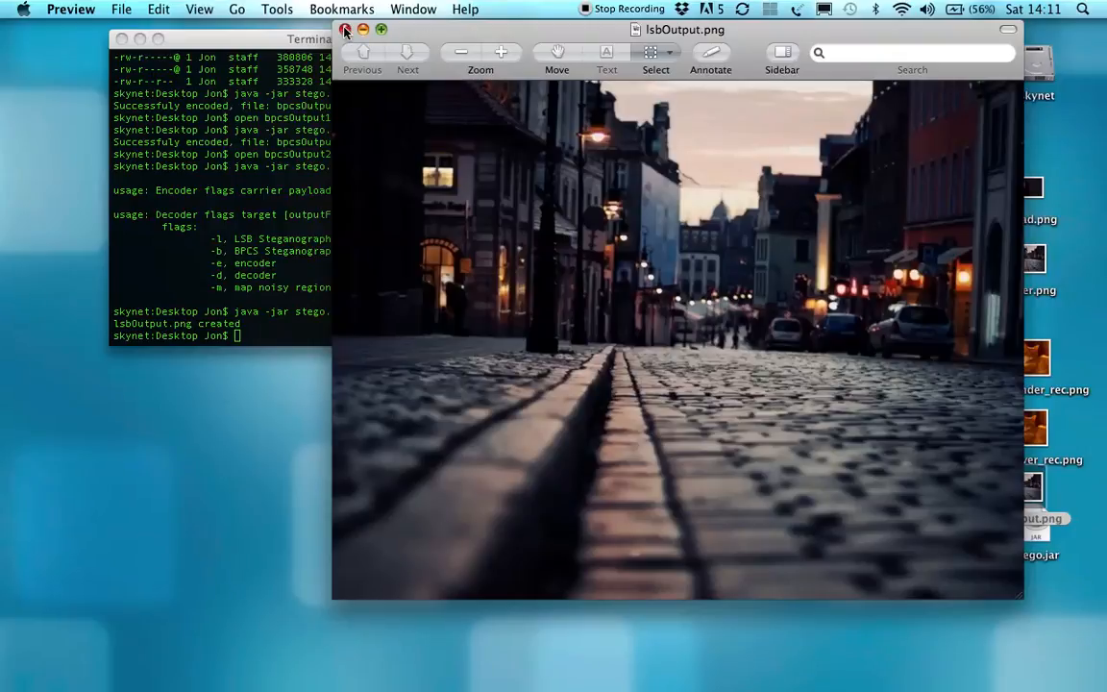
left_click(346, 31)
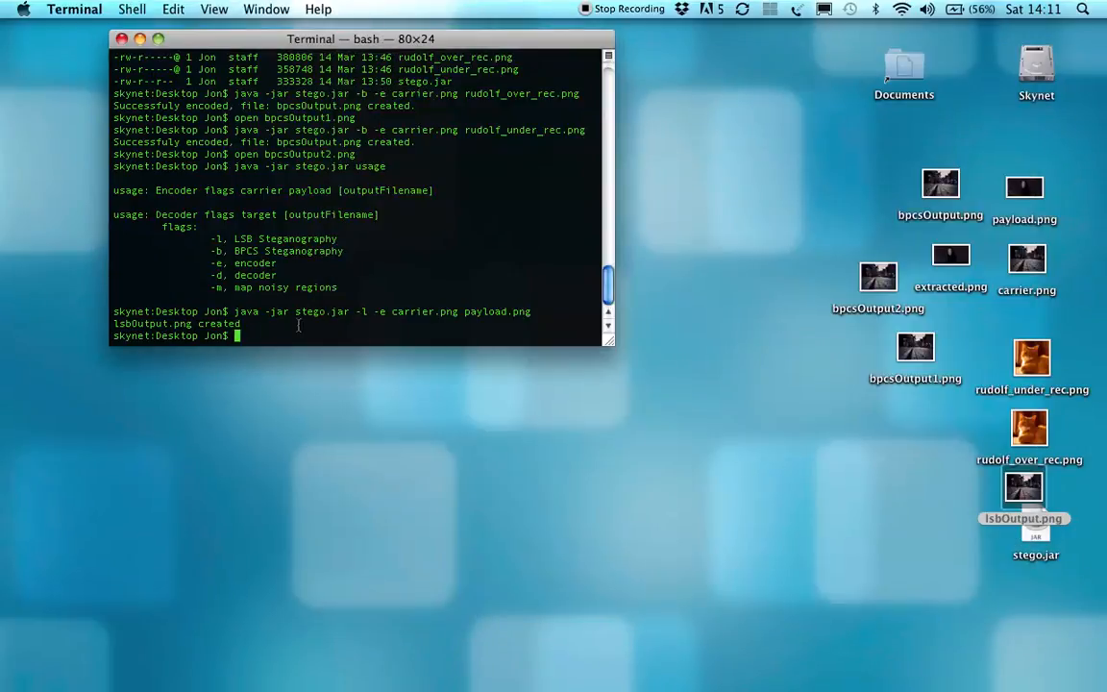
Run java -jar stego.jar -b -d lsbOutput.png, getting 'no embedded payload located' from the BPCS decoder
type("java -jar stego.jar -l -e carrier.png pay")
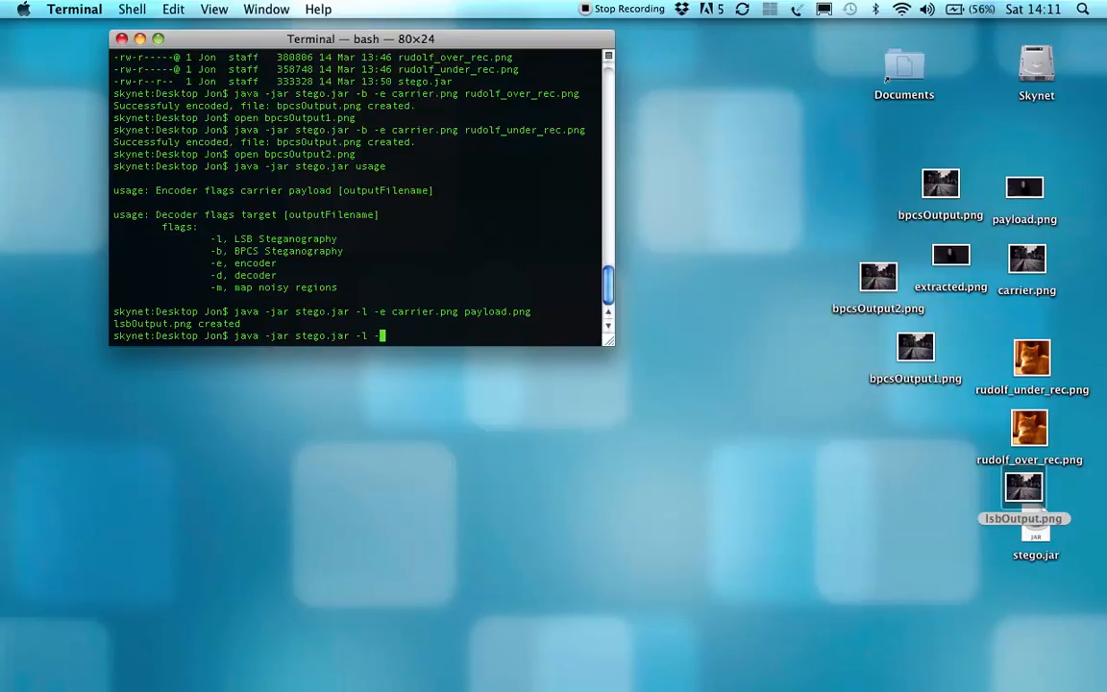
key("backspace")
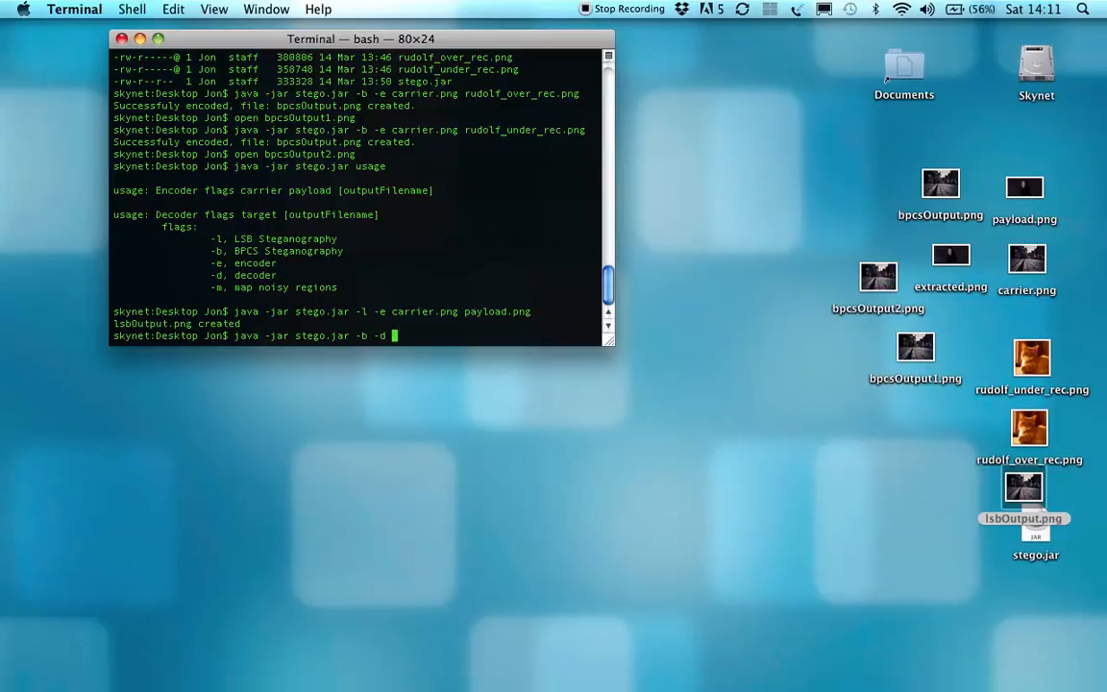
type("lsbOutput.png")
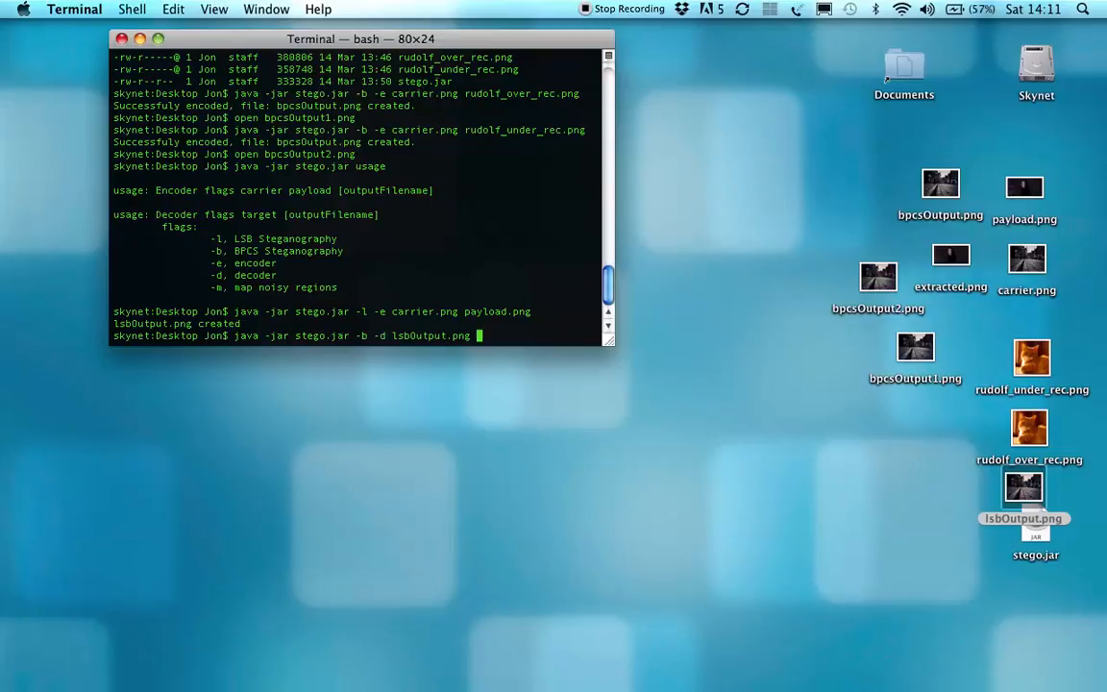
key("Return")
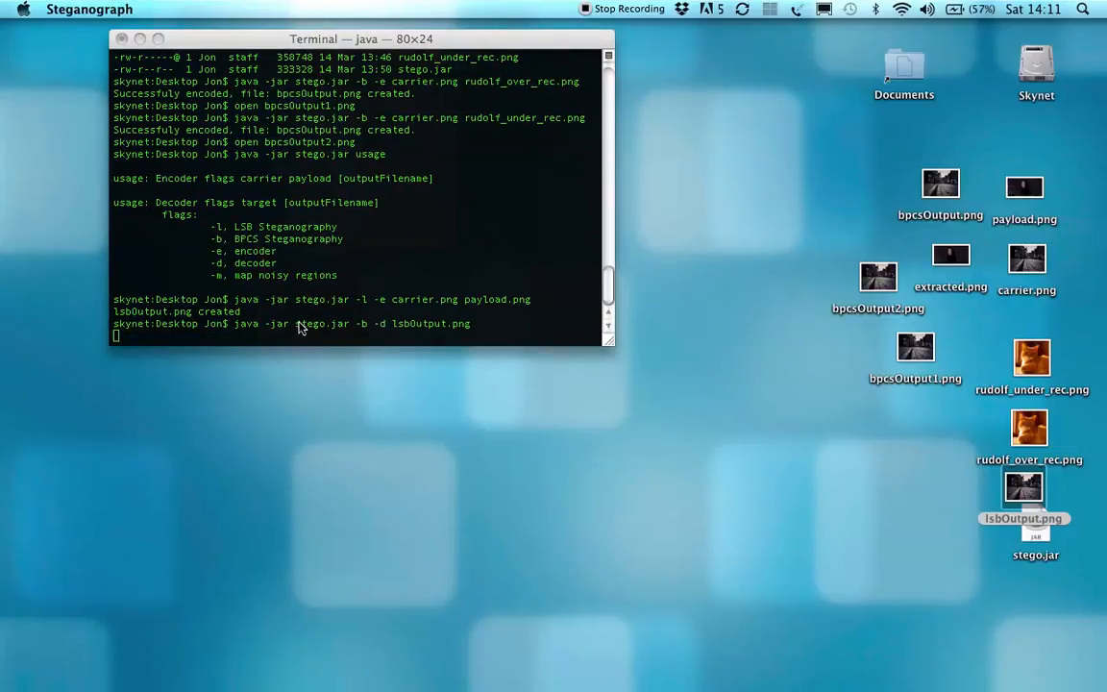
left_click(362, 323)
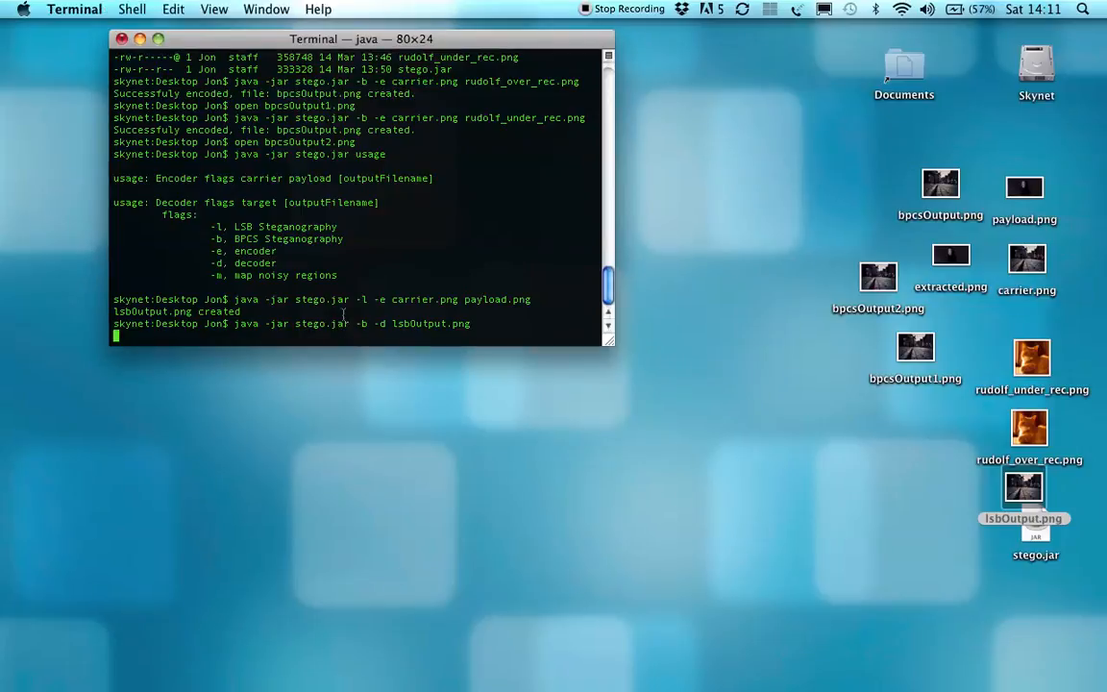
key("Return")
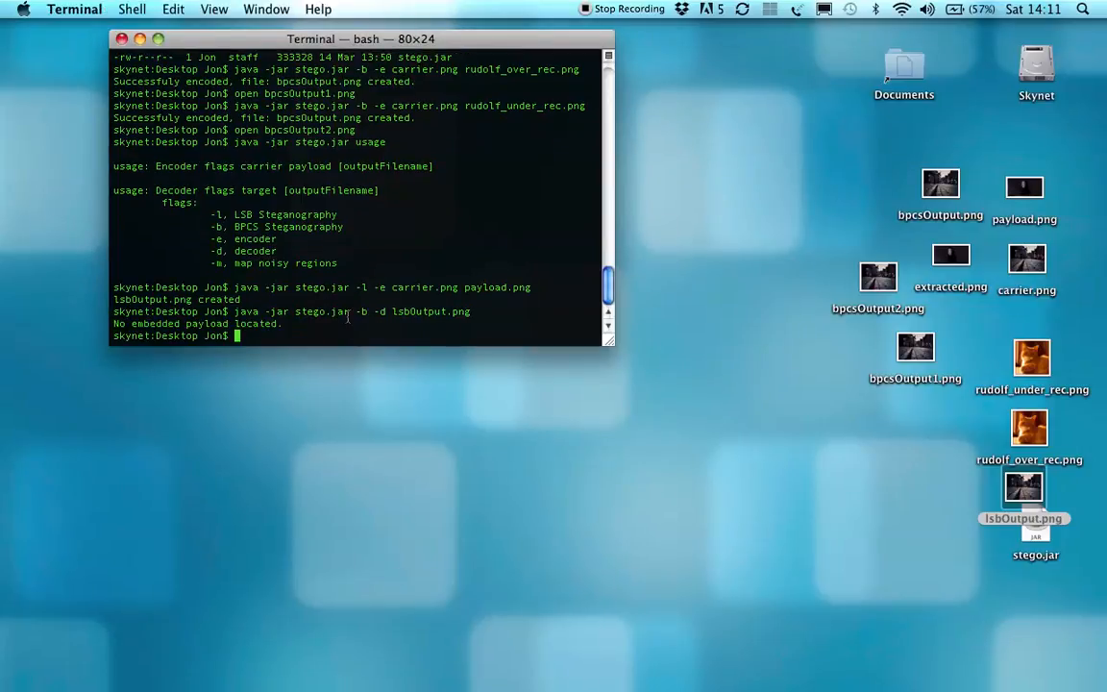
mouse_move(498, 330)
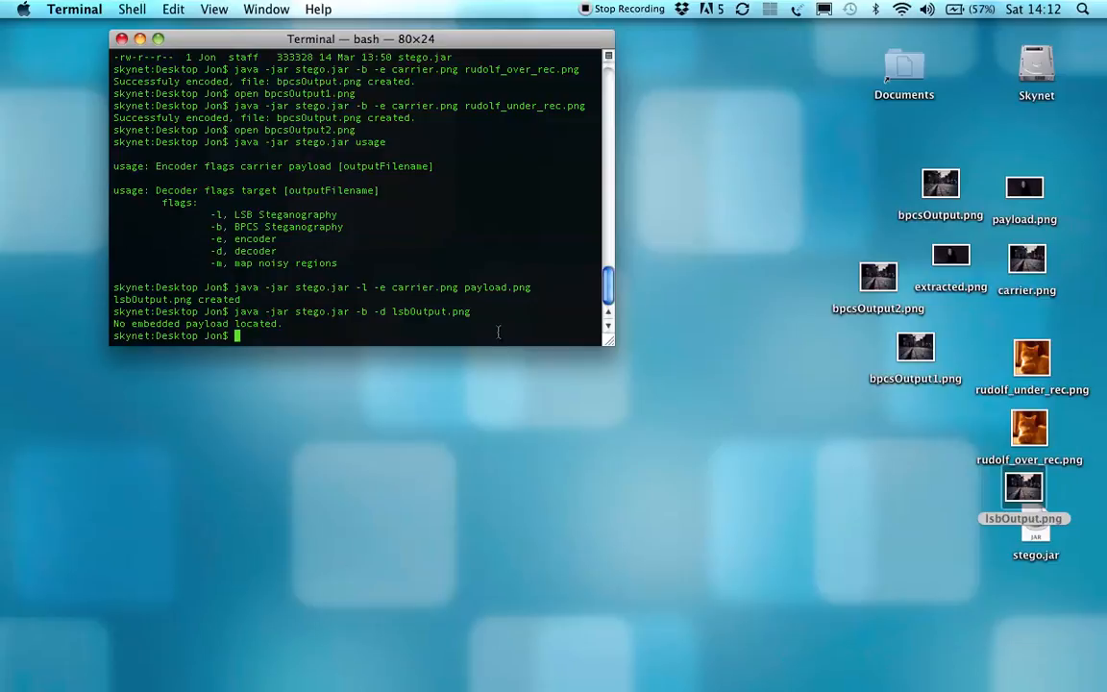
BPCS-encode rudolf_under_rec.png into carrier.png with custom output name test.png and view the result
type("java -jar stego.jar -l -e carrier.png payload.png")
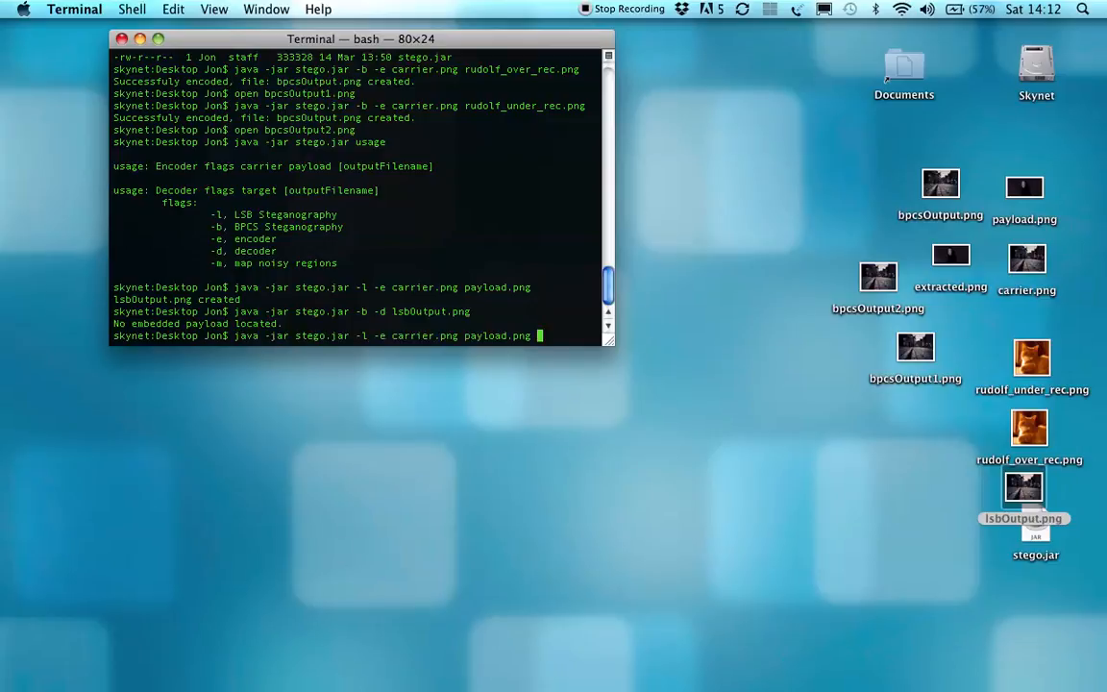
type("open bpcsOutput2.png")
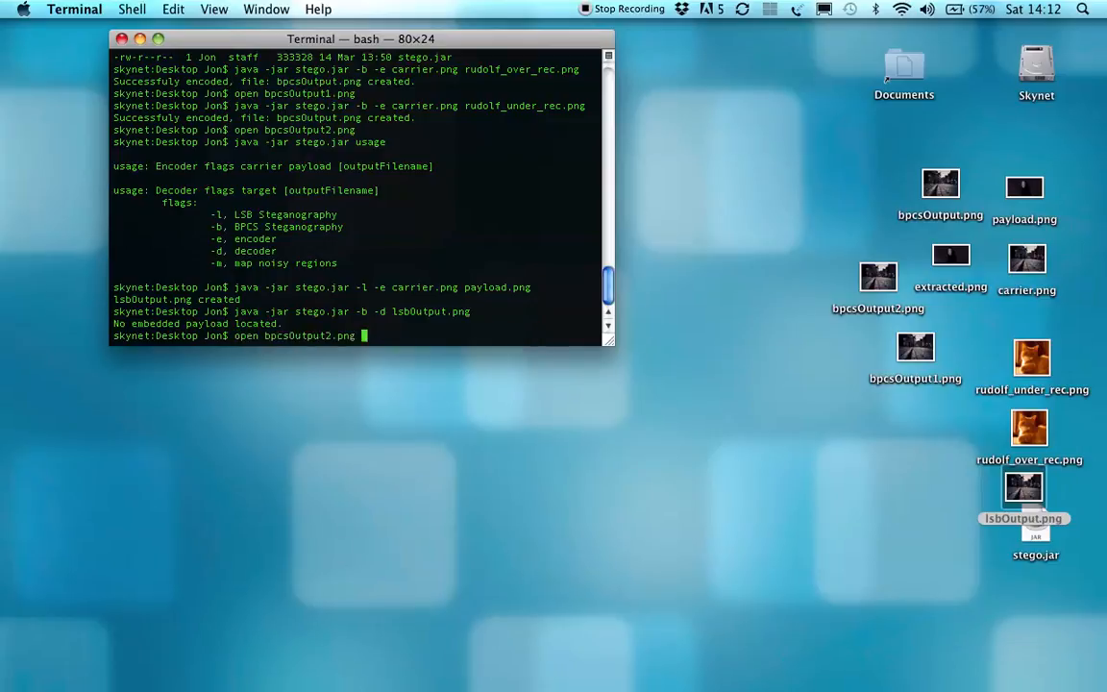
type("java -jar stego.jar -b -e carrier.png rudolf_under_rec.png")
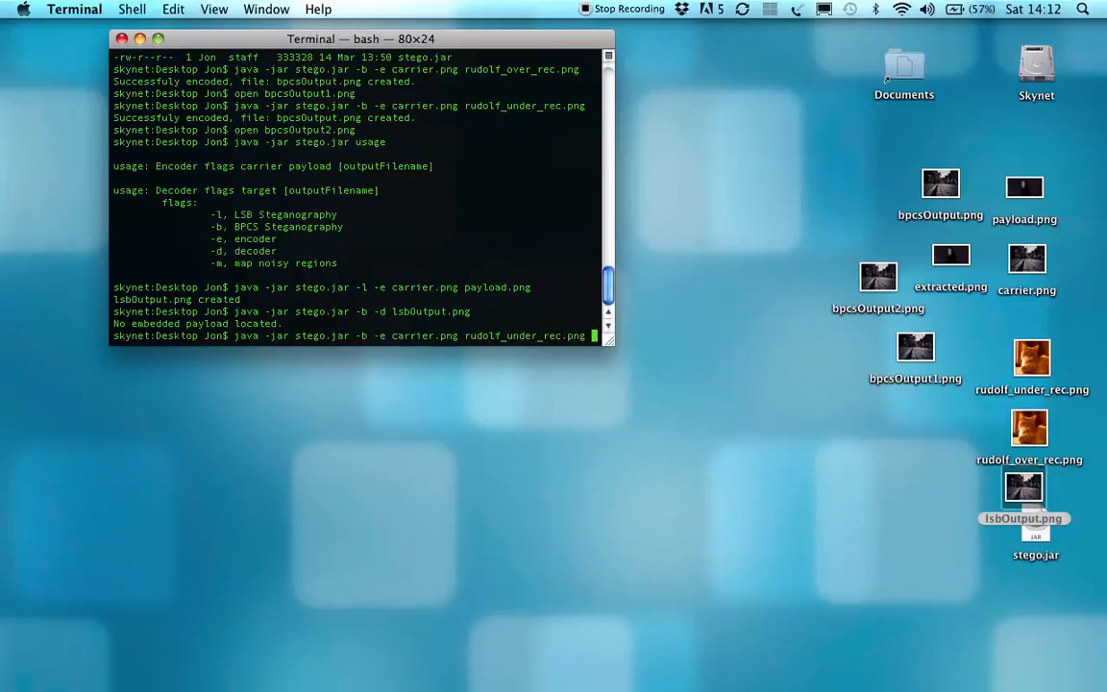
type("test.png")
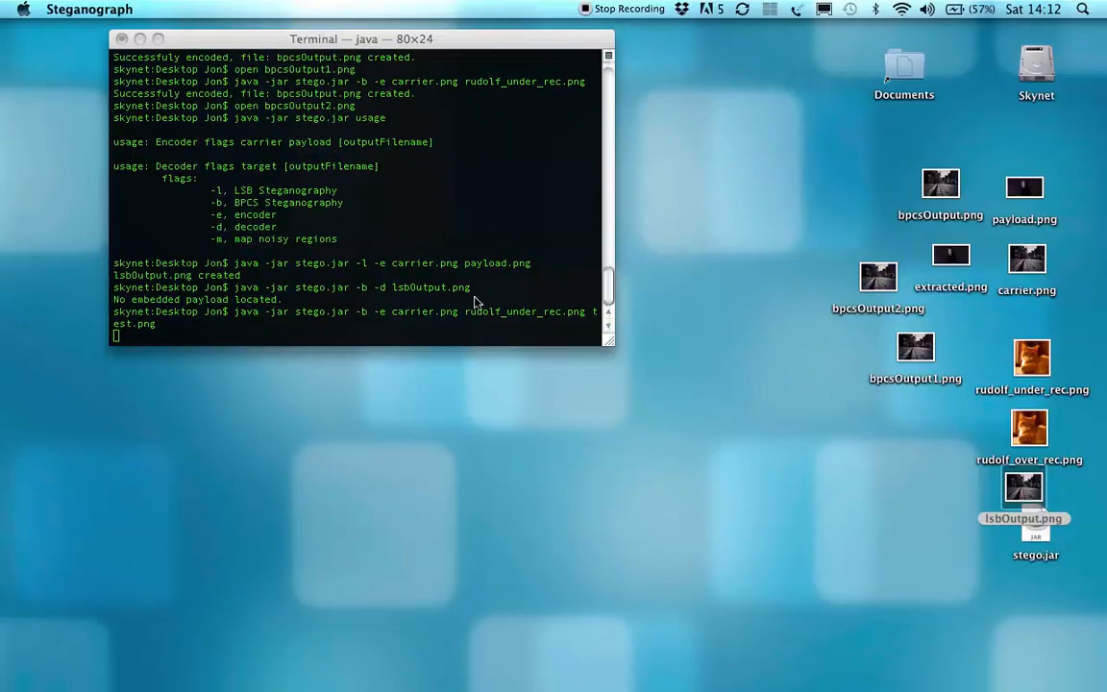
mouse_move(469, 327)
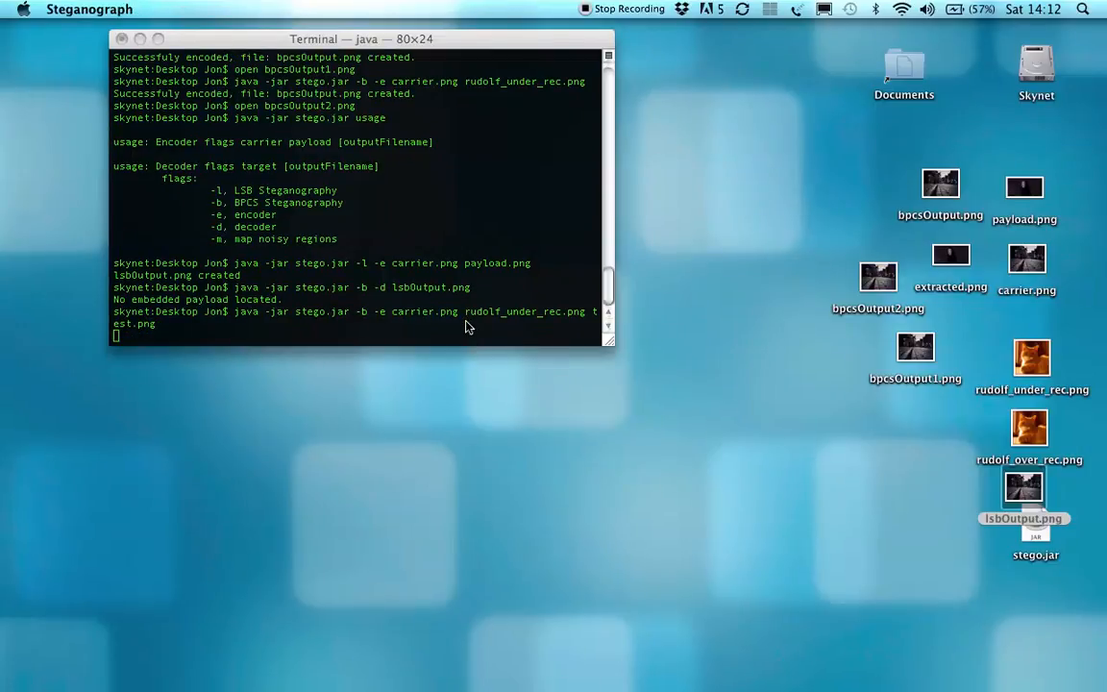
mouse_move(435, 335)
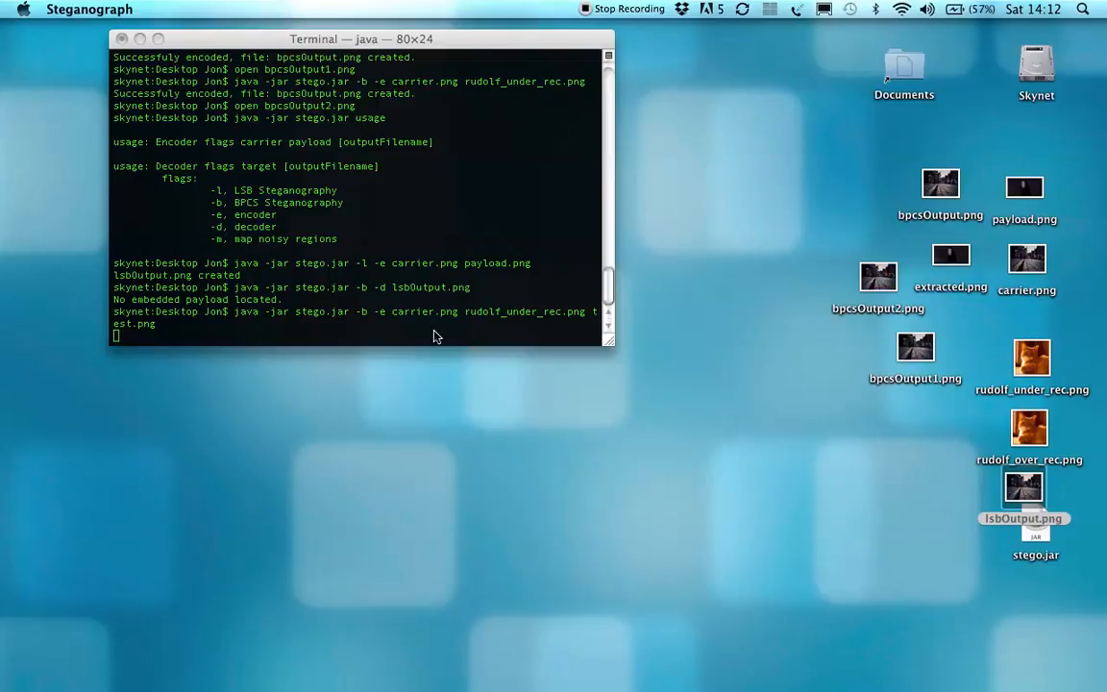
mouse_move(498, 342)
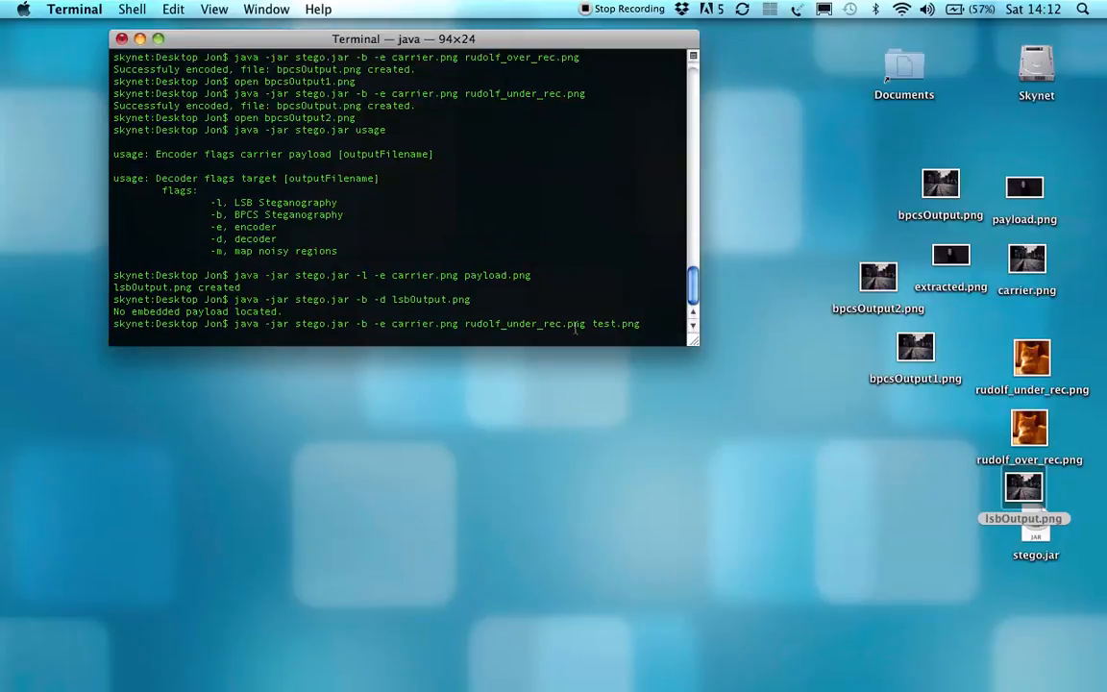
key("Return")
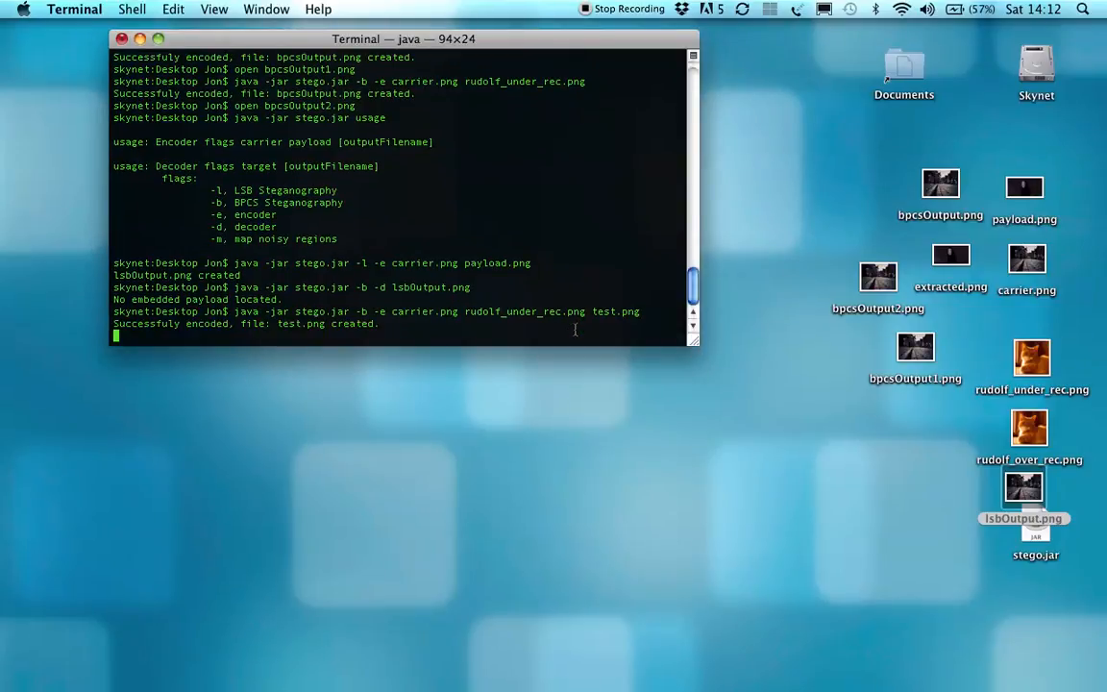
key("Return")
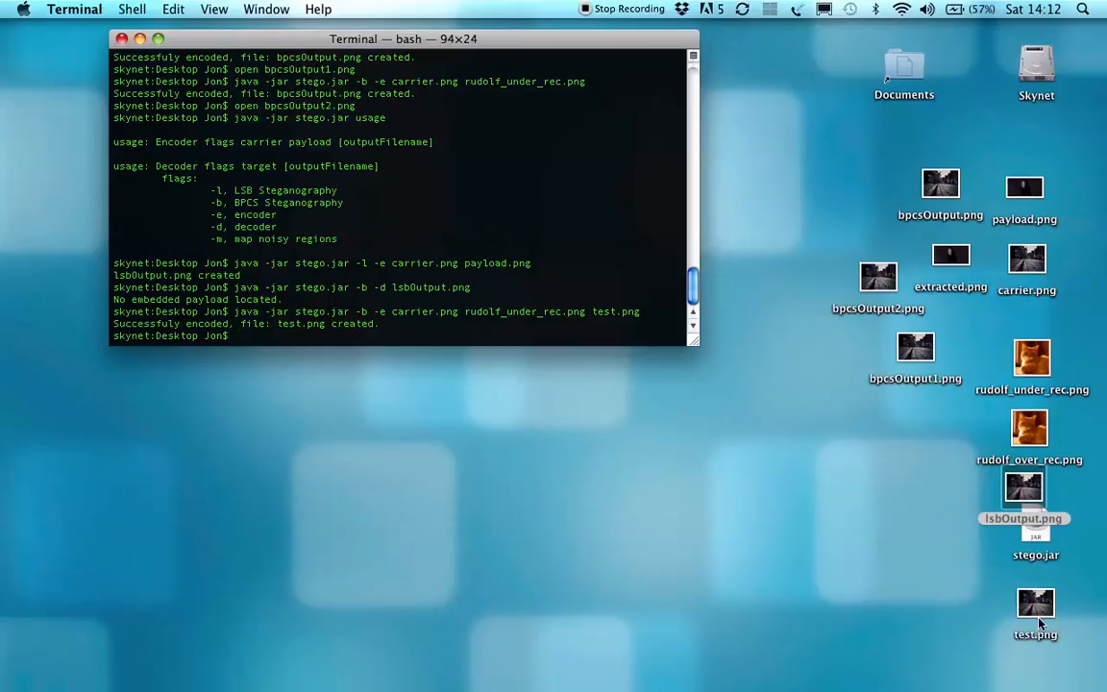
double_click(1037, 605)
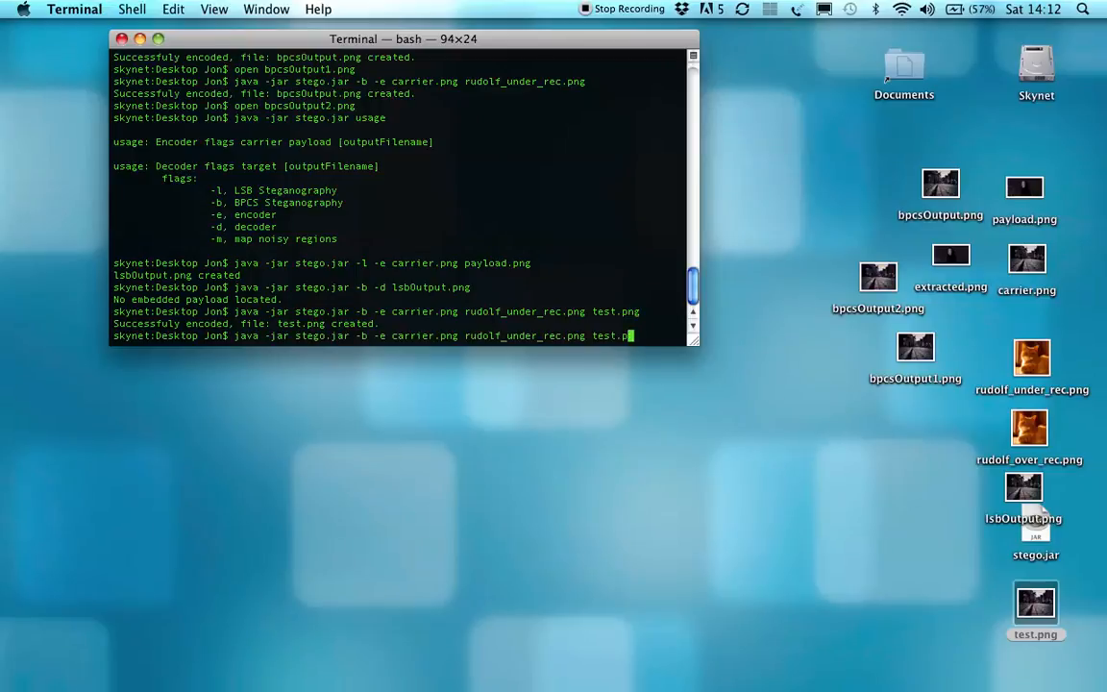
Re-run the encode with output test.jpg, which is auto-renamed to test1.png beside test.png
type("jpg")
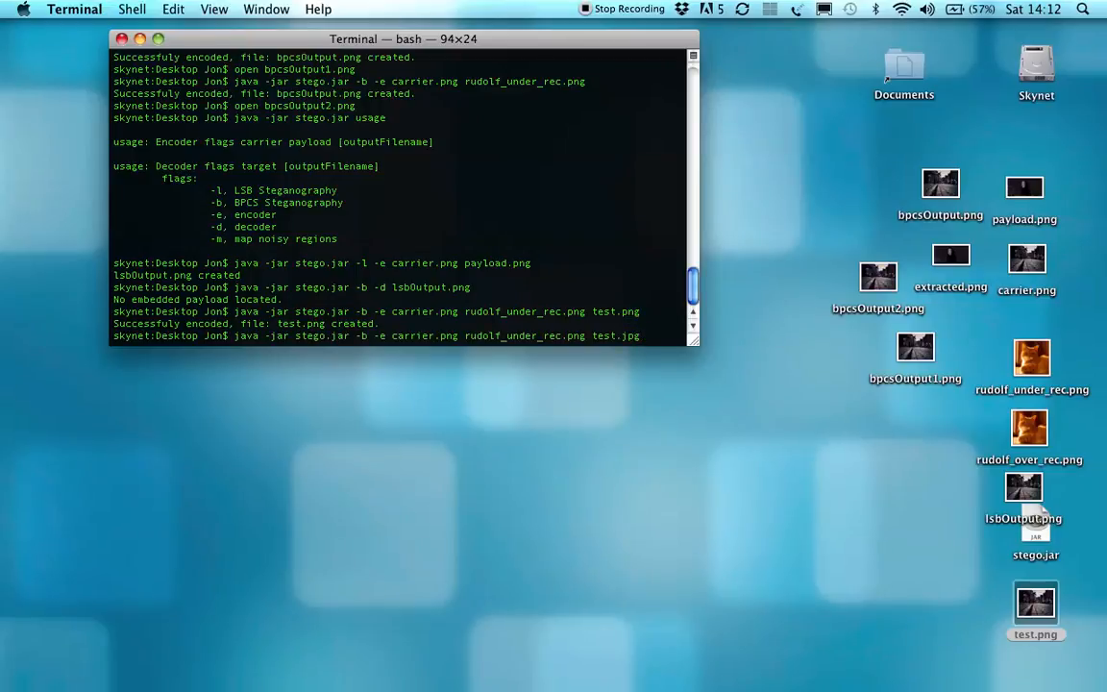
key("Return")
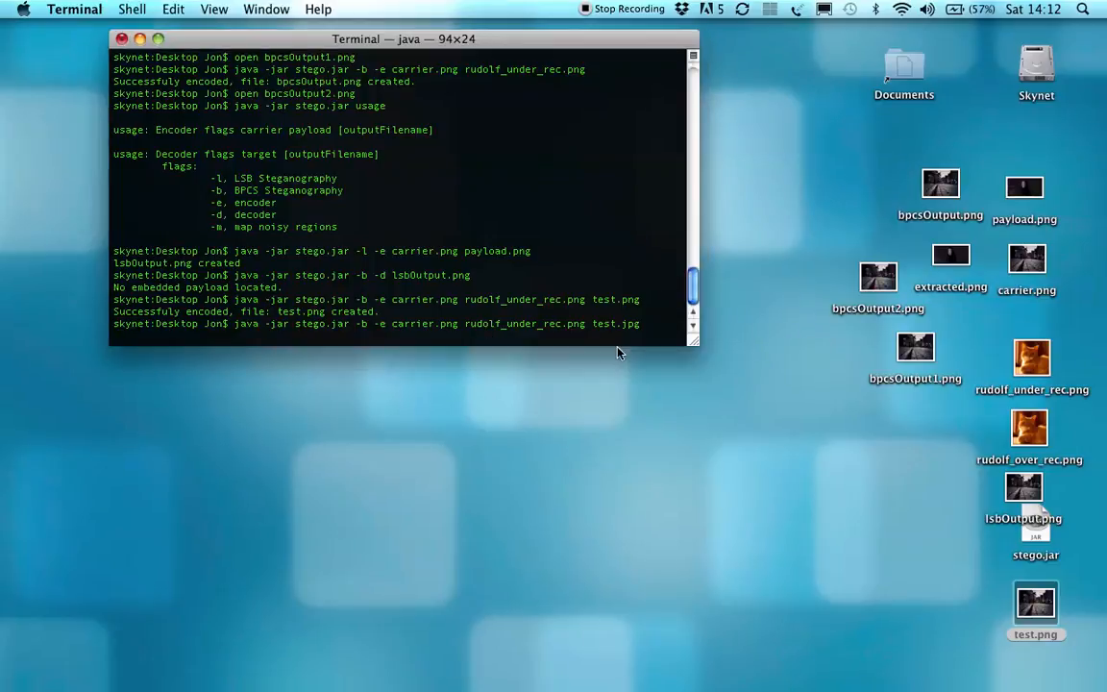
mouse_move(625, 335)
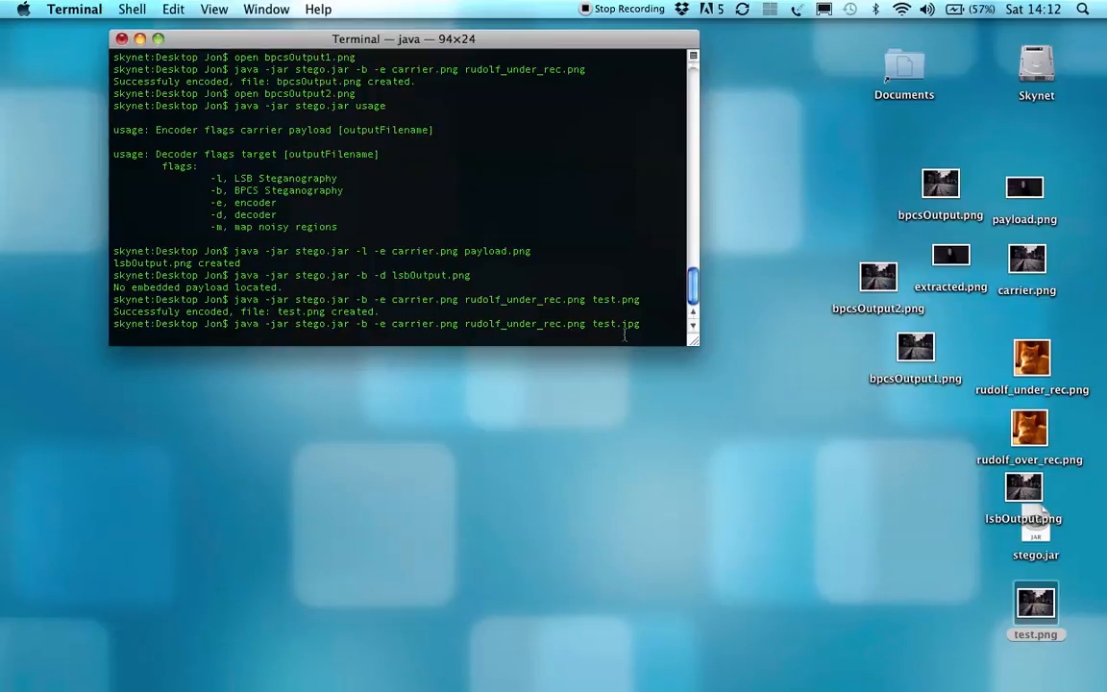
key("Return")
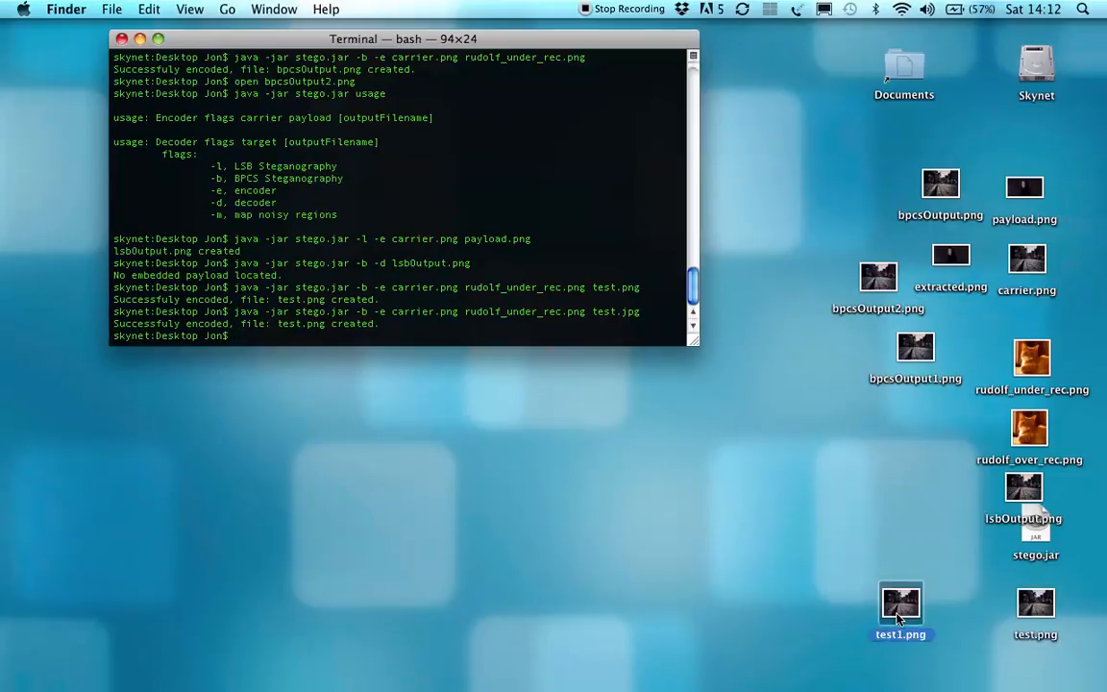
double_click(900, 603)
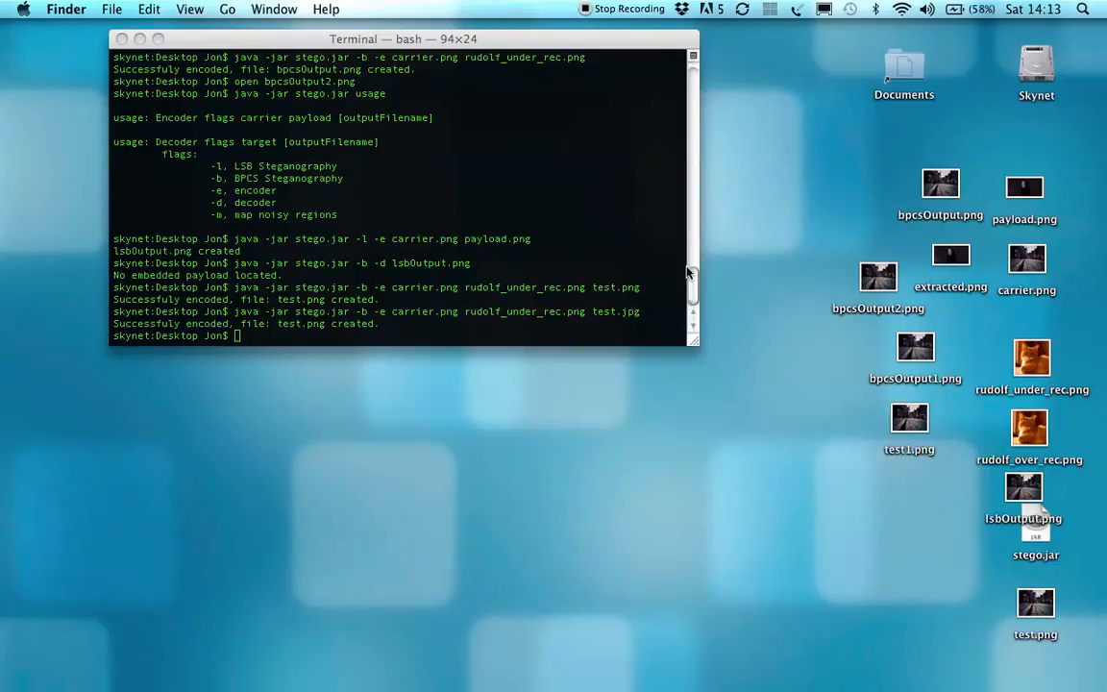
left_click(384, 192)
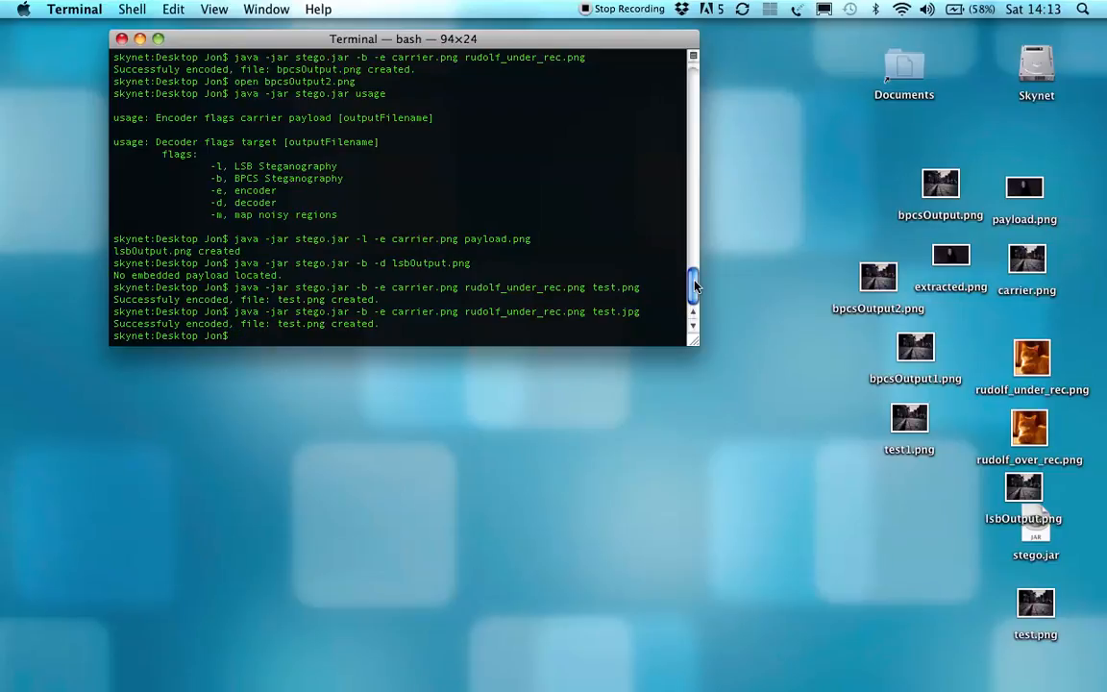